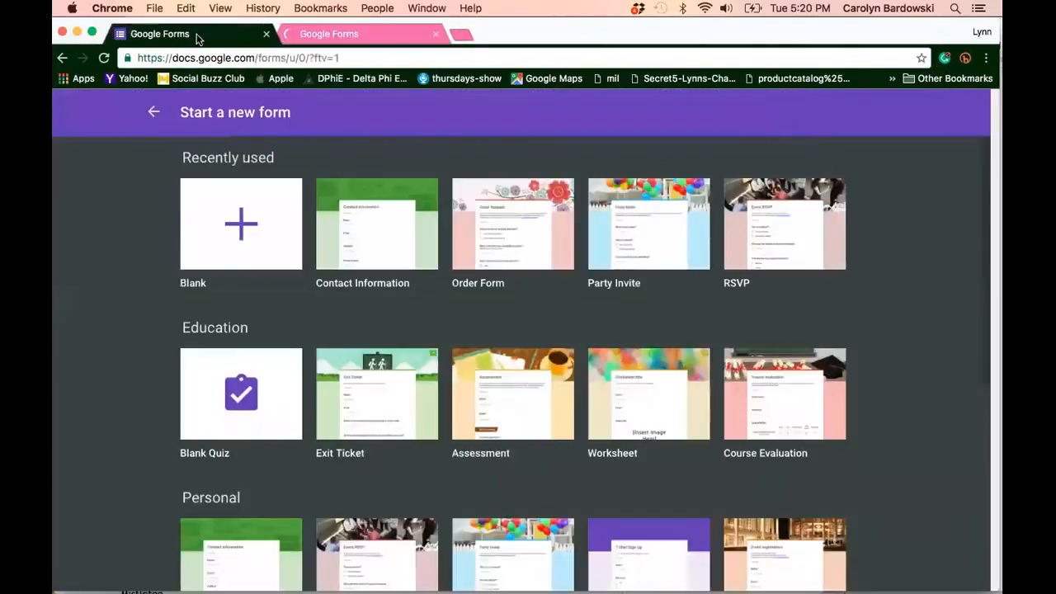
- Browse the full template gallery through its Education, Personal and Work template sets
click(354, 33)
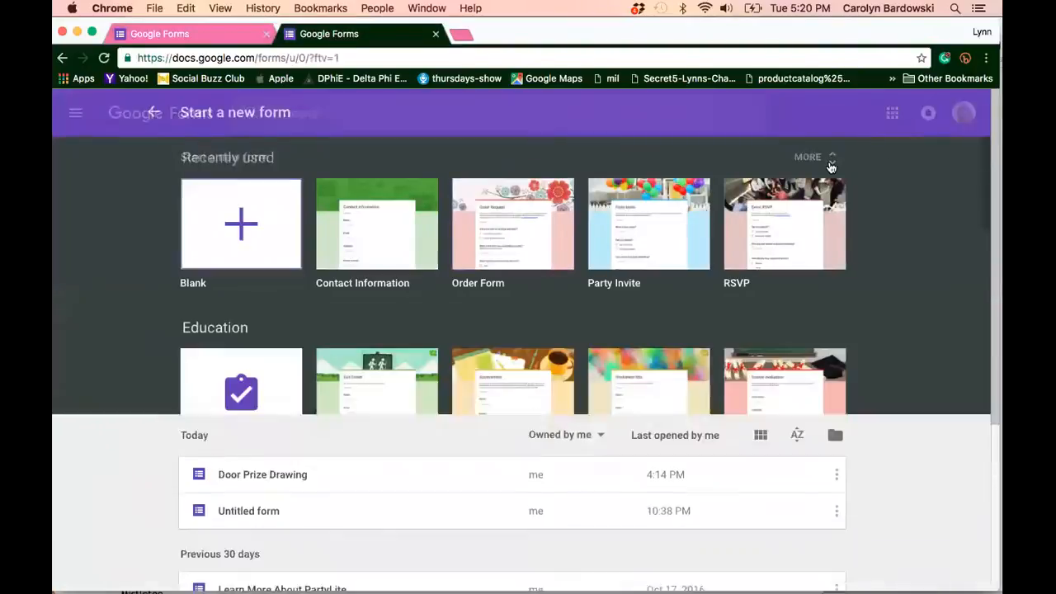
click(806, 157)
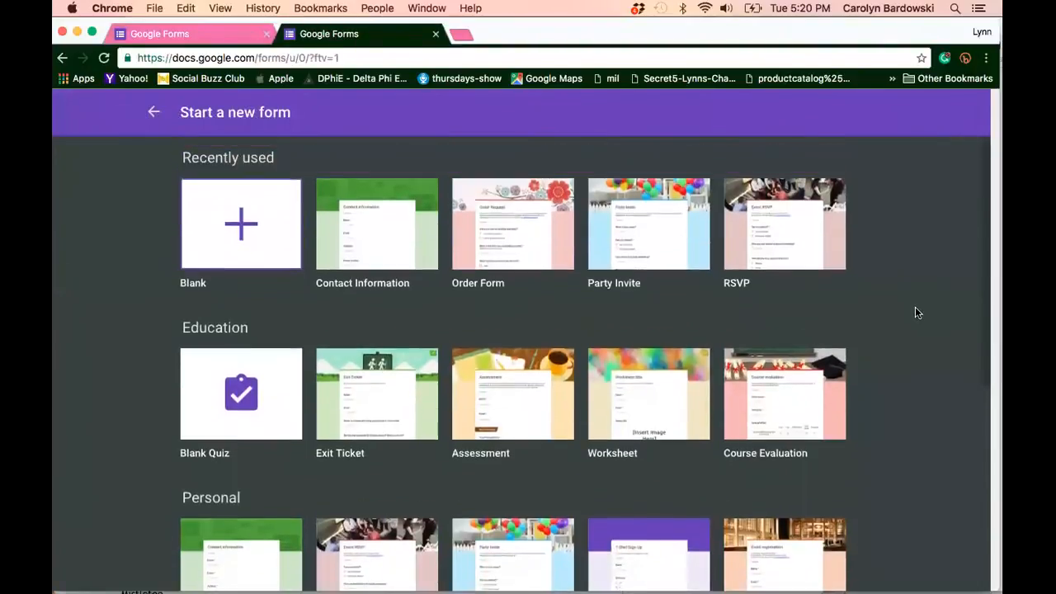
scroll(down, 3)
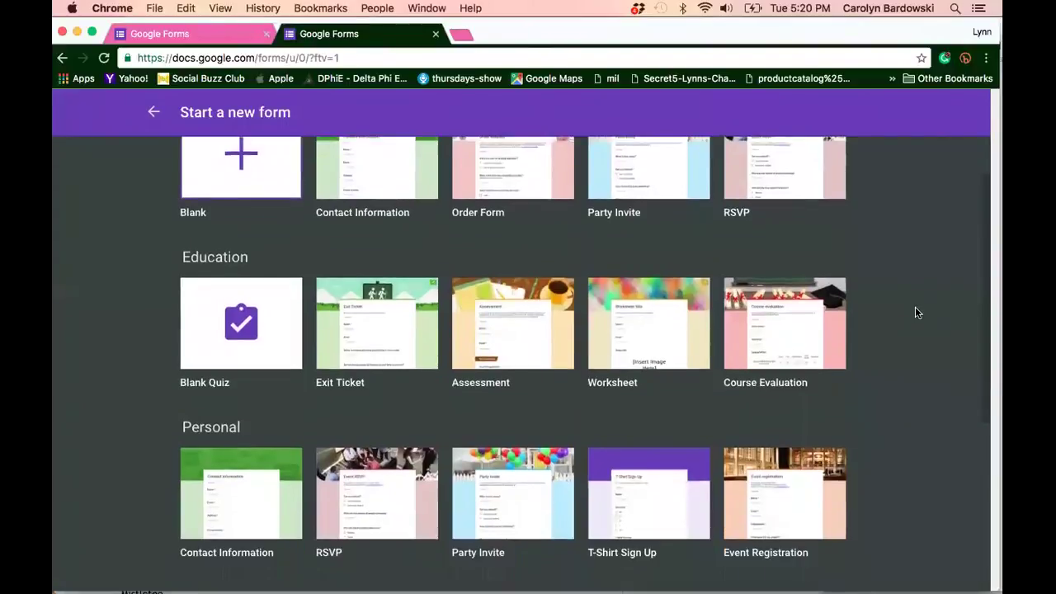
scroll(up, 3)
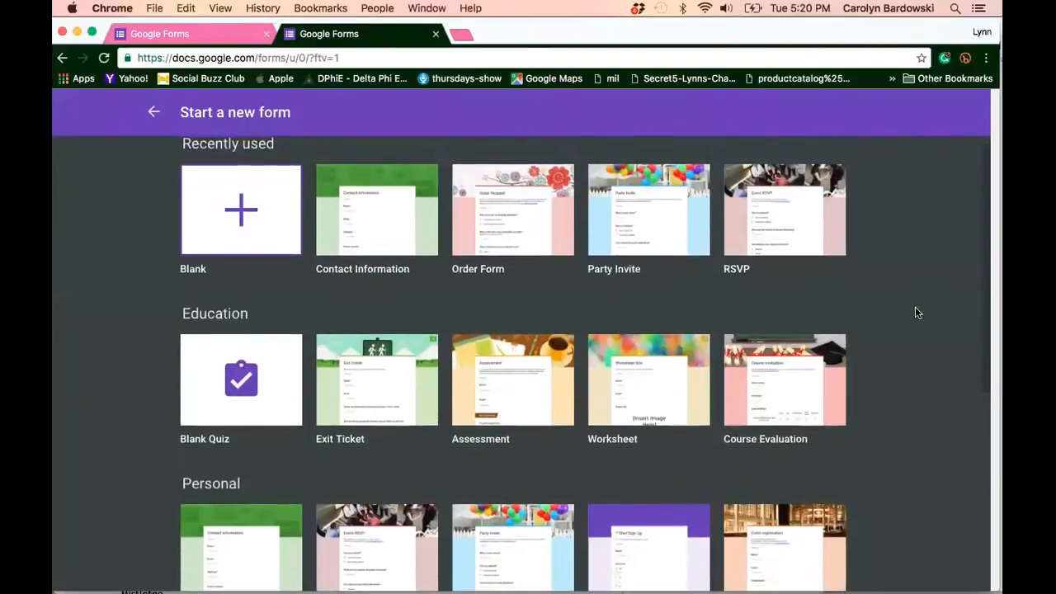
scroll(down, 3)
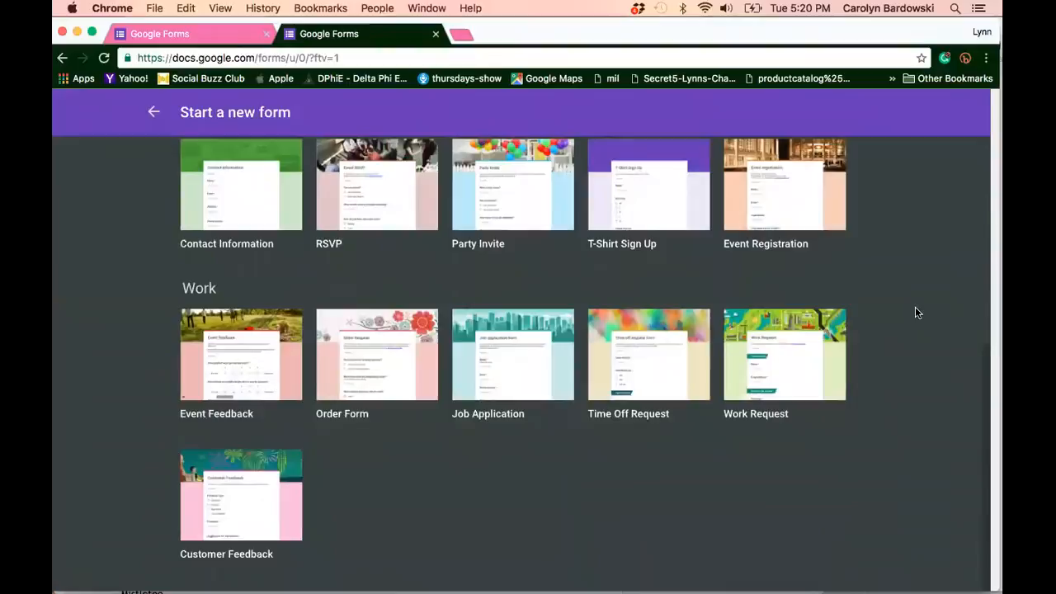
scroll(up, 3)
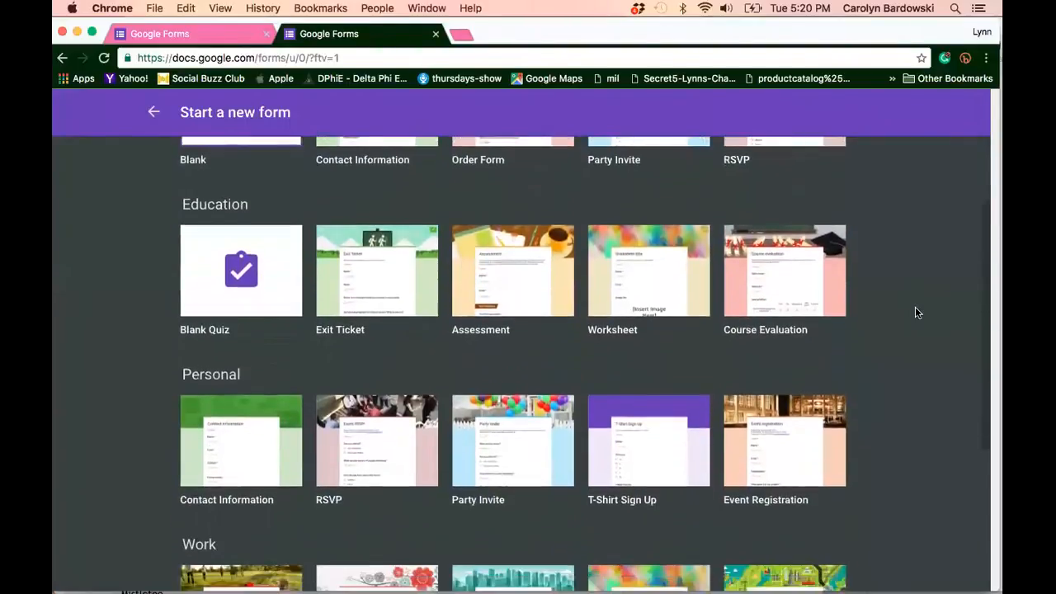
scroll(down, 3)
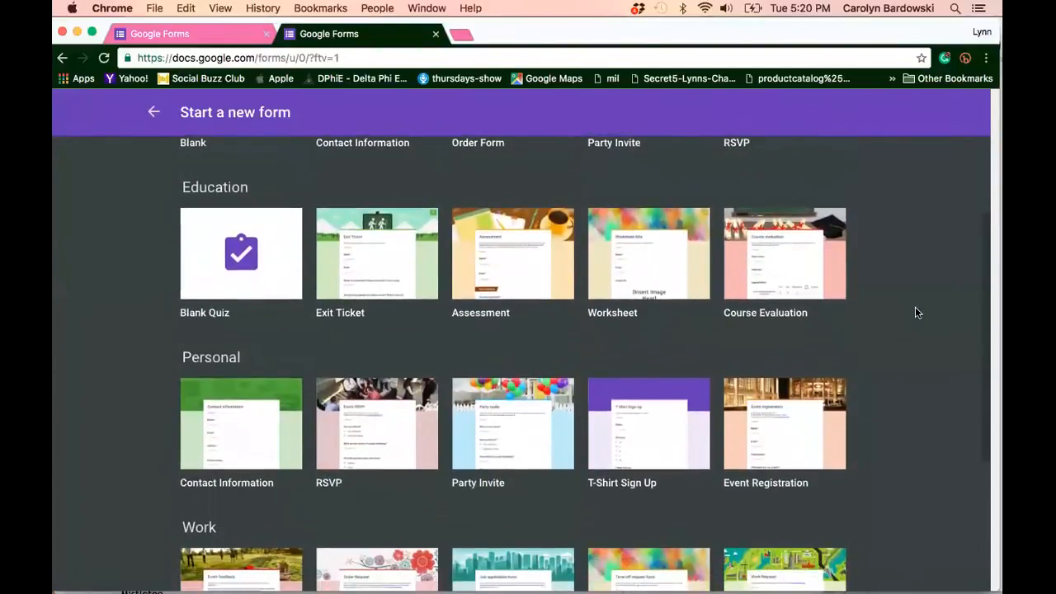
scroll(down, 3)
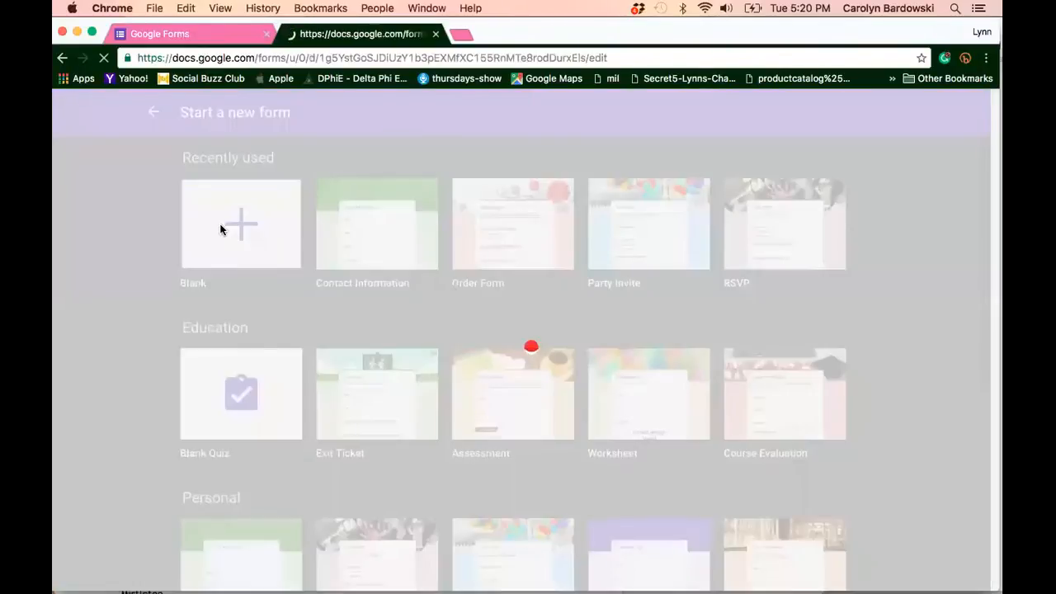
- Start a new blank form with one default untitled multiple-choice question
click(241, 225)
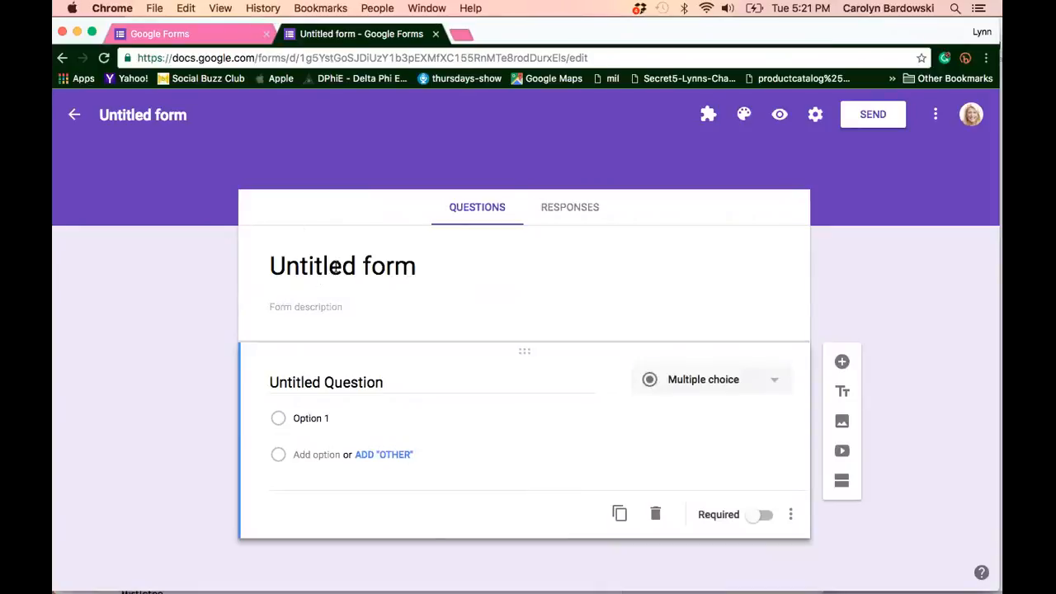
- Title the form 'Door Prize Slip'
click(344, 264)
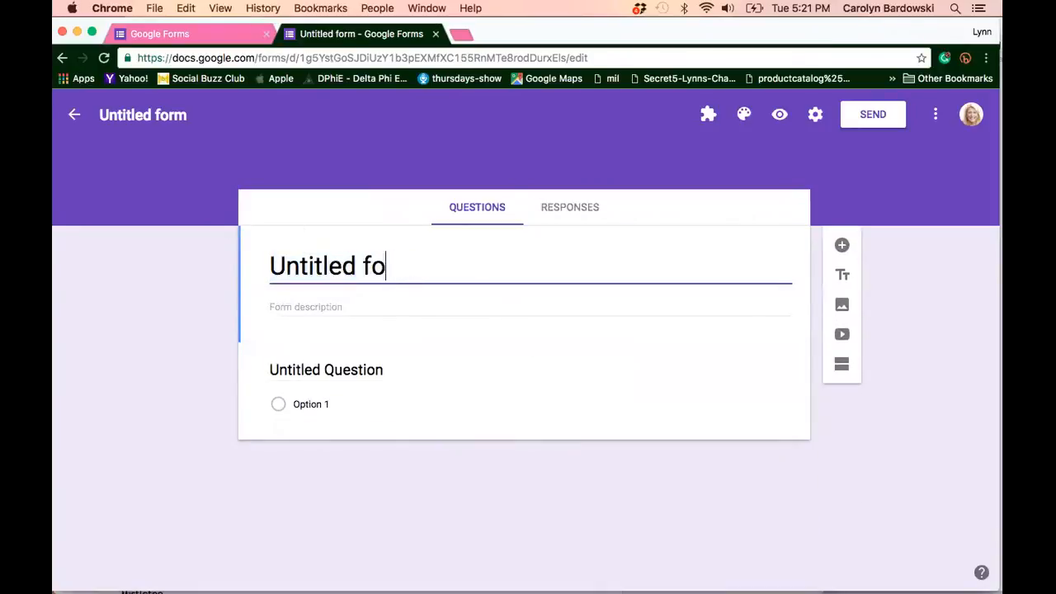
text(d)
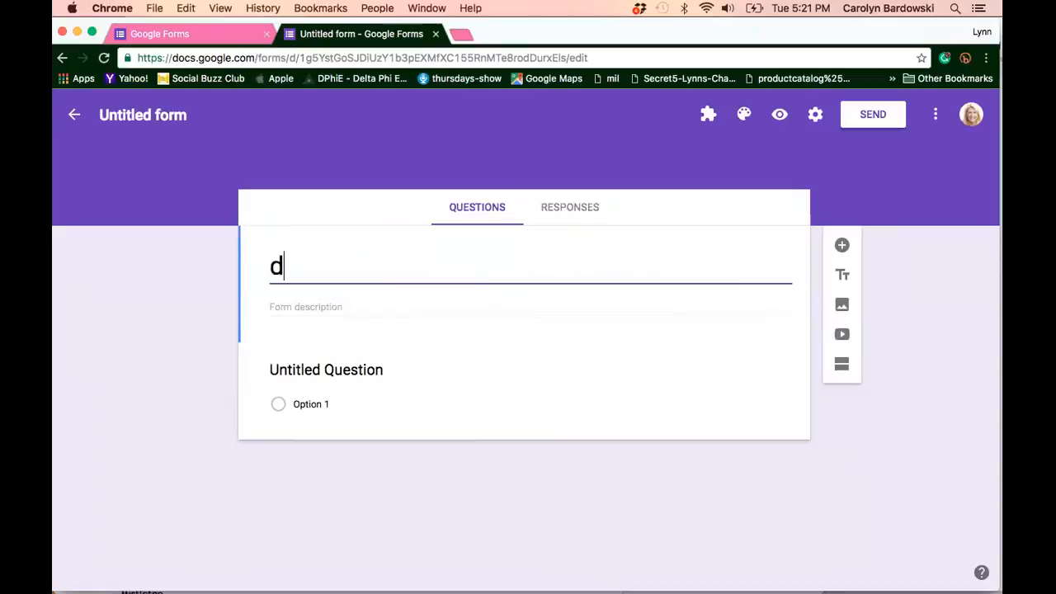
text(Door)
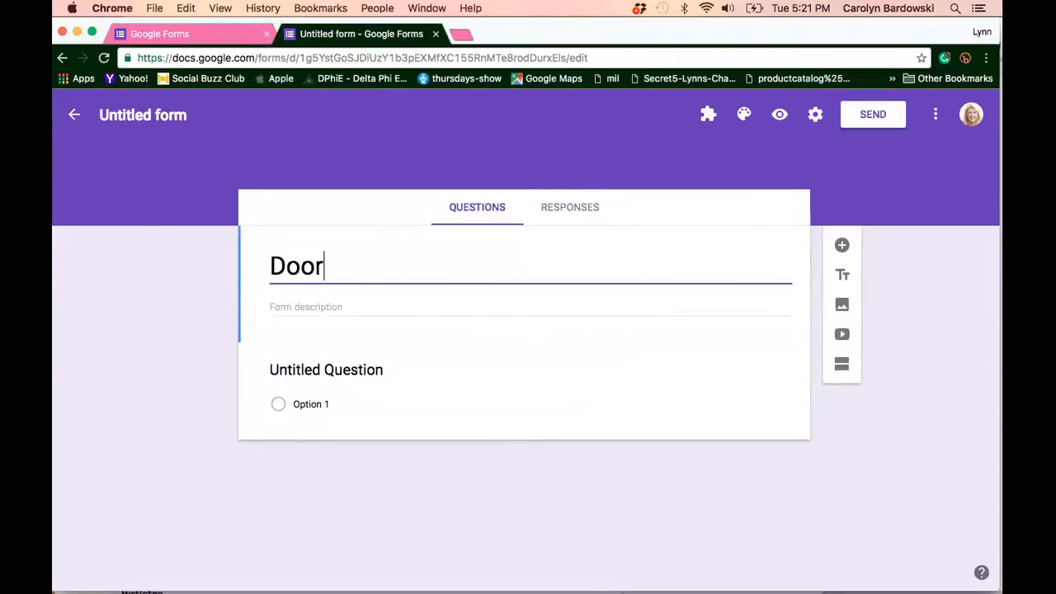
text(Przie)
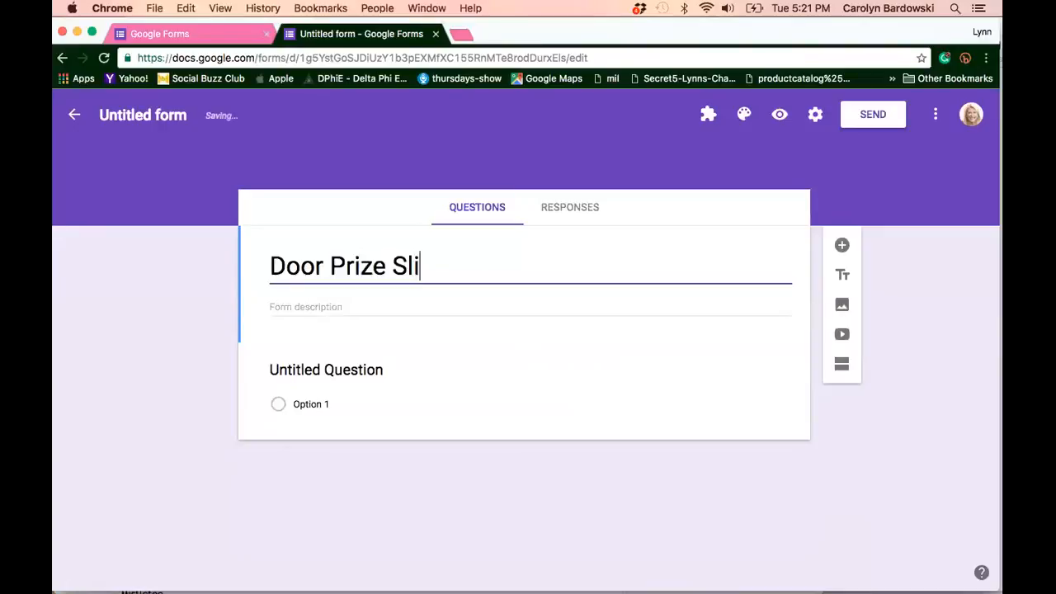
text(p)
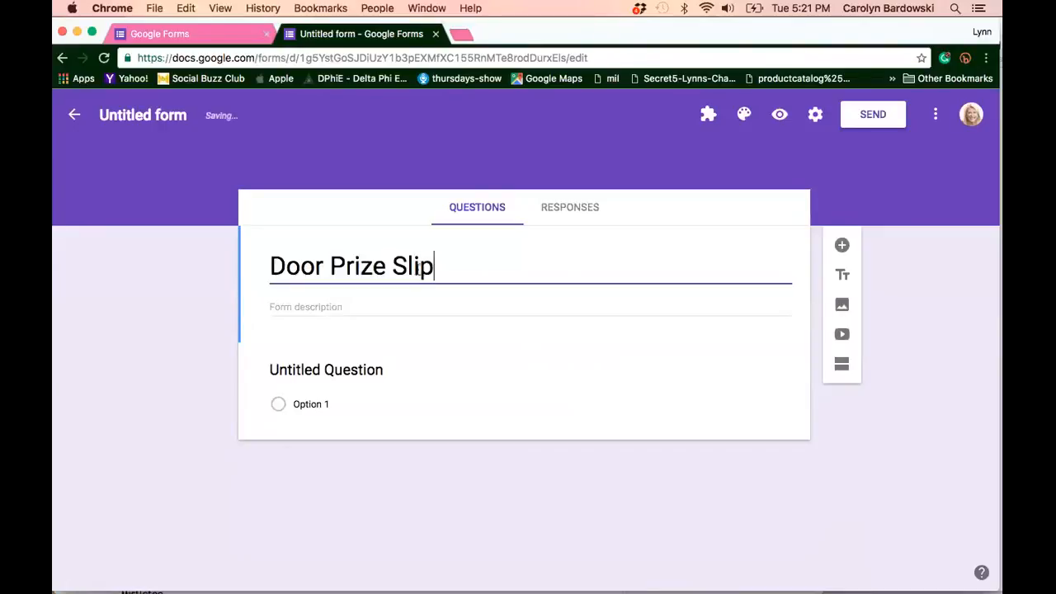
- Give the form the description 'Enter my prize drawing! Yay!'
click(330, 306)
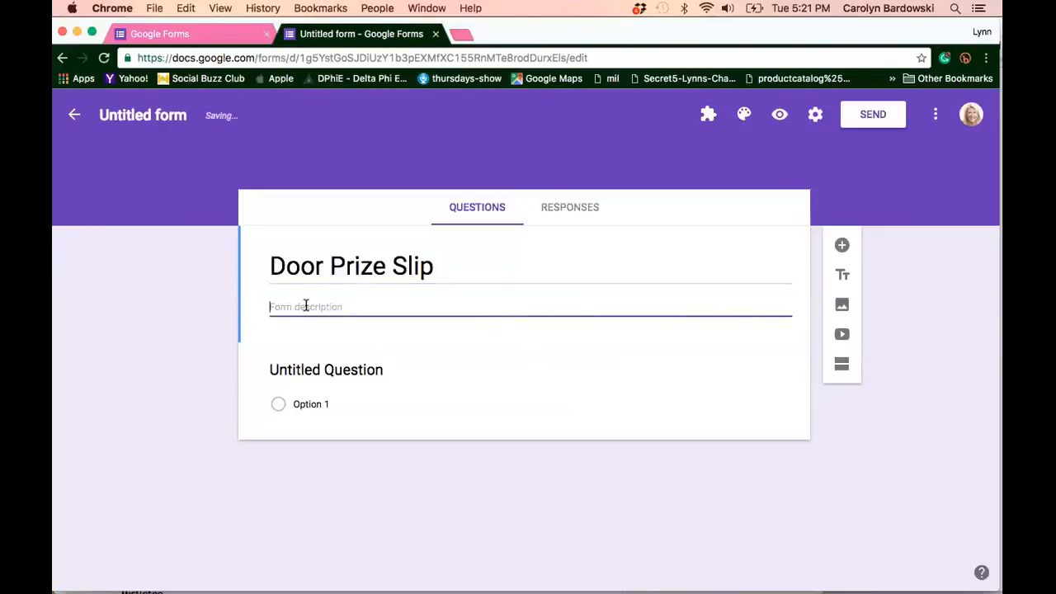
text(En)
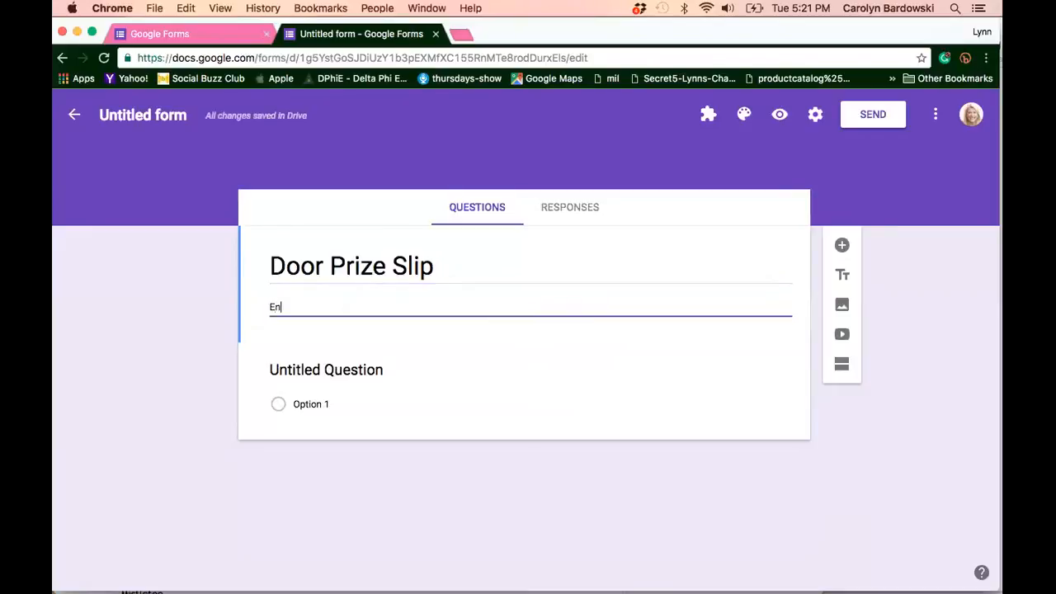
key(Backspace)
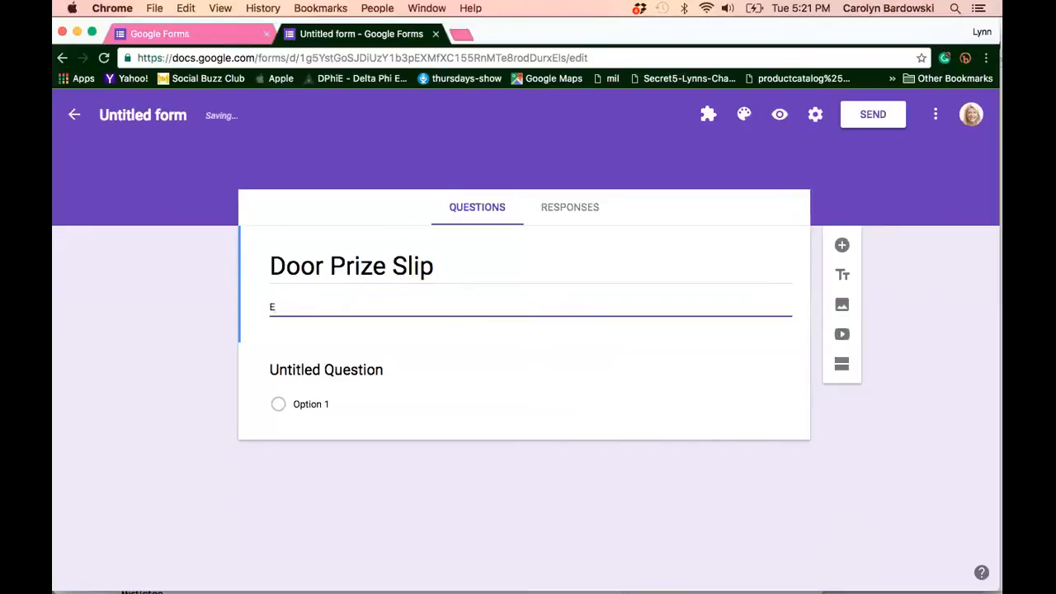
text(nter my pri)
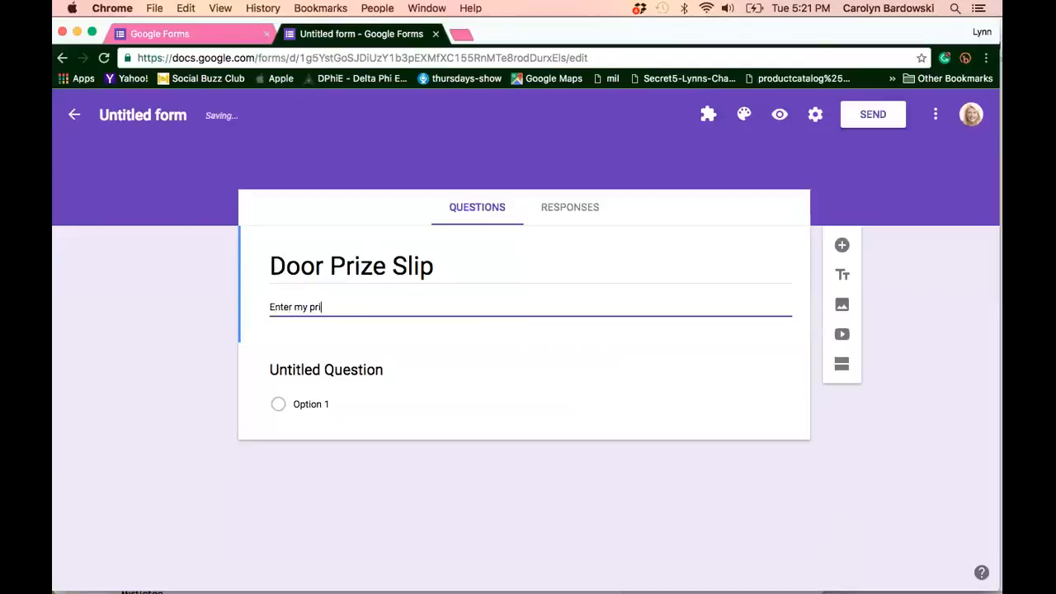
text(ze drawing)
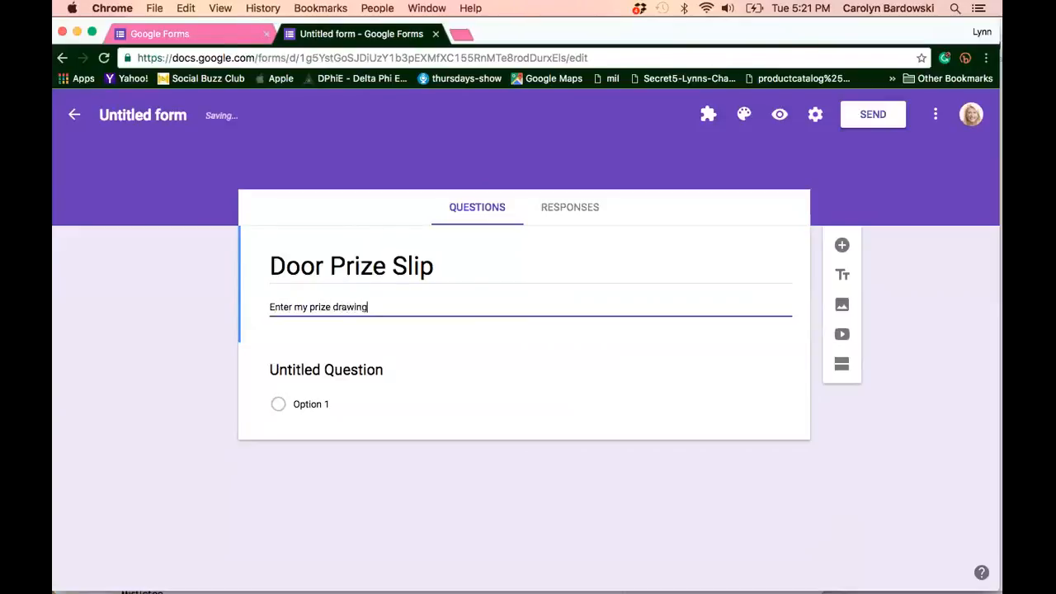
text(Yay!)
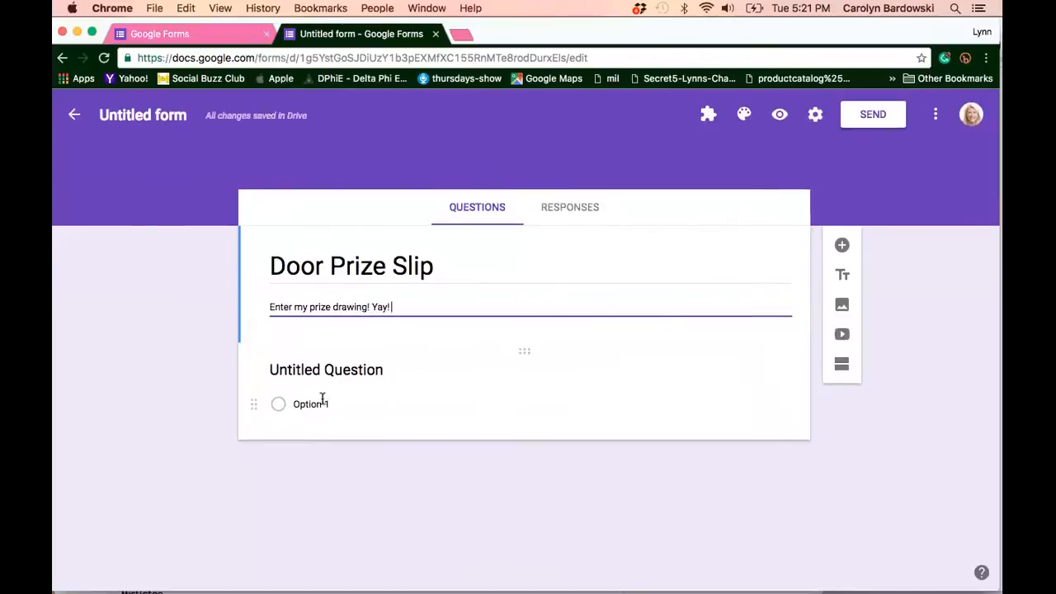
- Make the first untitled question a Linear scale running 1 to 5
click(327, 370)
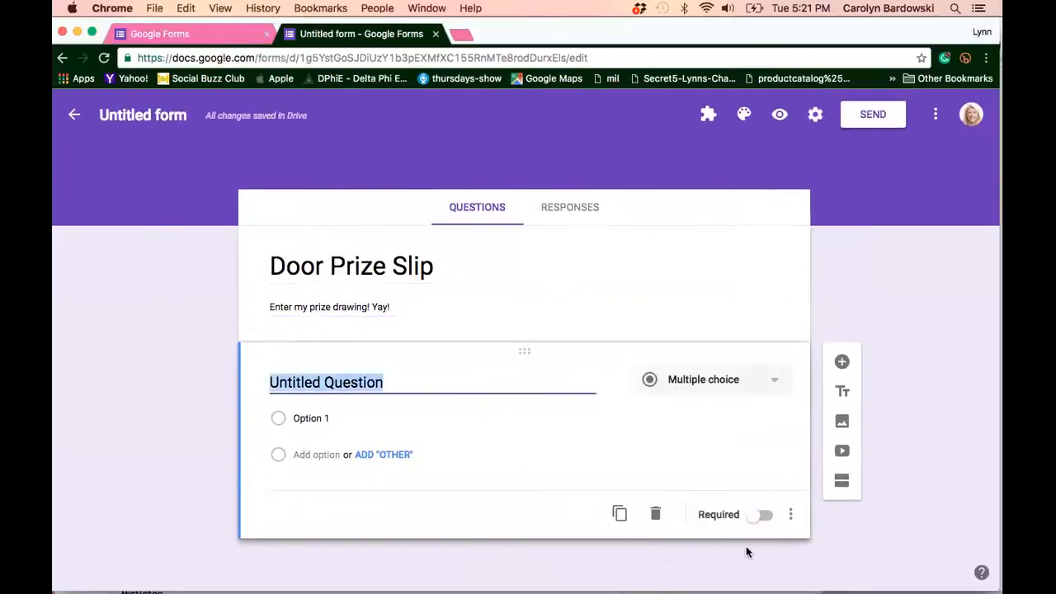
mouse_move(587, 584)
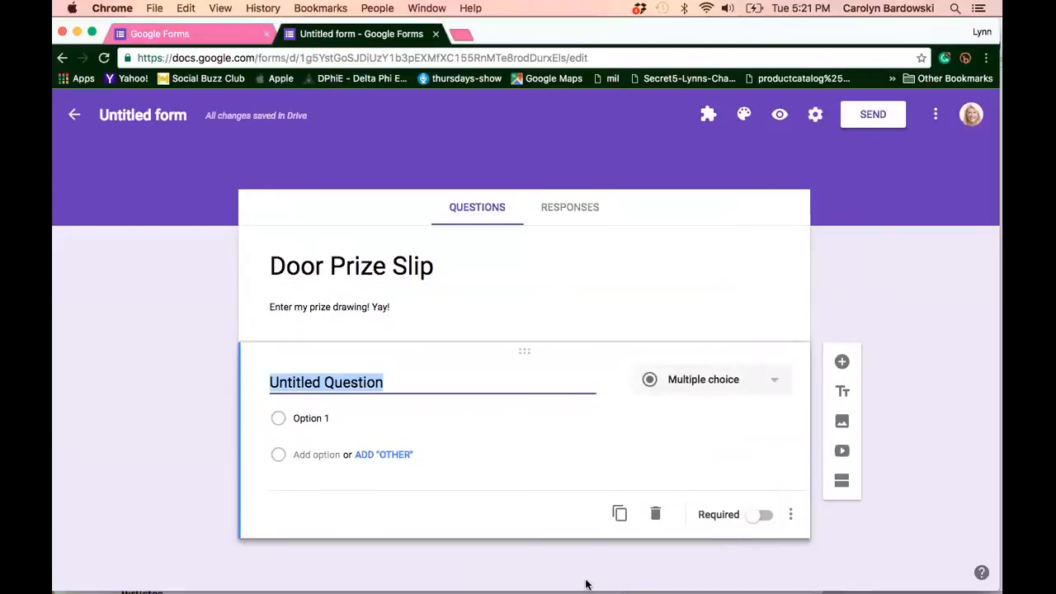
mouse_move(546, 148)
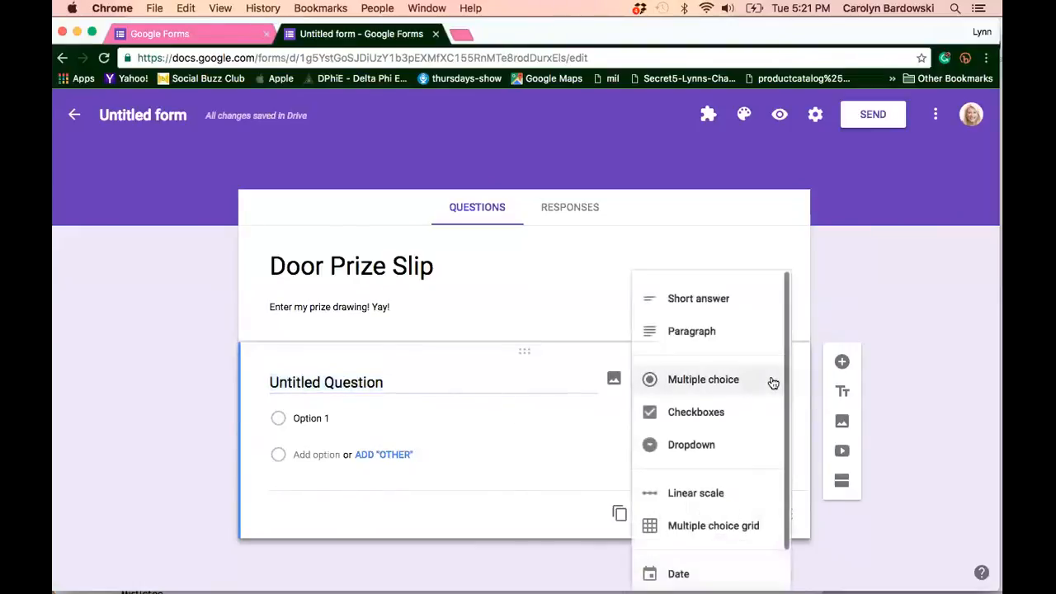
mouse_move(697, 298)
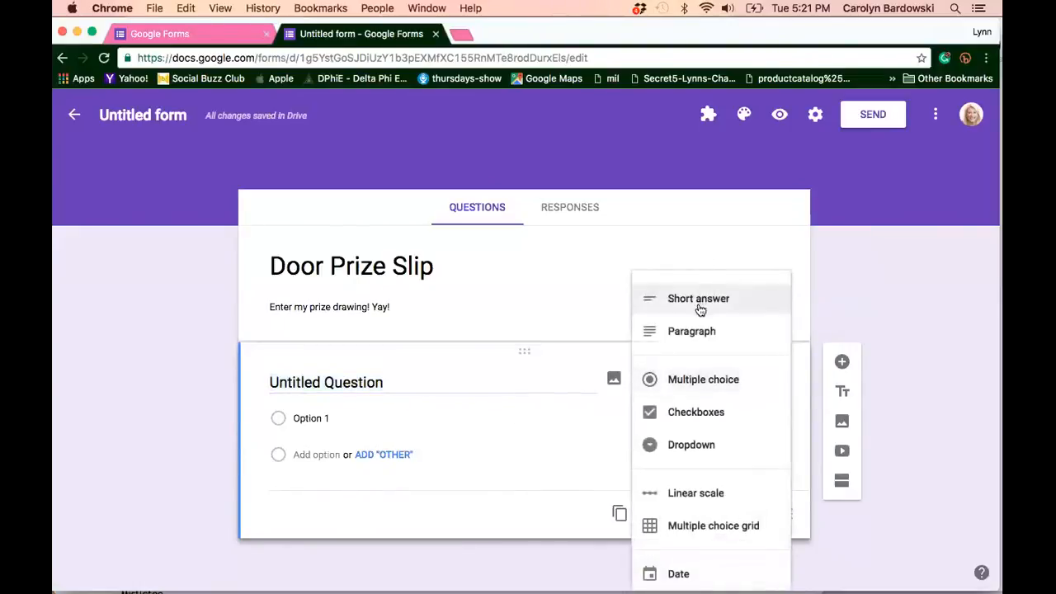
mouse_move(696, 413)
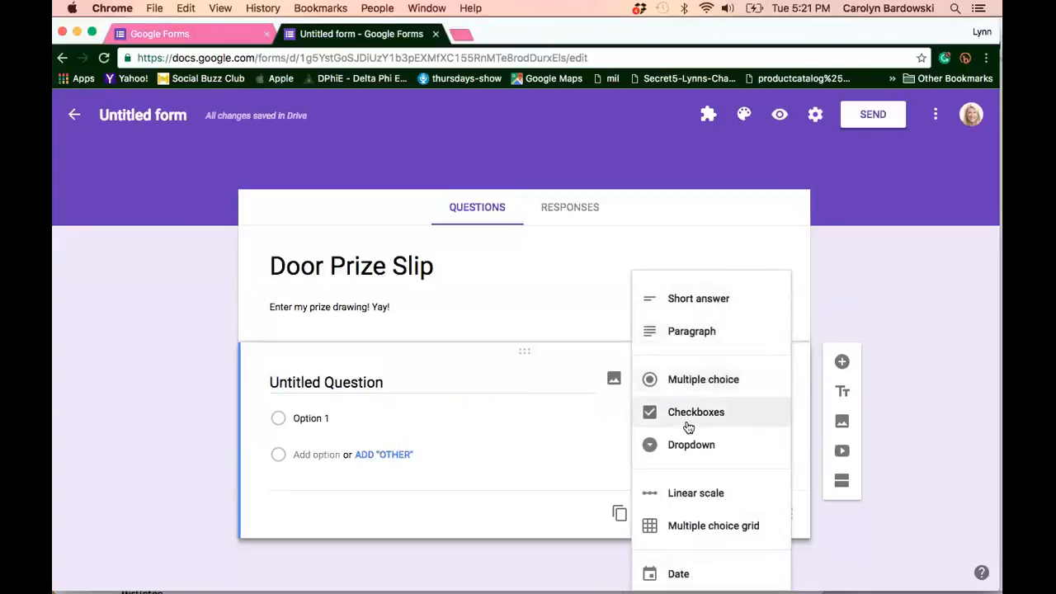
mouse_move(690, 459)
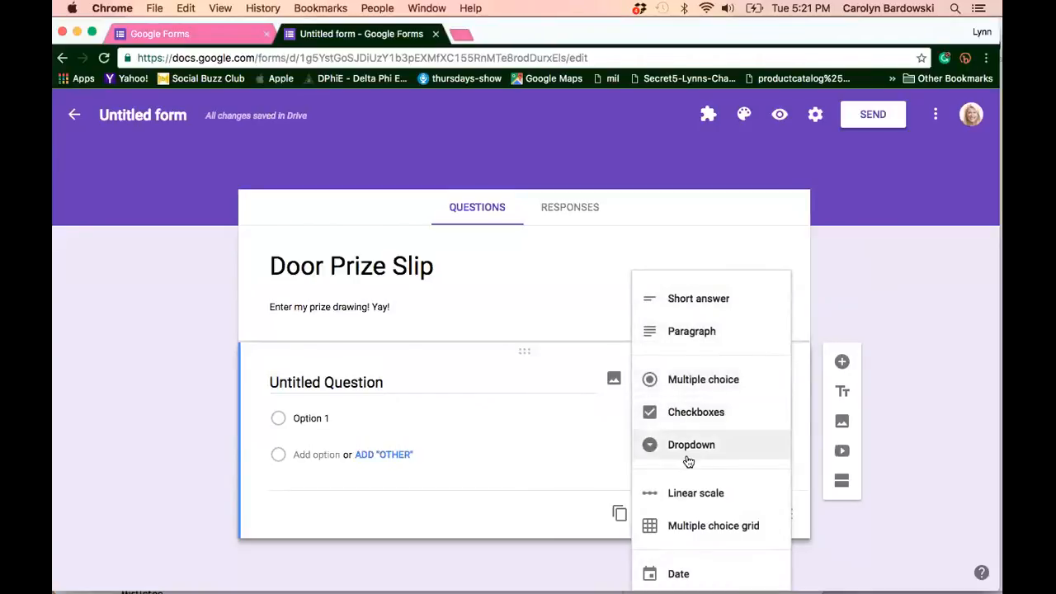
click(697, 492)
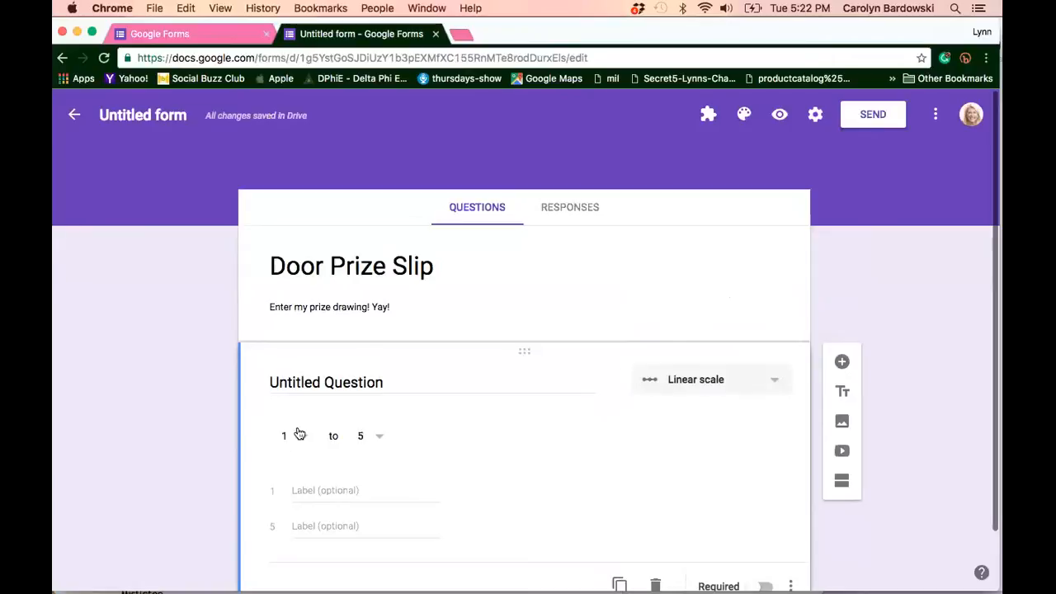
mouse_move(495, 426)
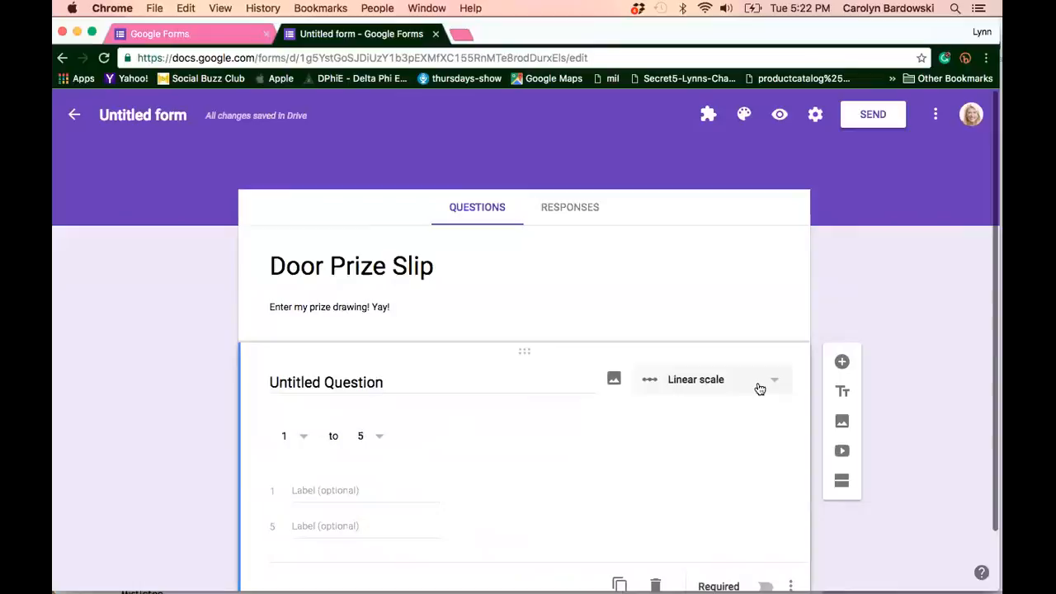
mouse_move(772, 386)
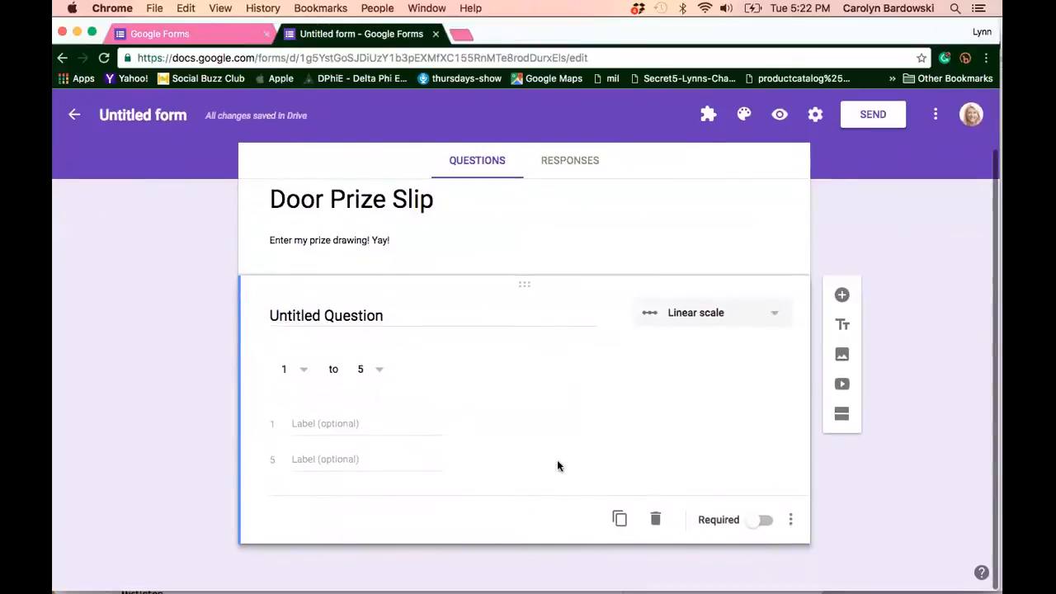
mouse_move(620, 518)
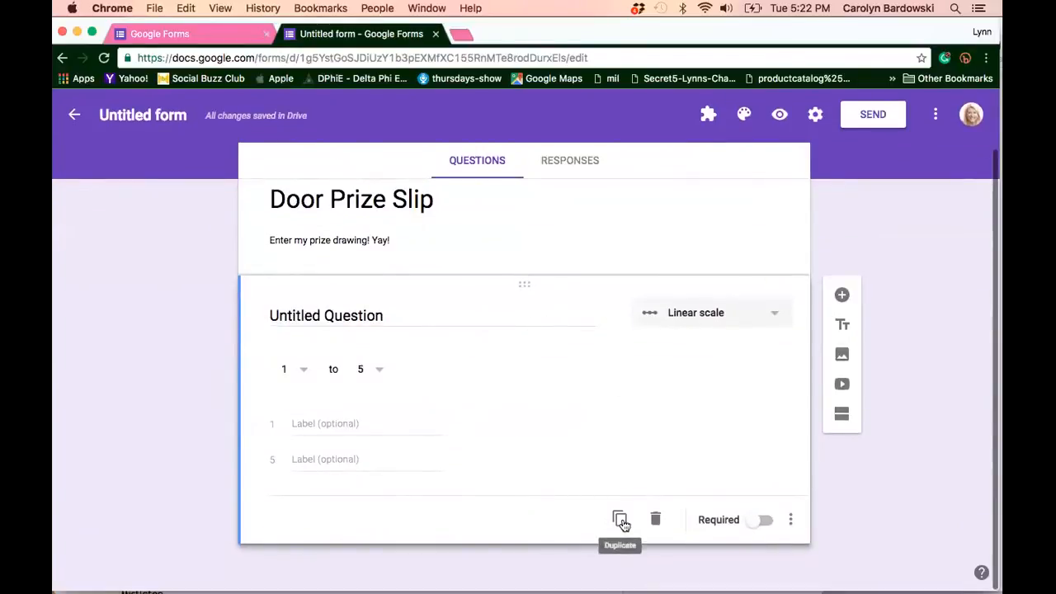
- Duplicate the scale question and retitle the copy 'What interests you most?'
click(620, 519)
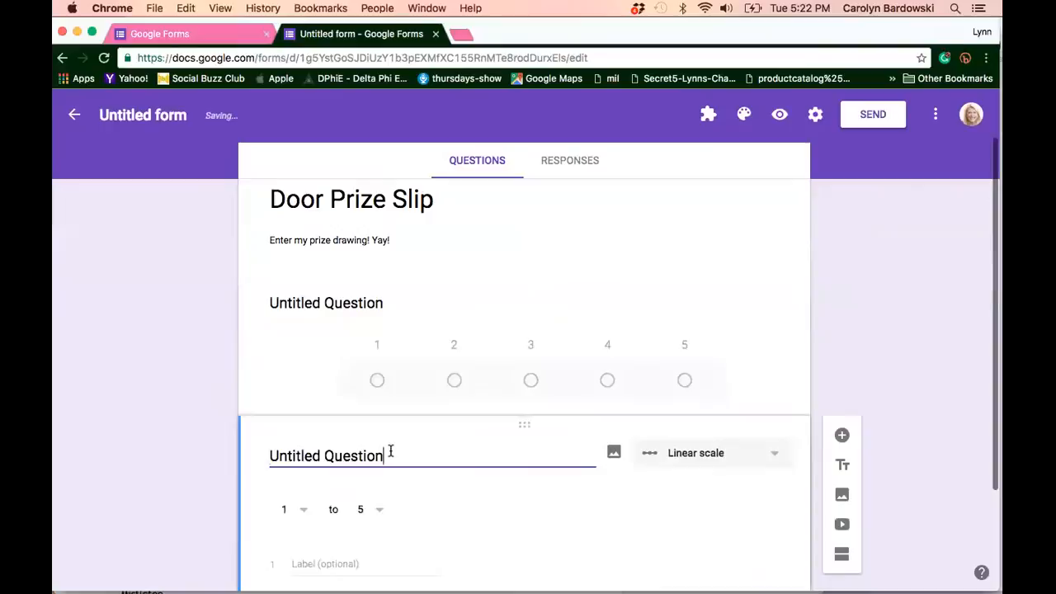
key(Backspace)
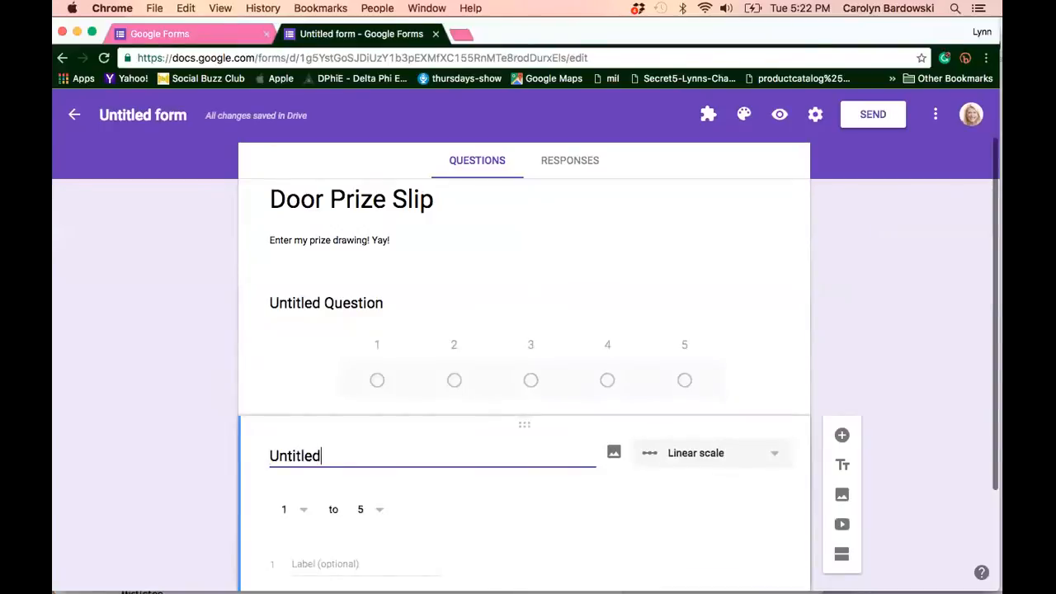
text(What i)
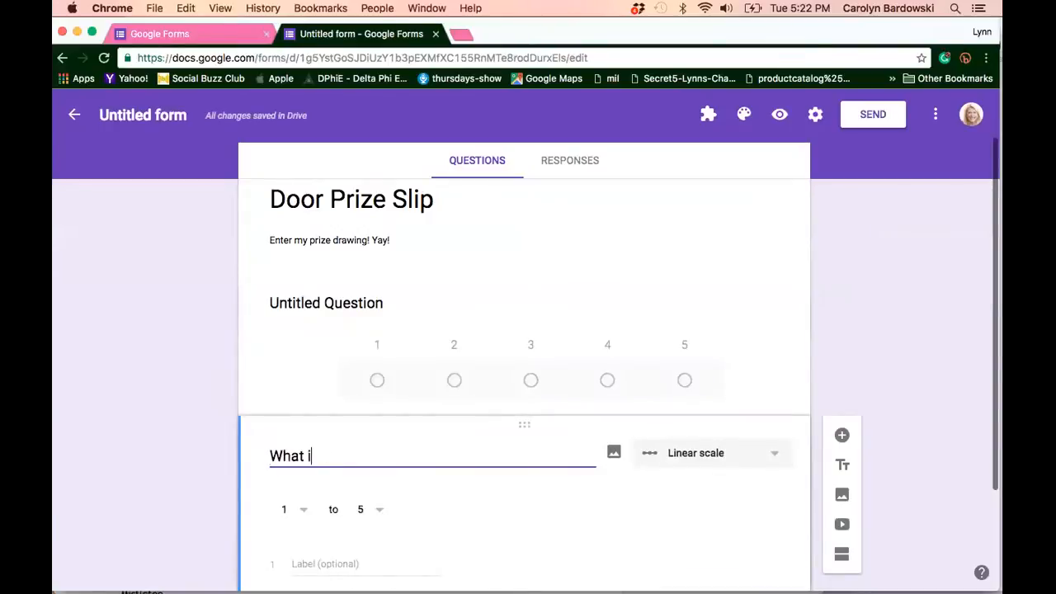
text(nterst)
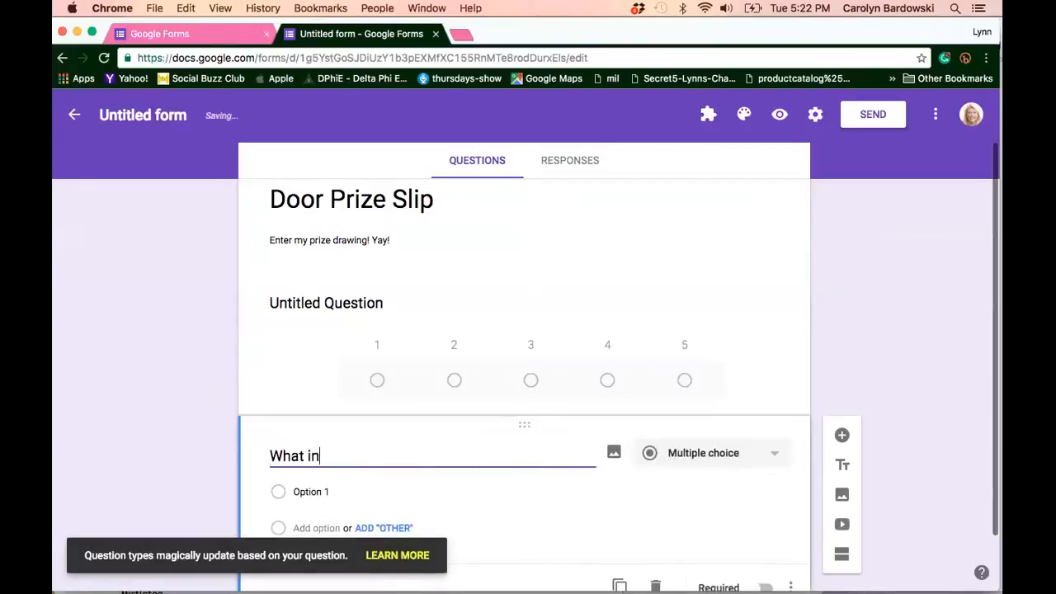
text(terests)
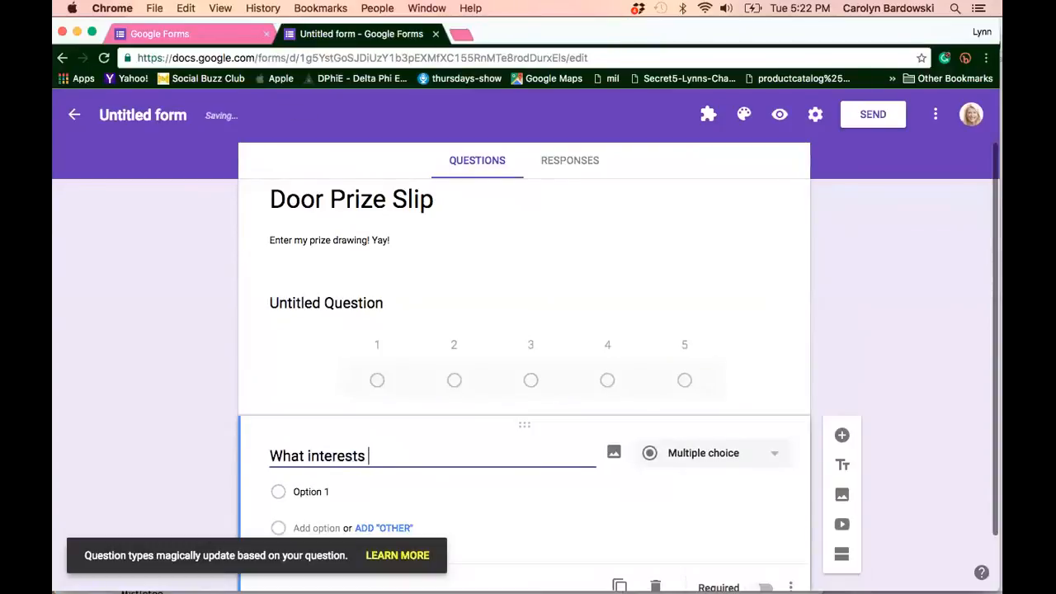
text(you most?)
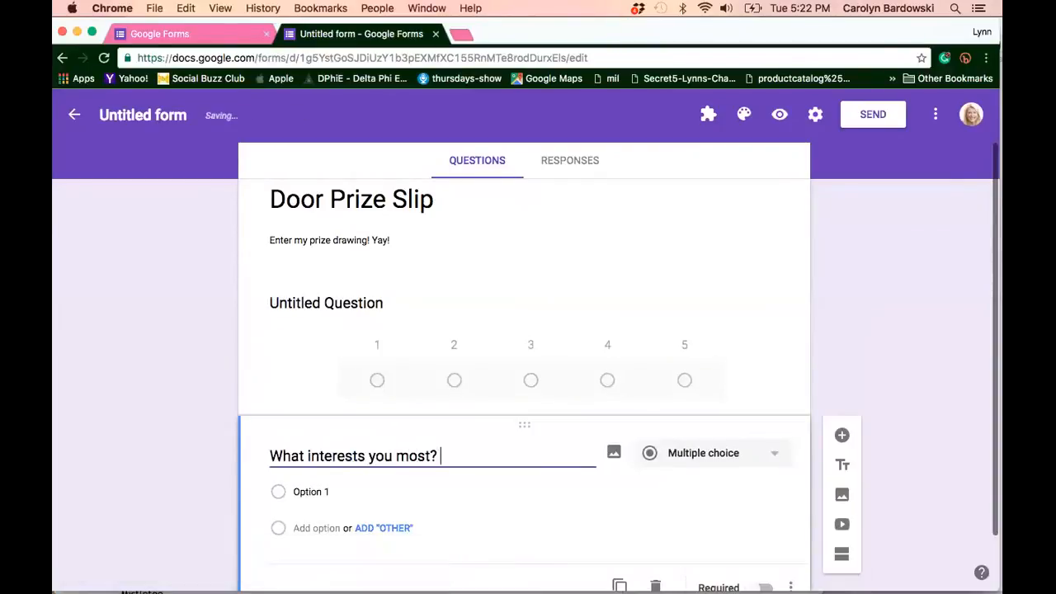
- Give it the options Home party, Facebook Party, Catalog party and an Other choice
scroll(down, 3)
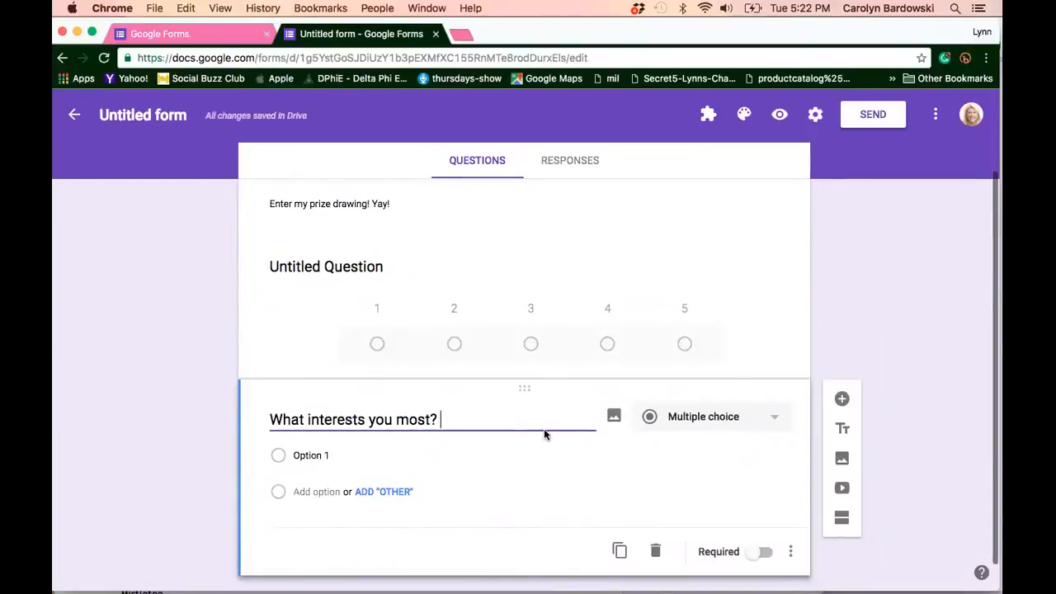
click(310, 455)
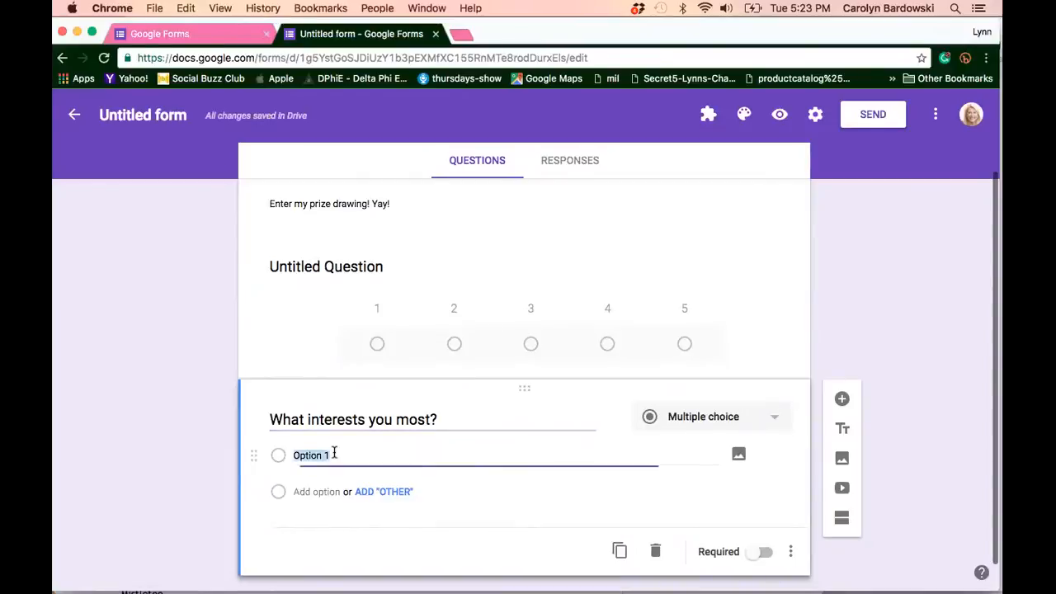
text(Home p)
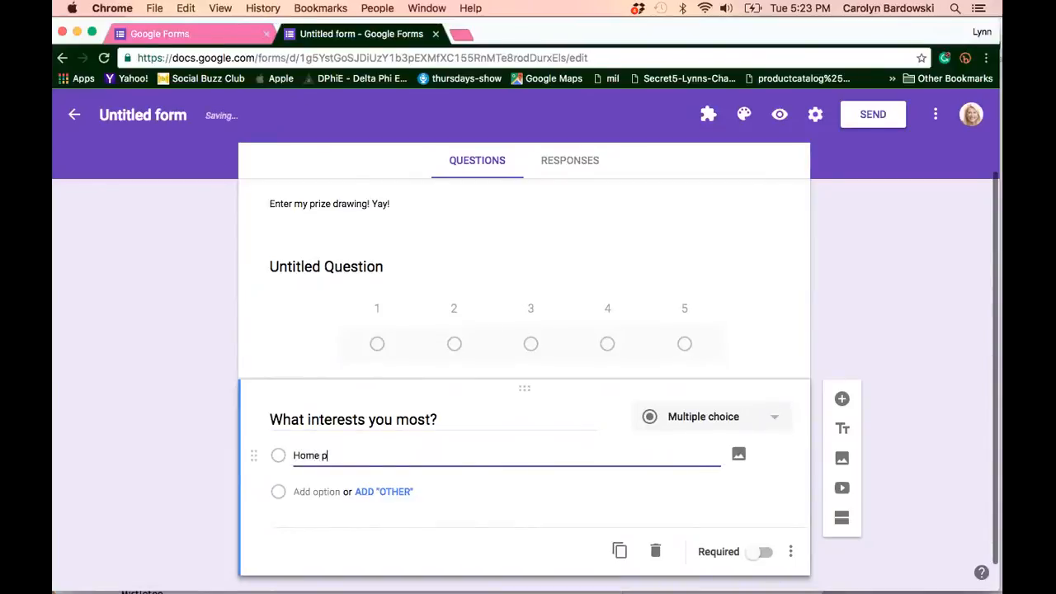
text(arty)
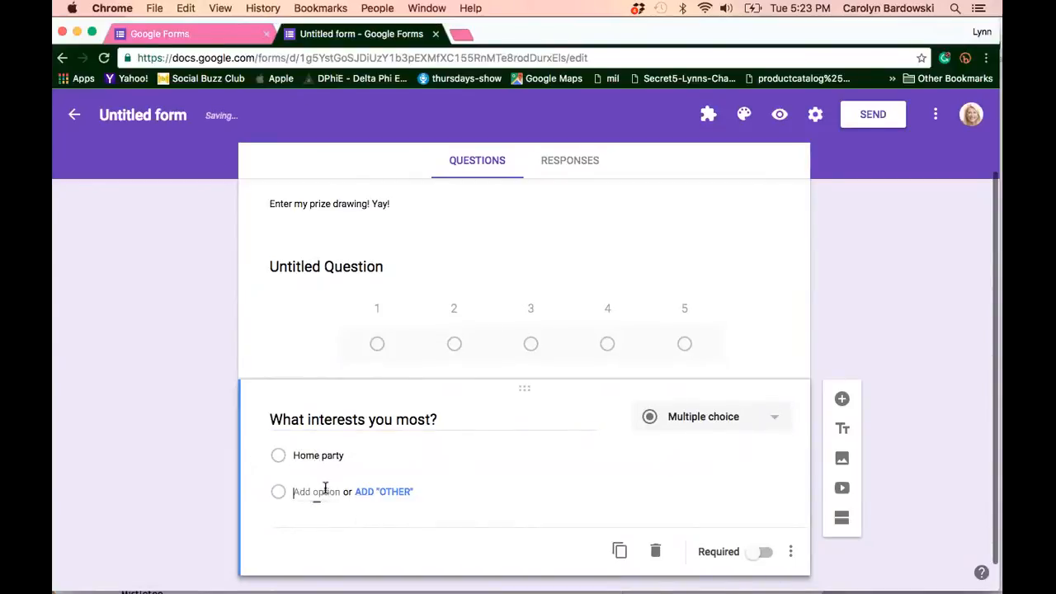
click(315, 491)
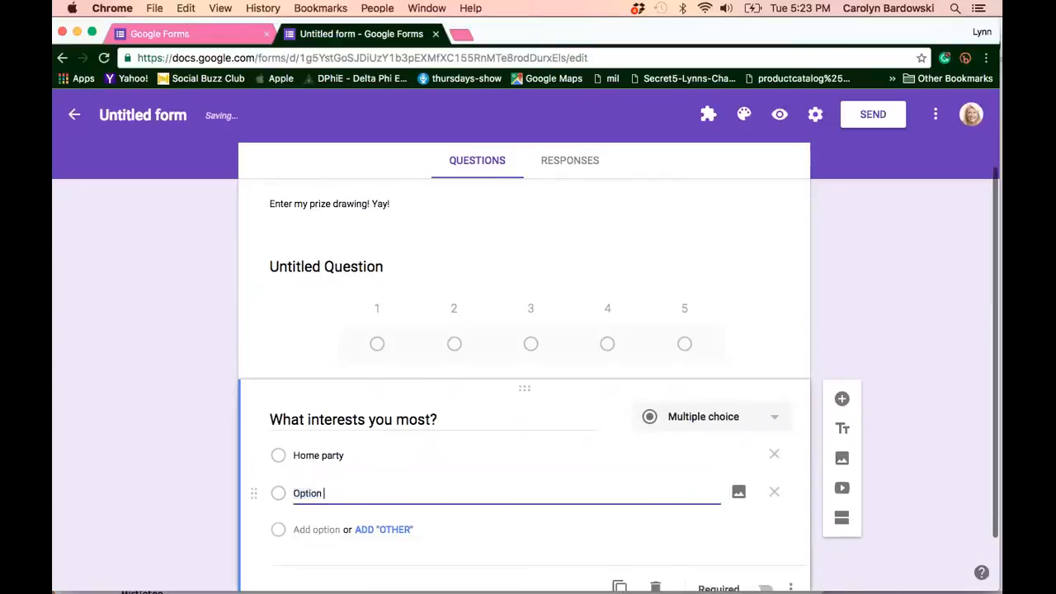
text(Facebook Party)
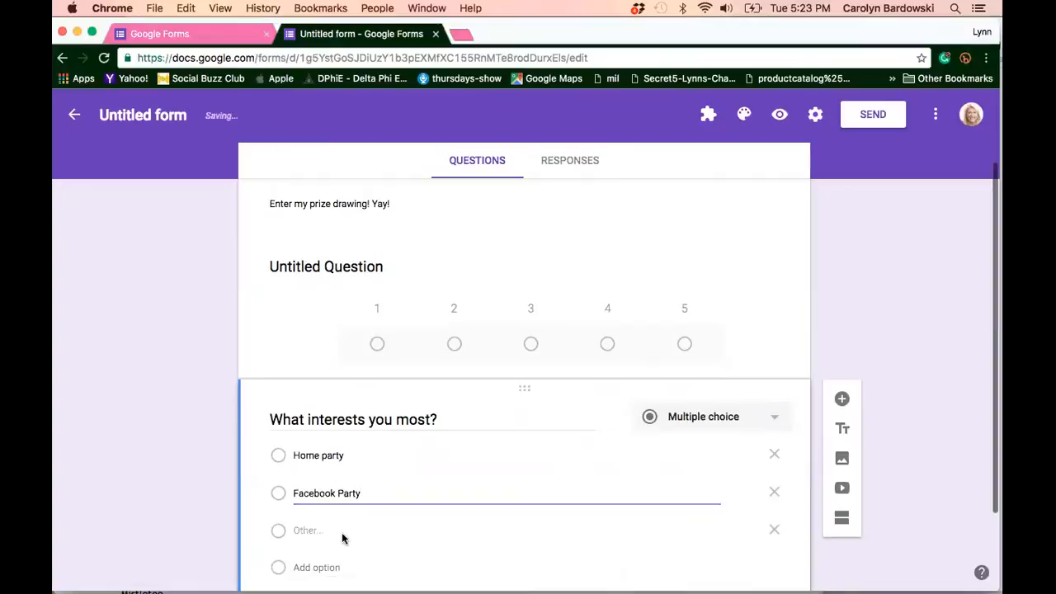
scroll(down, 3)
text(O)
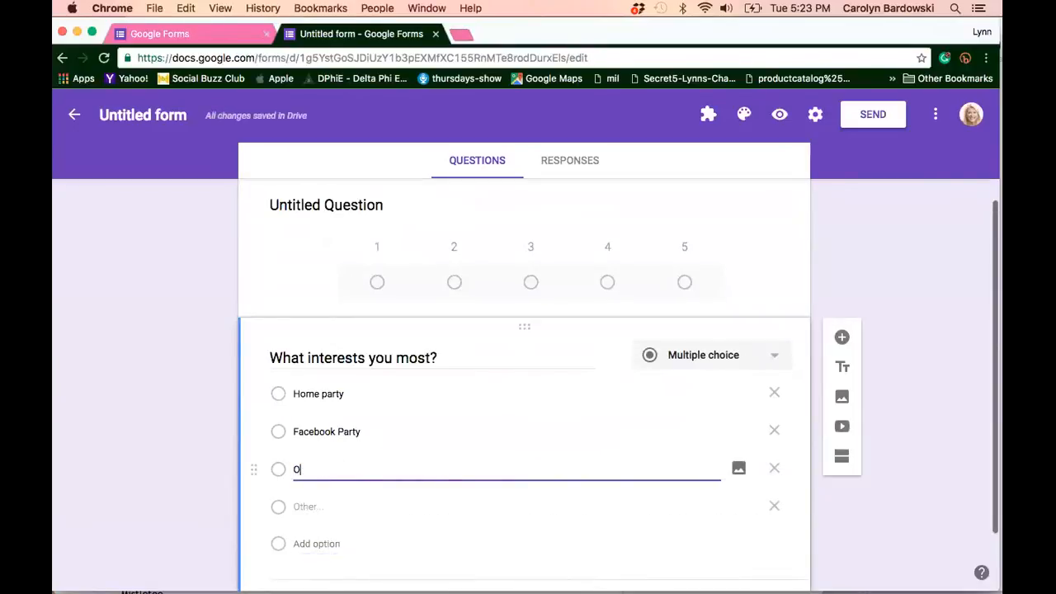
text(Catalog)
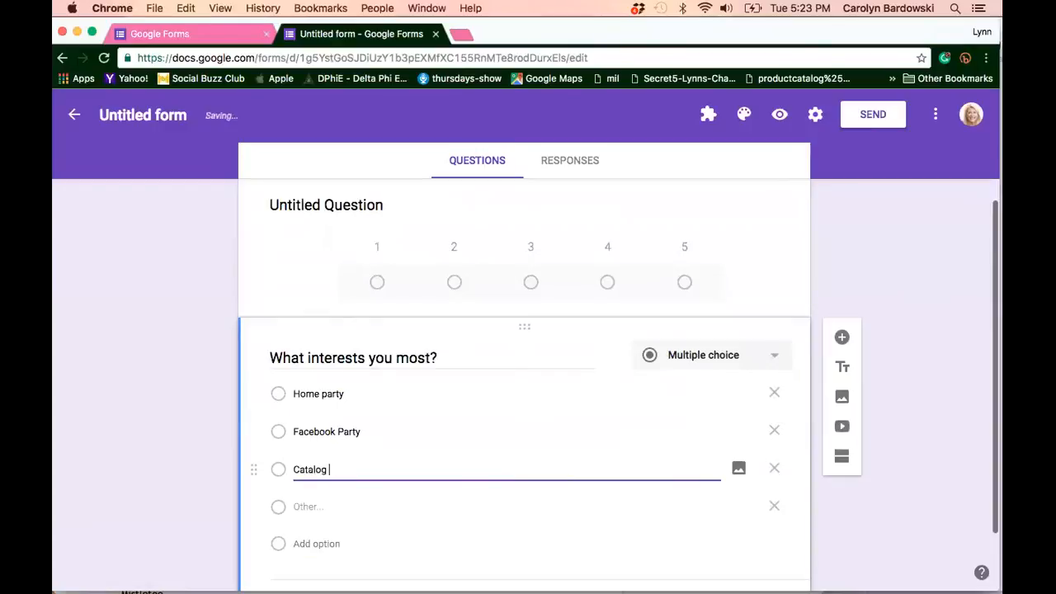
text(party)
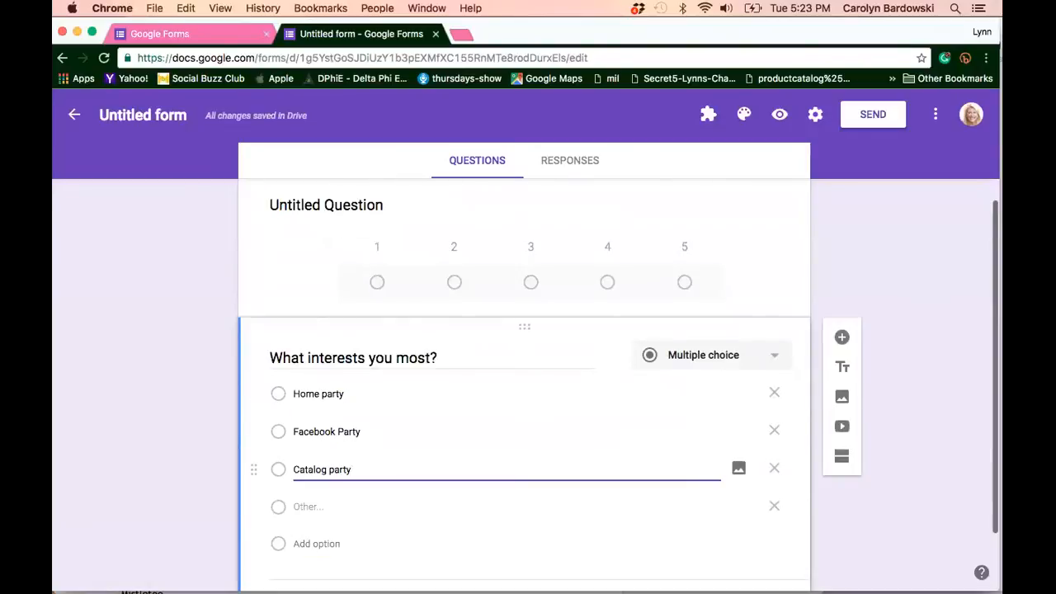
scroll(down, 3)
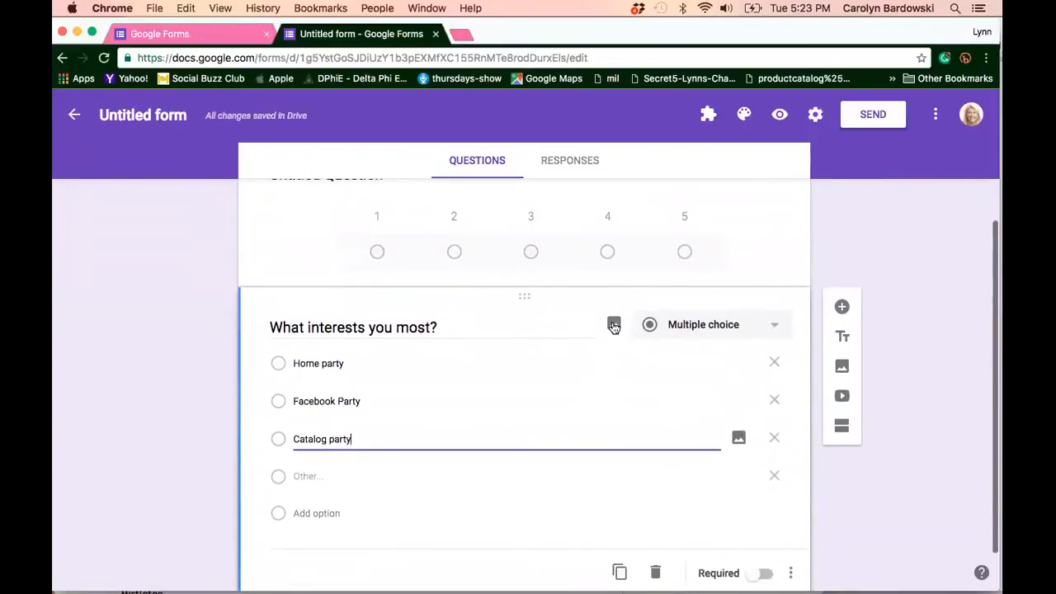
click(614, 323)
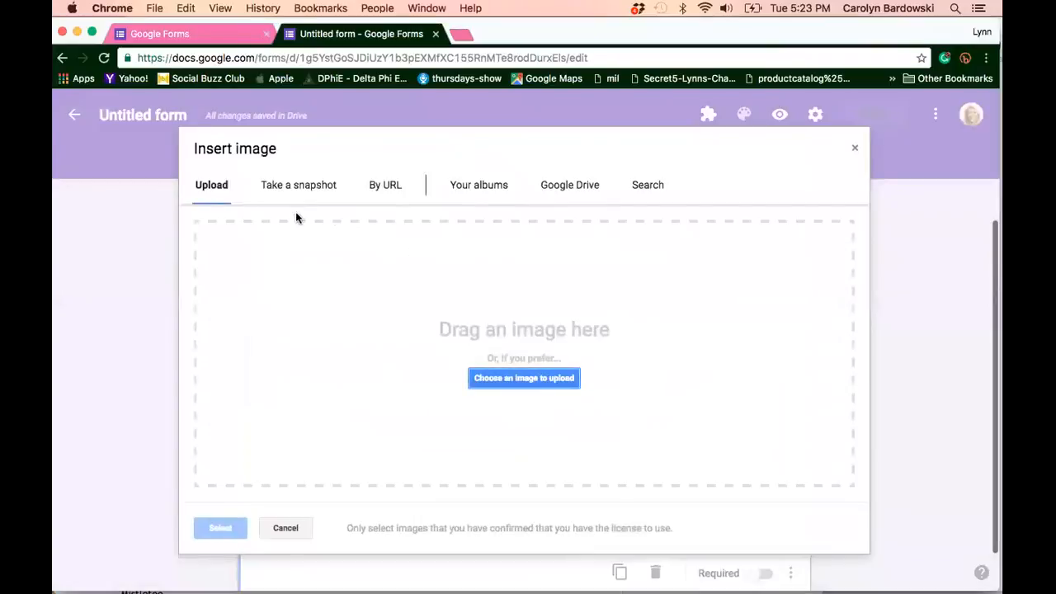
mouse_move(647, 185)
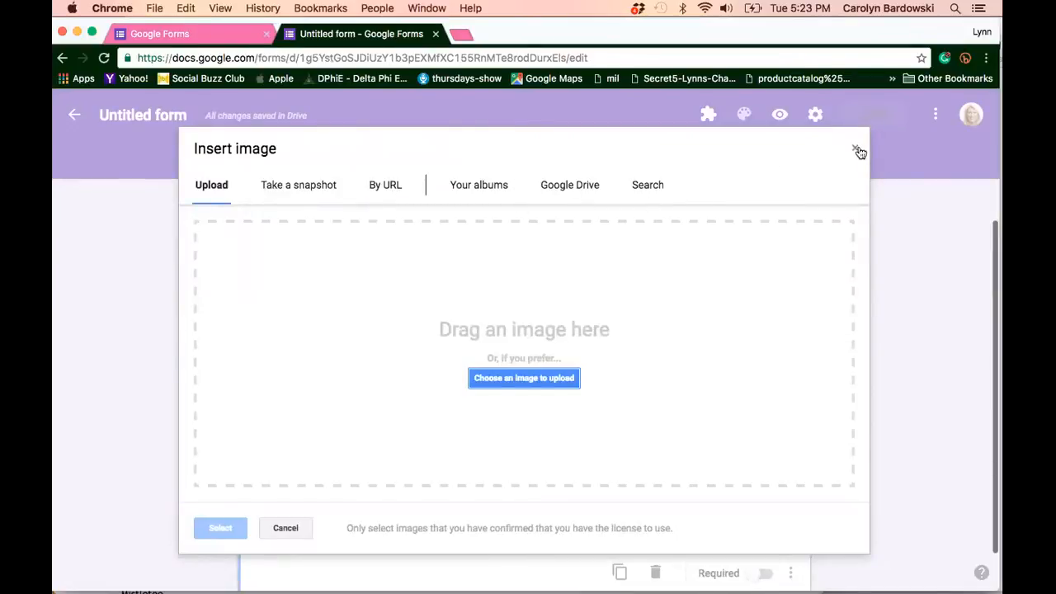
click(858, 152)
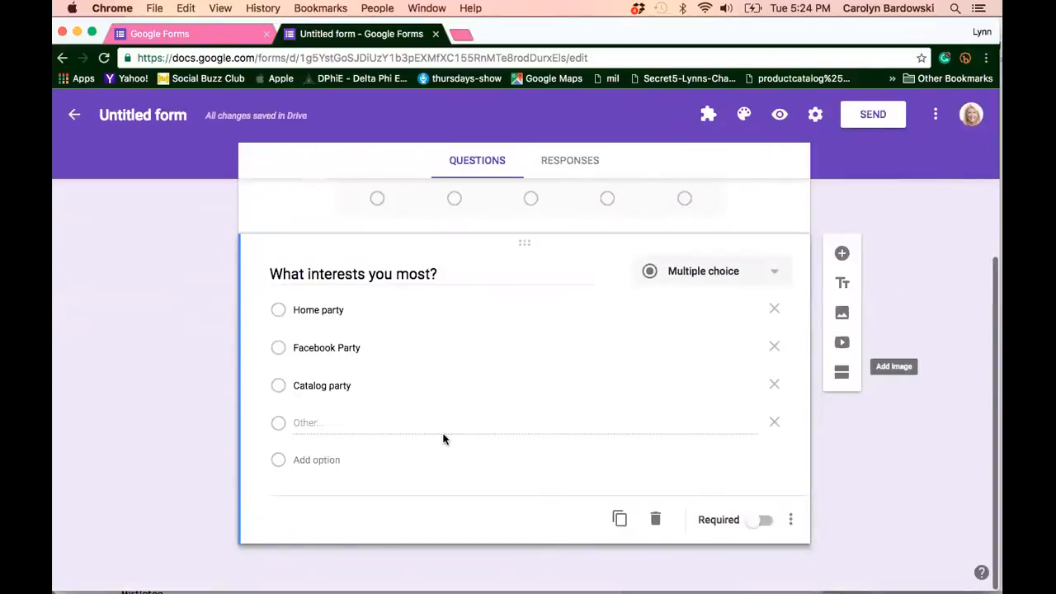
click(842, 313)
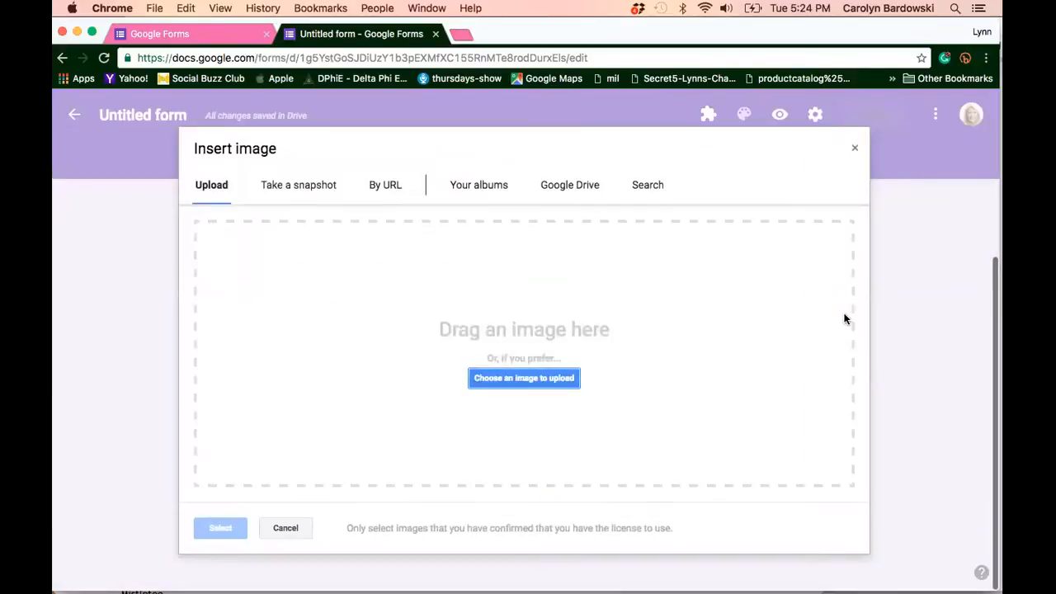
mouse_move(848, 130)
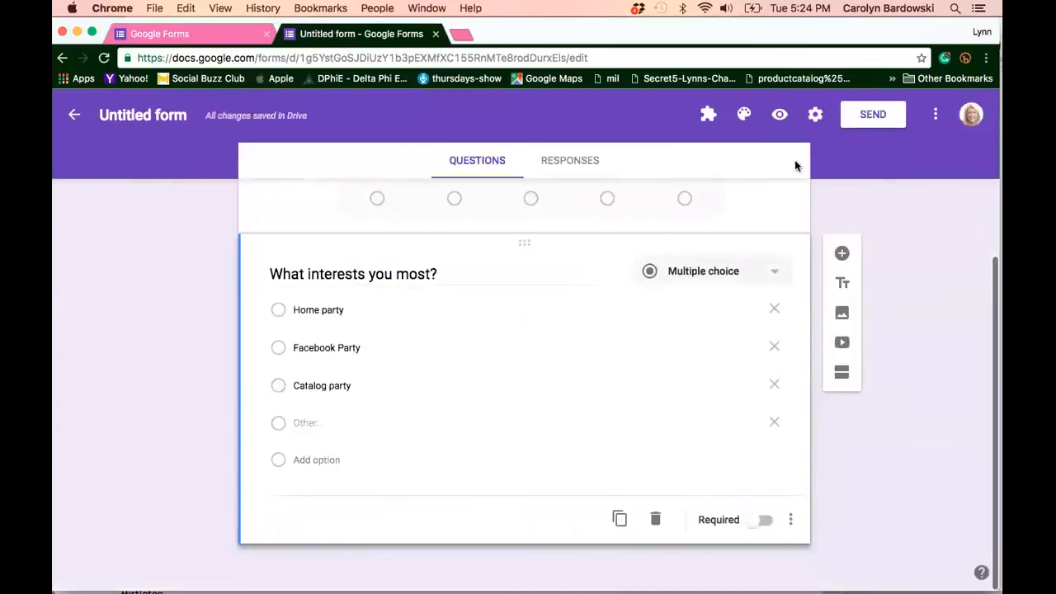
- Bring up video insertion, dismiss it without adding one, and review the two questions
click(841, 342)
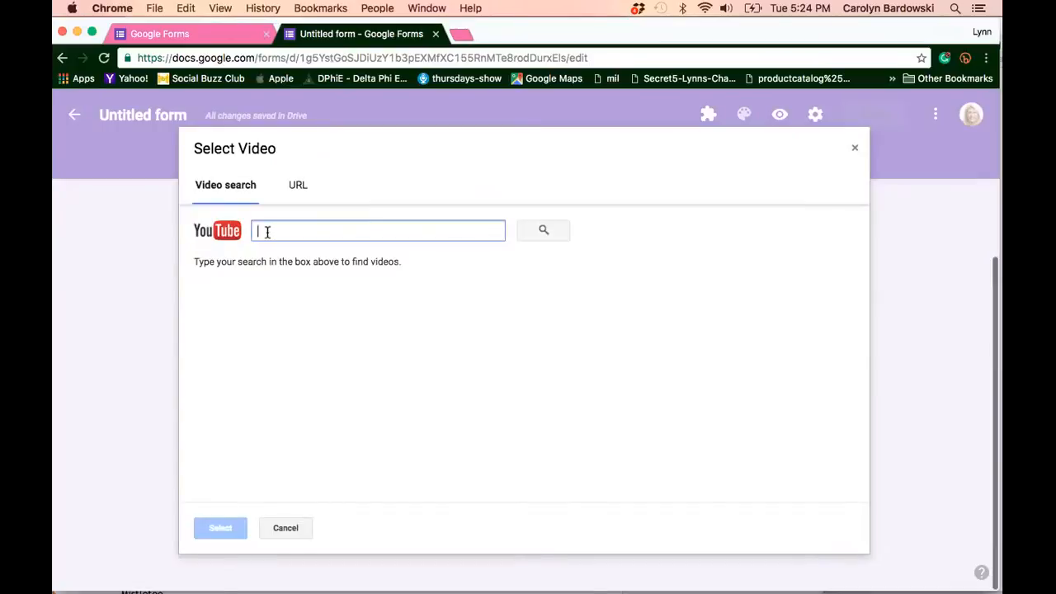
click(297, 185)
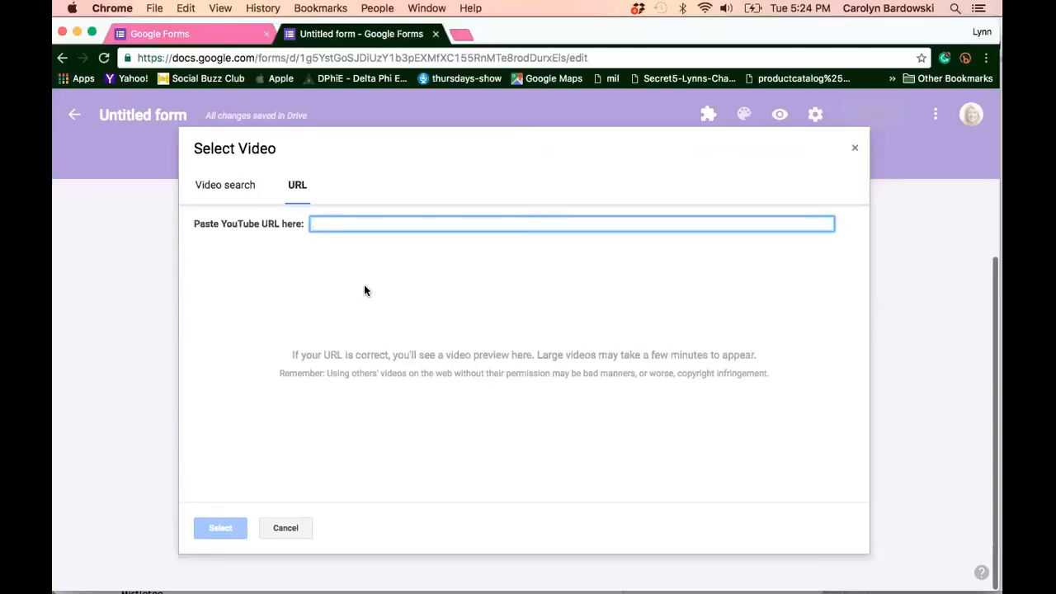
mouse_move(848, 66)
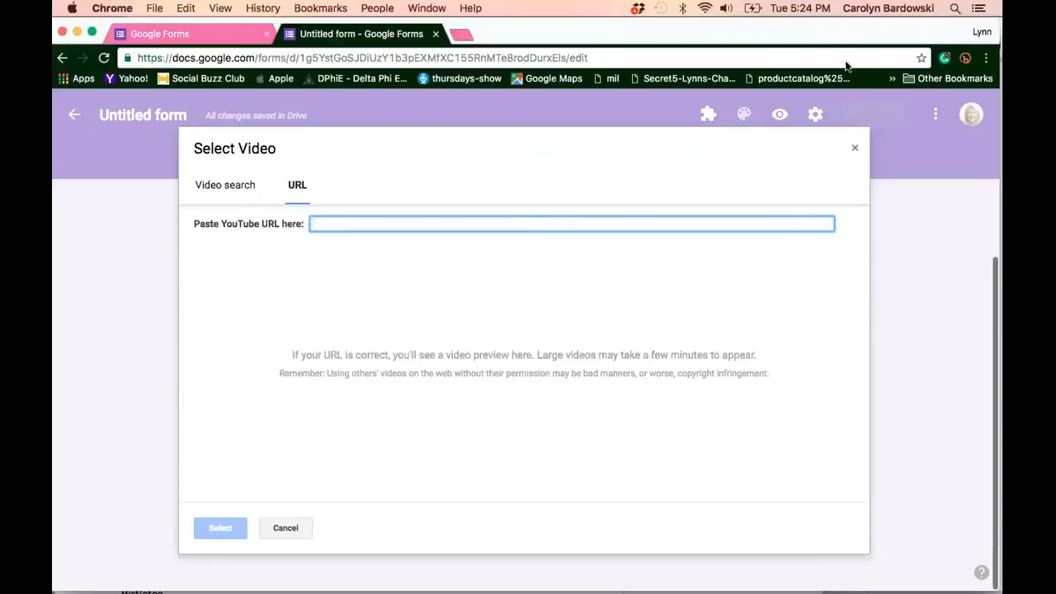
click(283, 528)
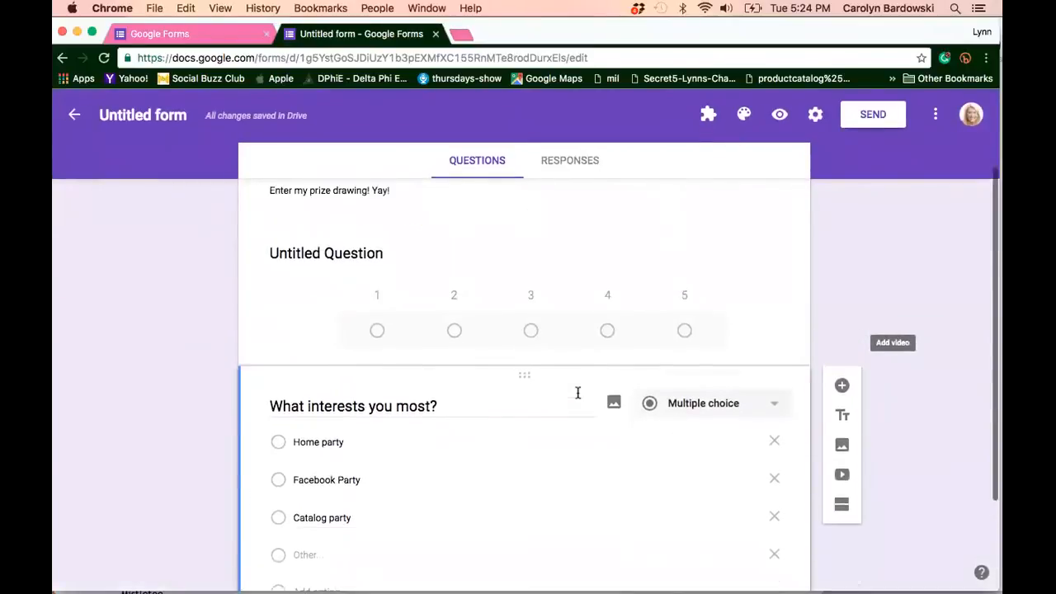
scroll(up, 3)
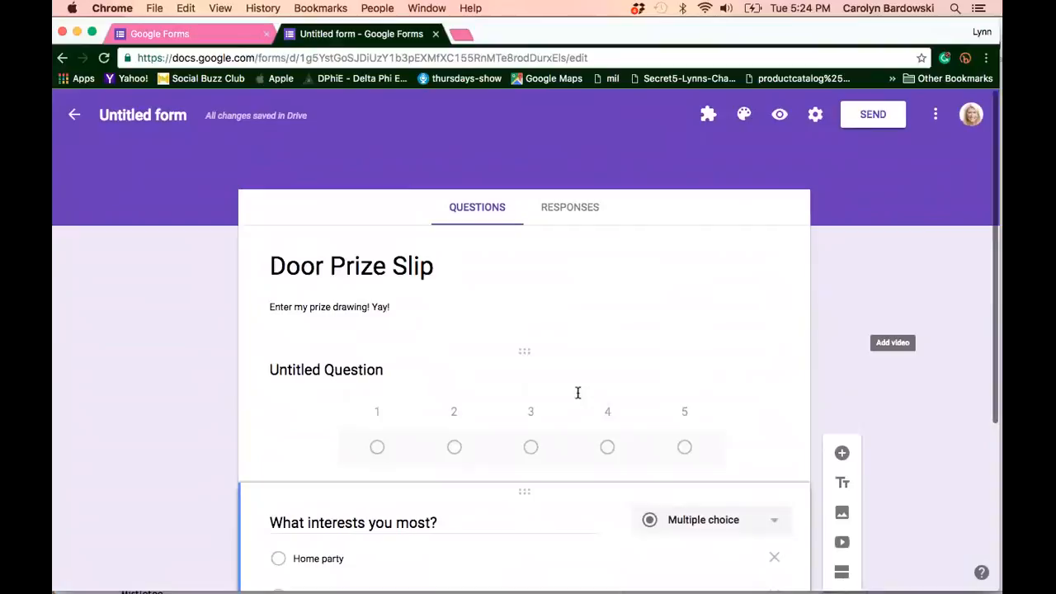
scroll(down, 3)
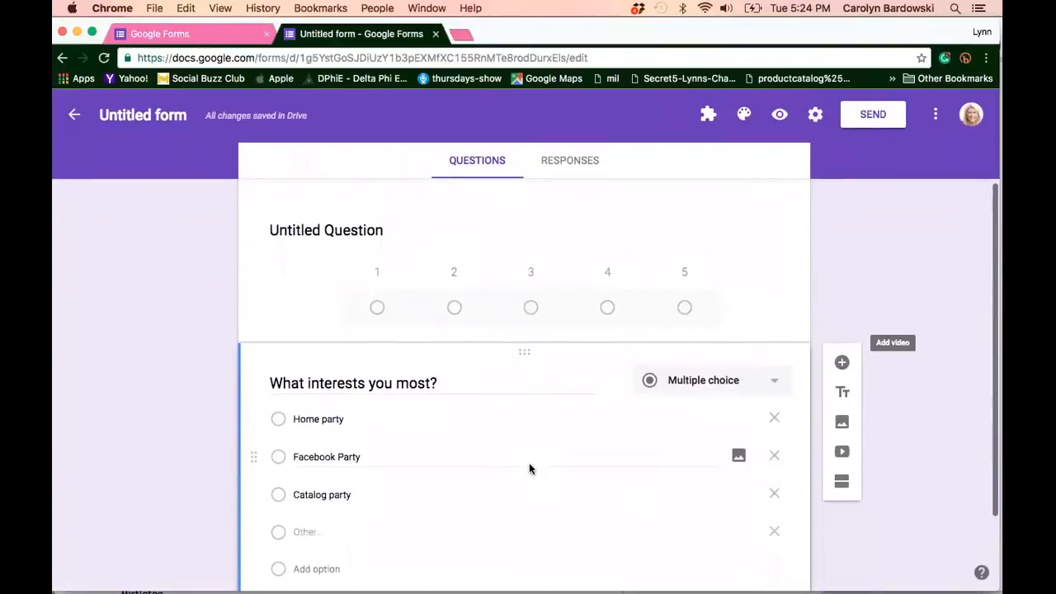
scroll(up, 3)
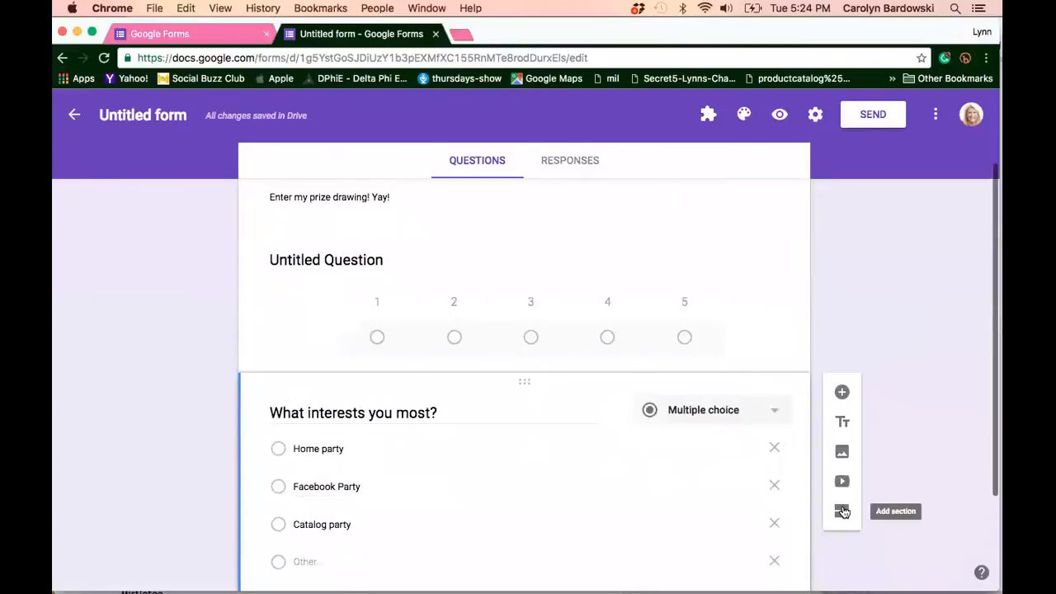
mouse_move(841, 518)
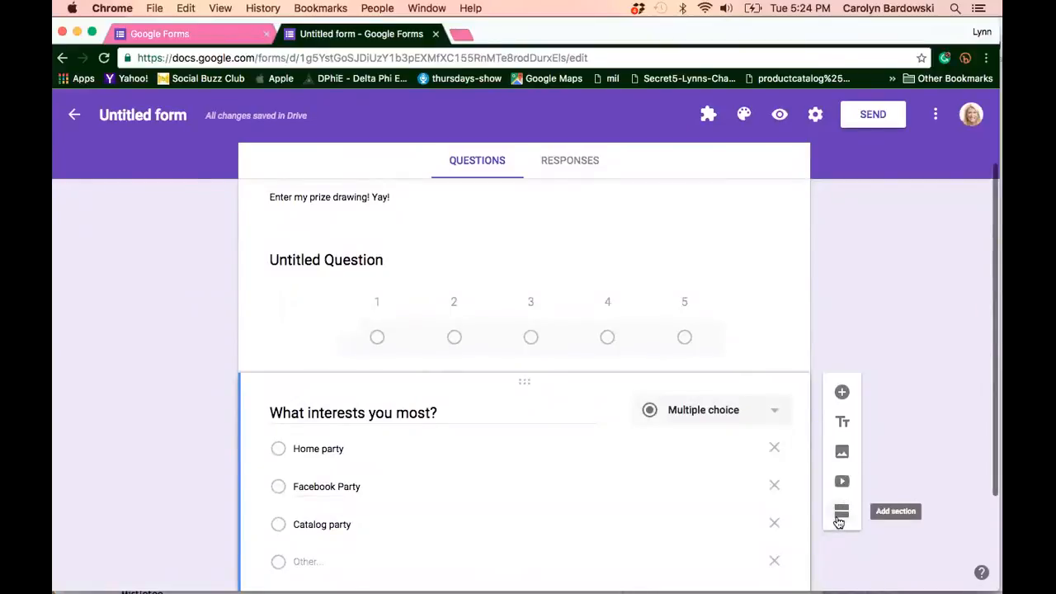
- Add an empty Section 2 after the interests question, making the form two sections
click(842, 511)
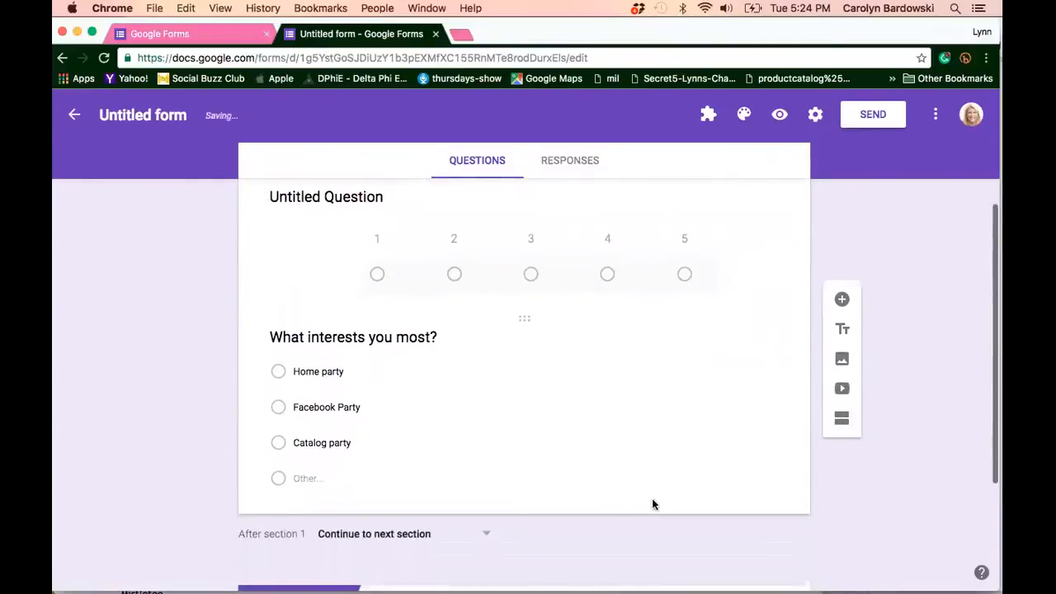
scroll(up, 3)
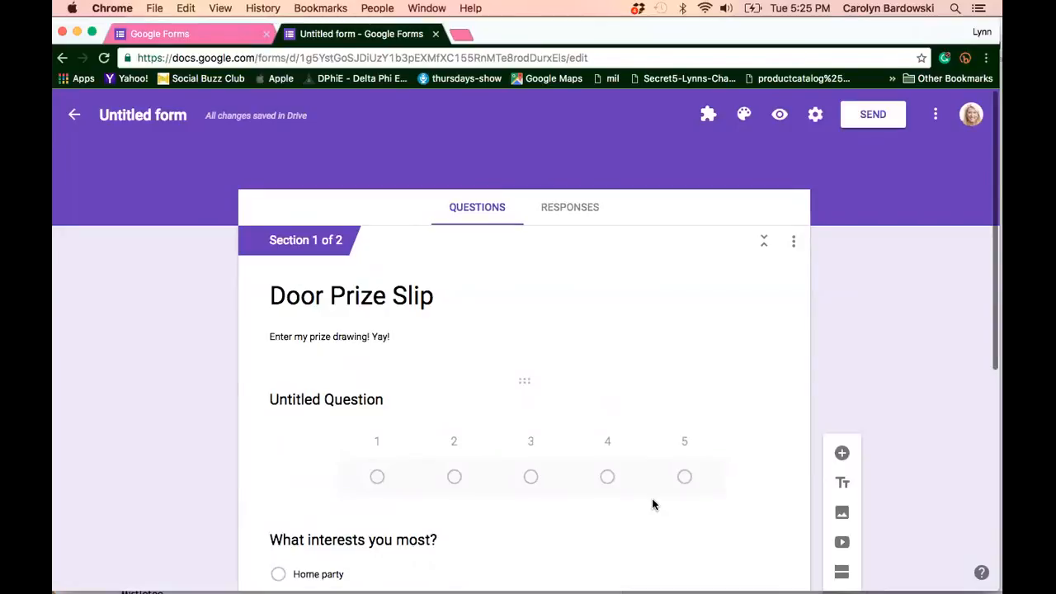
scroll(down, 3)
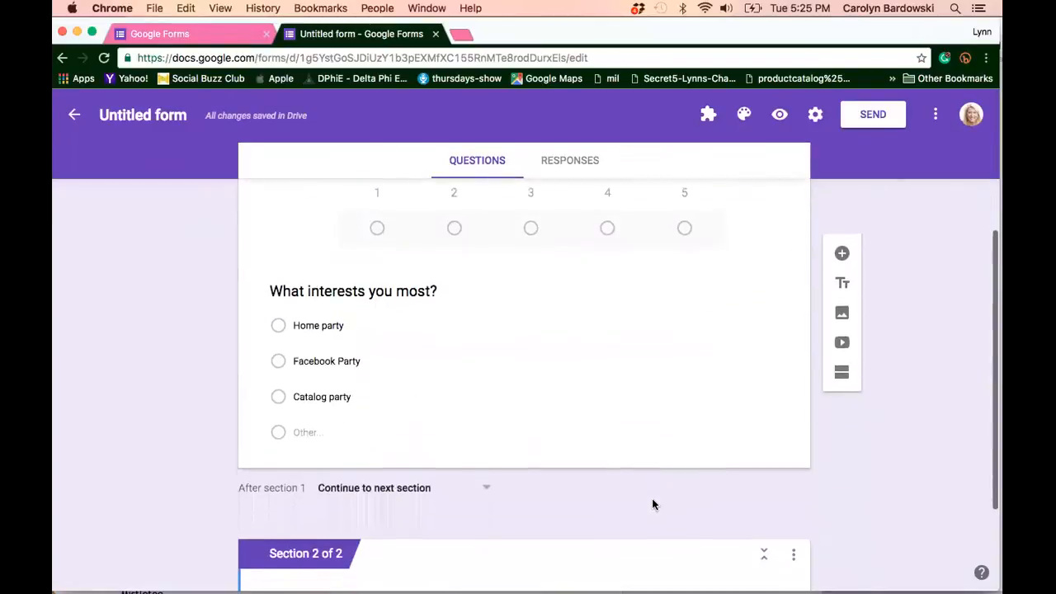
scroll(down, 3)
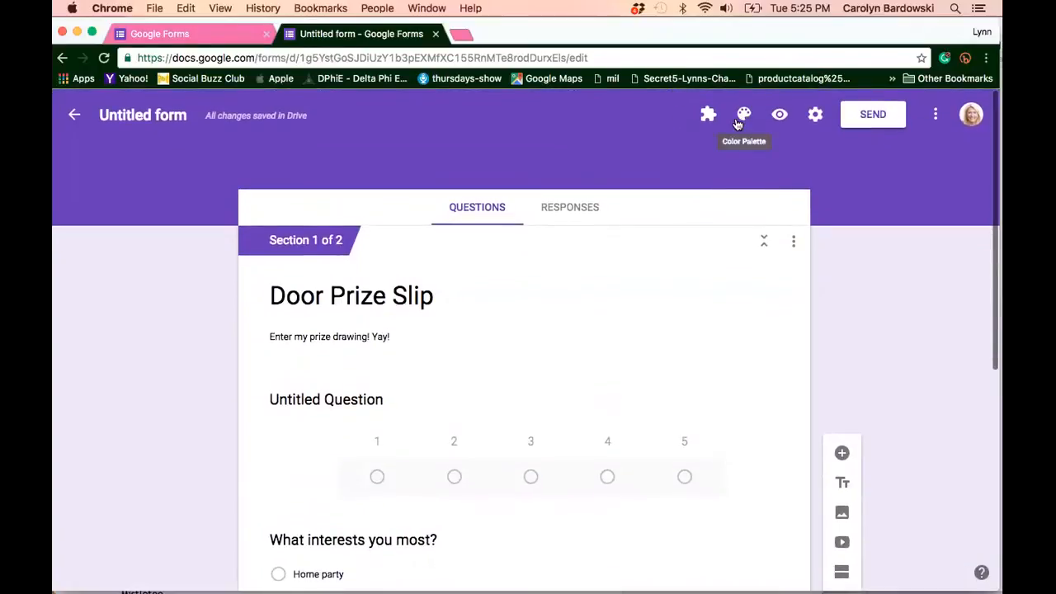
- Try red then green colour schemes for the form and move on to photo themes
click(742, 114)
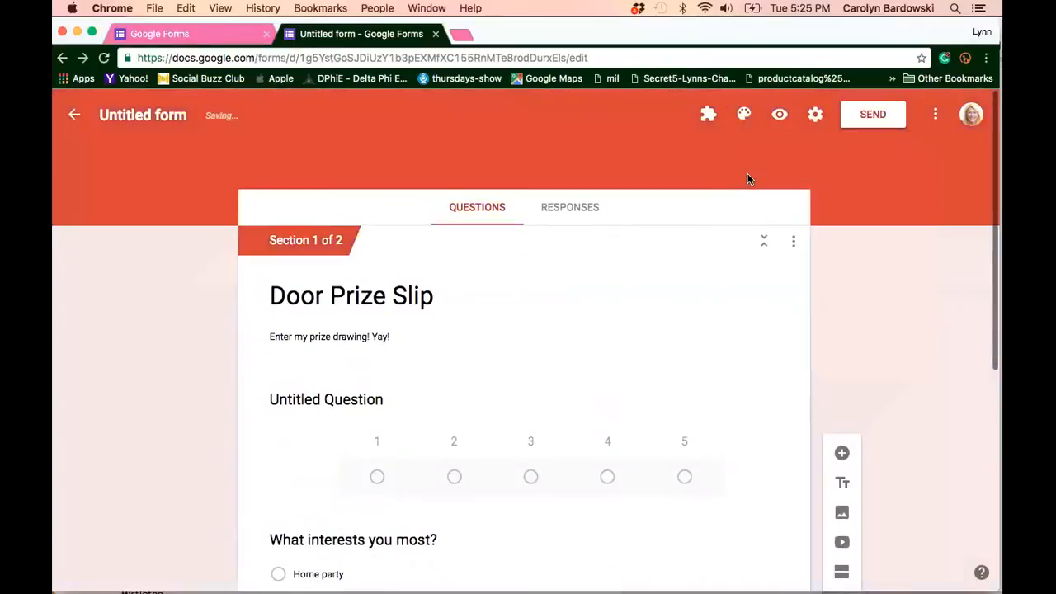
click(743, 114)
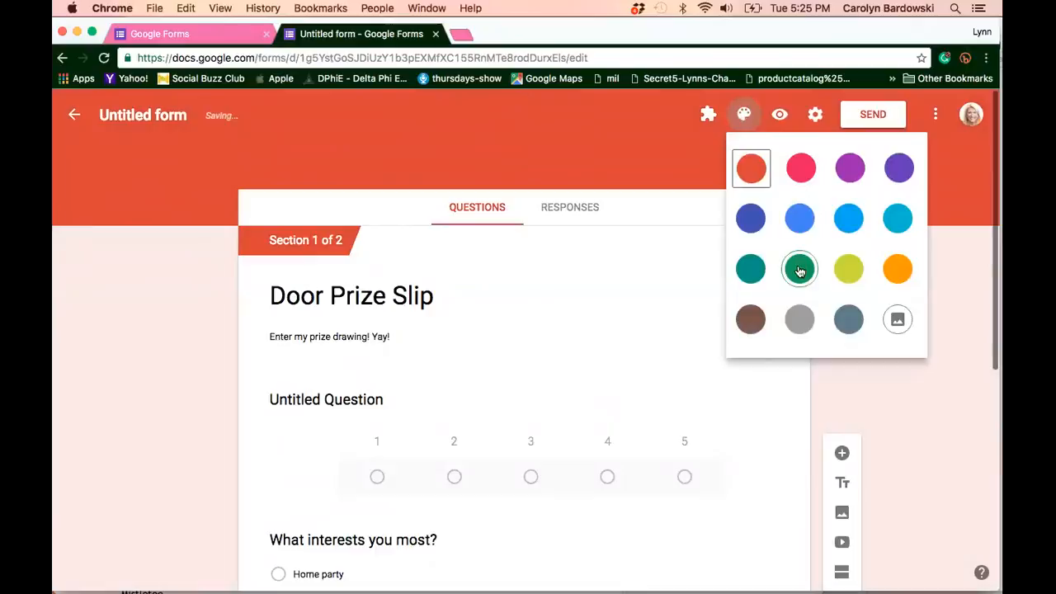
click(798, 268)
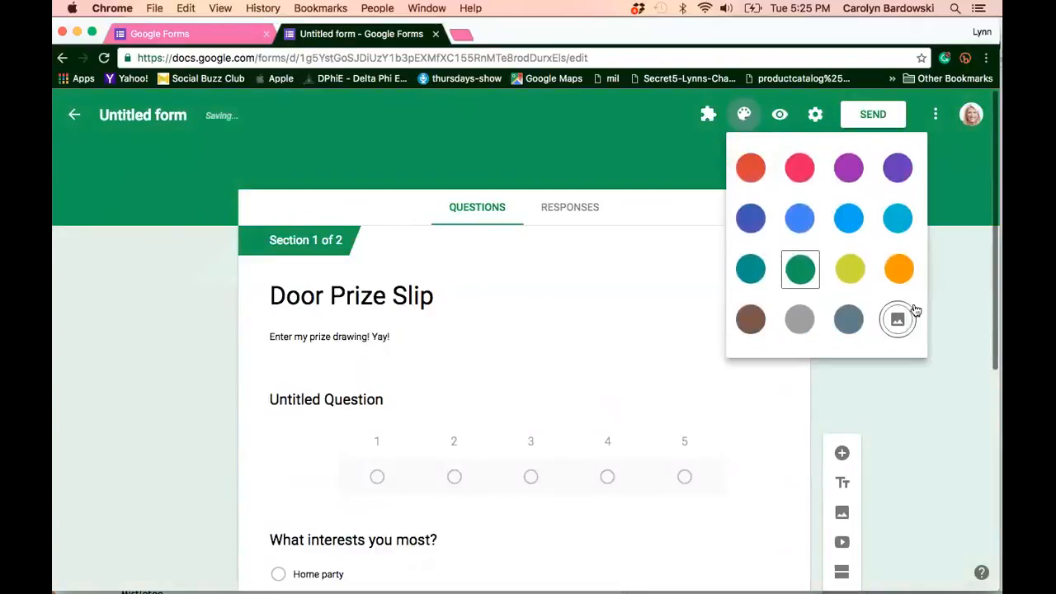
click(898, 320)
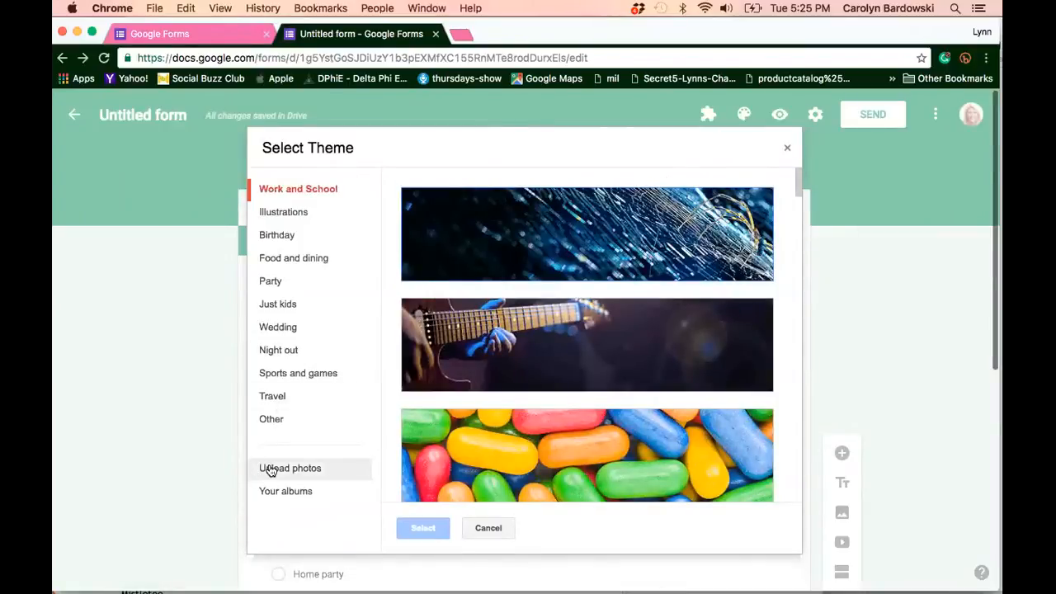
mouse_move(297, 188)
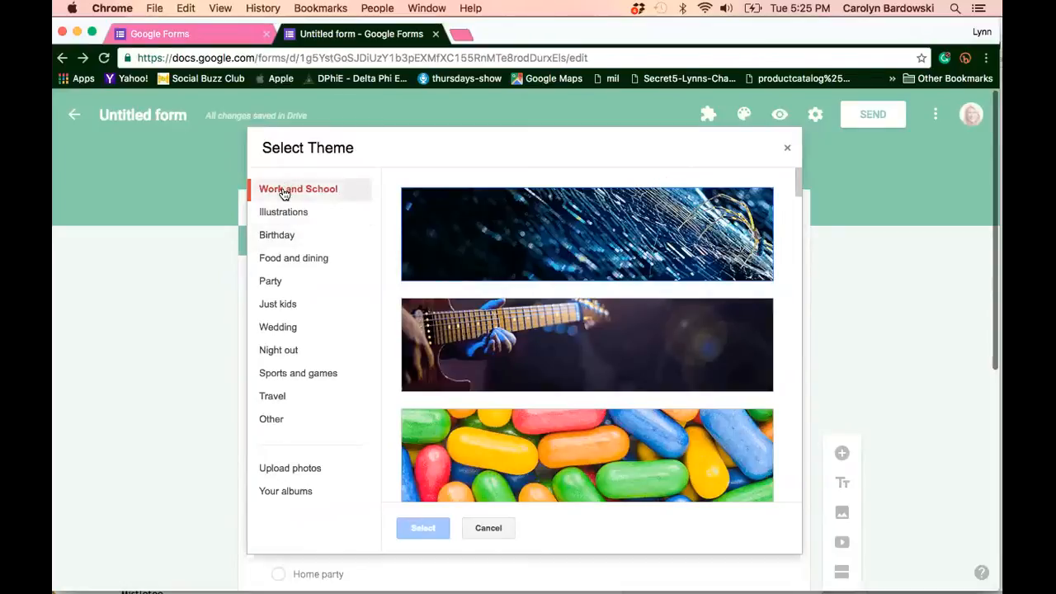
- Apply the balloons header photo from the Just kids theme category
click(271, 281)
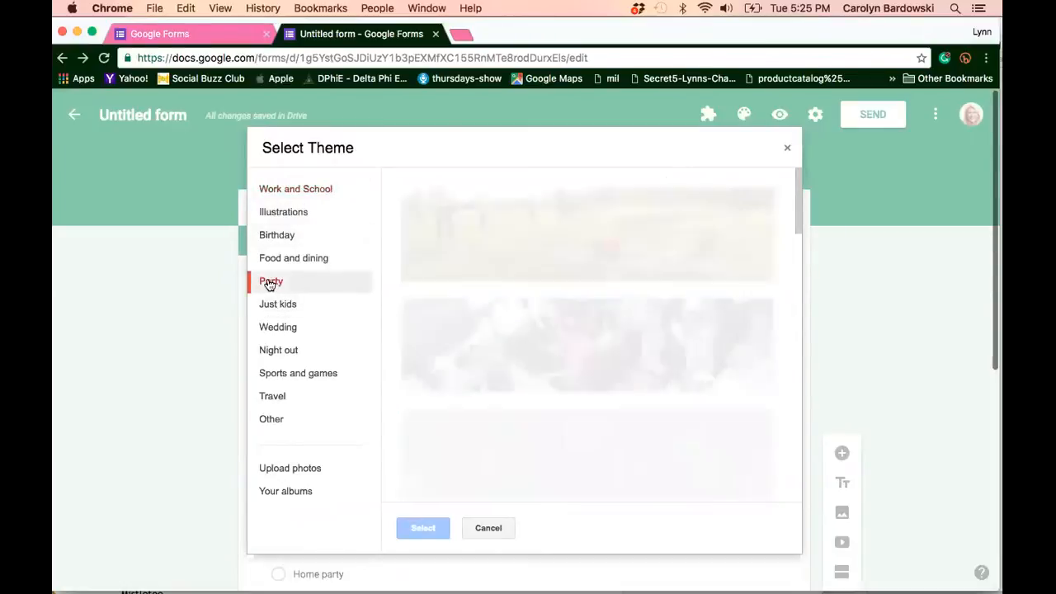
click(271, 280)
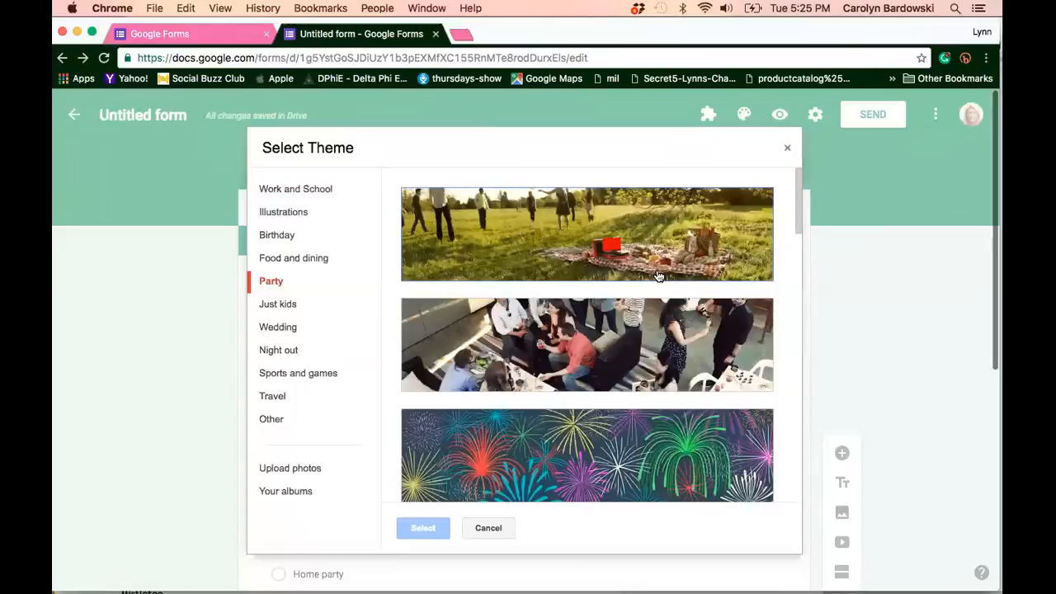
mouse_move(693, 257)
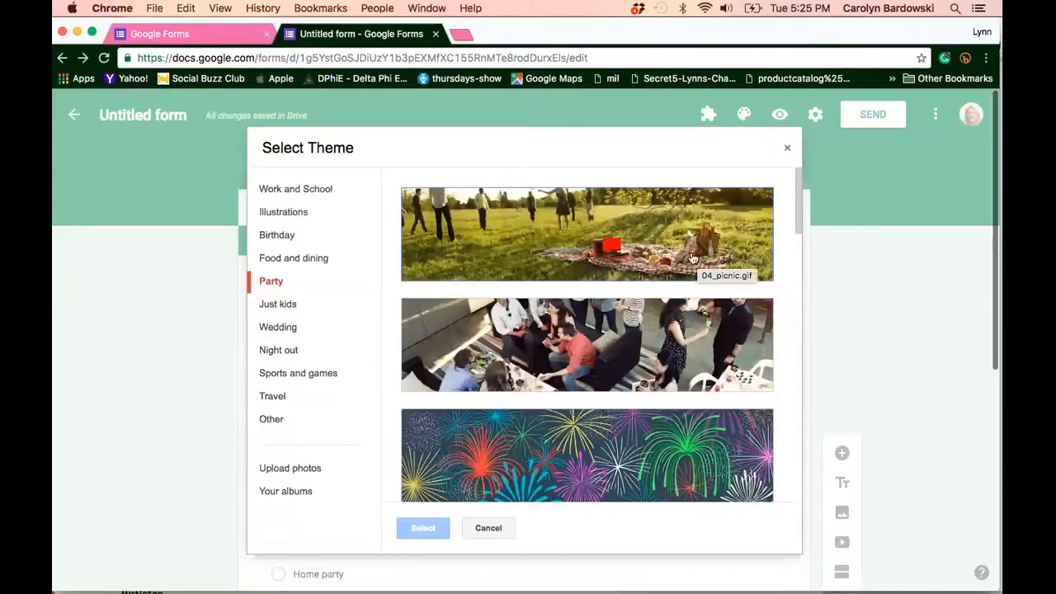
mouse_move(621, 262)
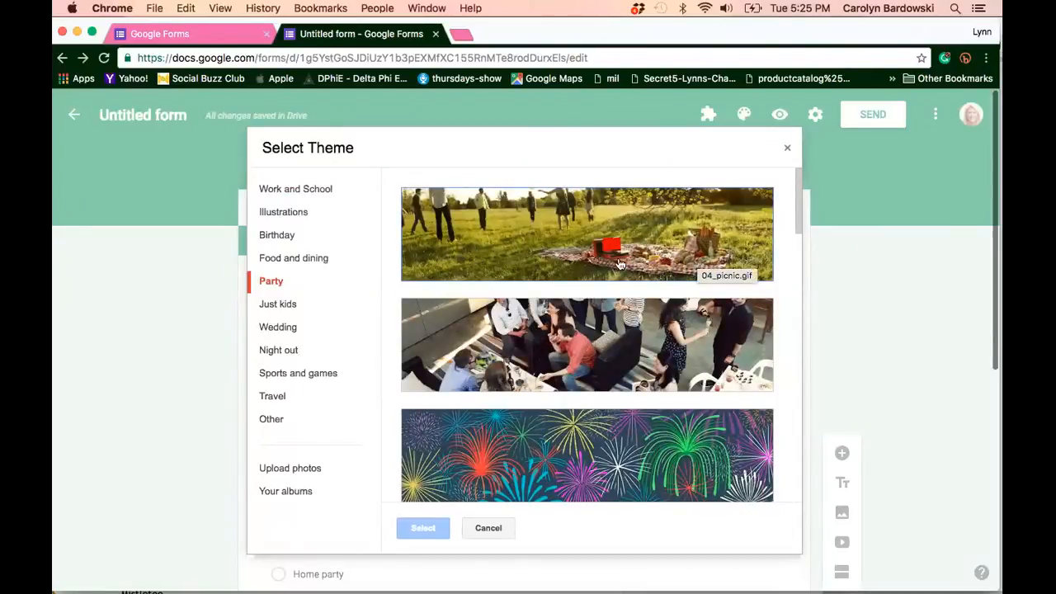
scroll(down, 3)
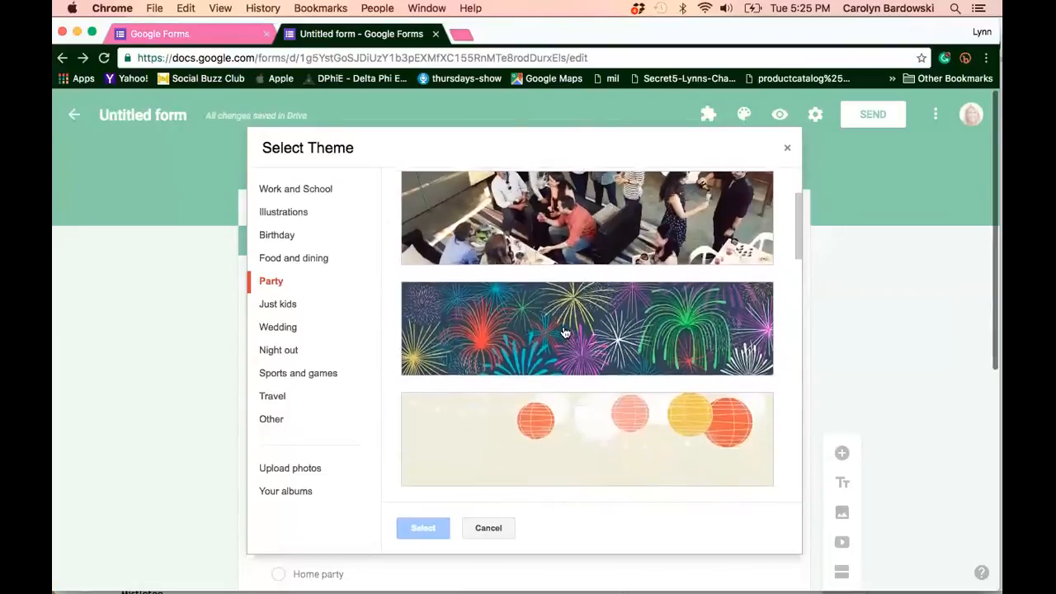
scroll(down, 3)
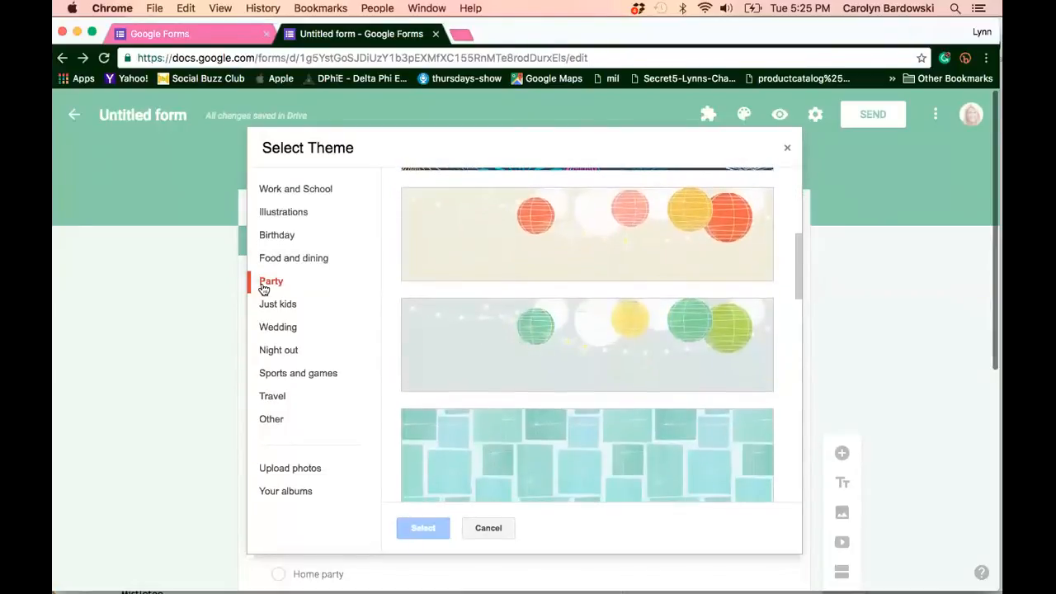
click(281, 303)
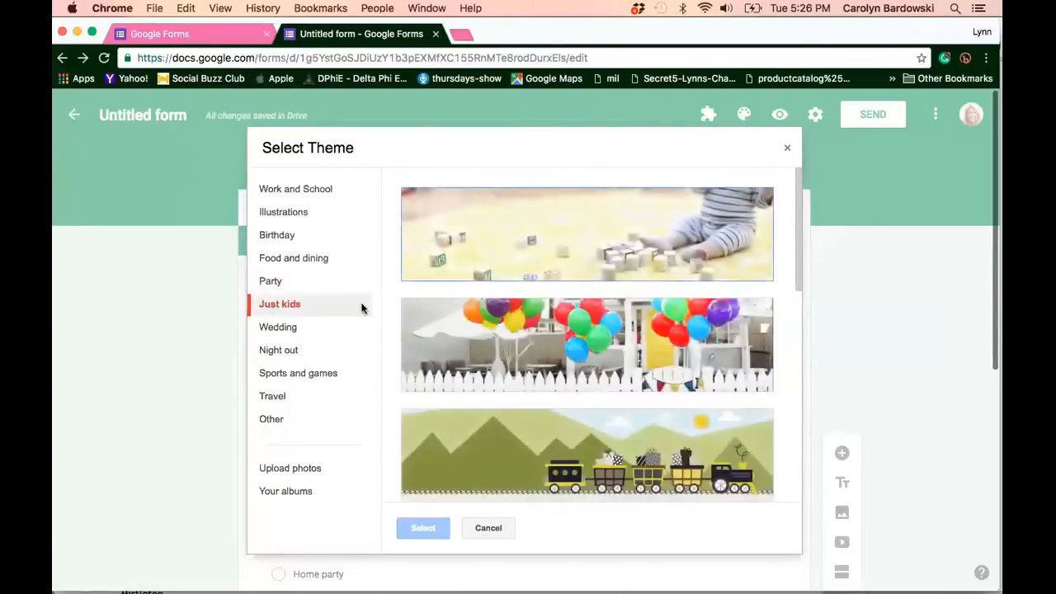
click(588, 344)
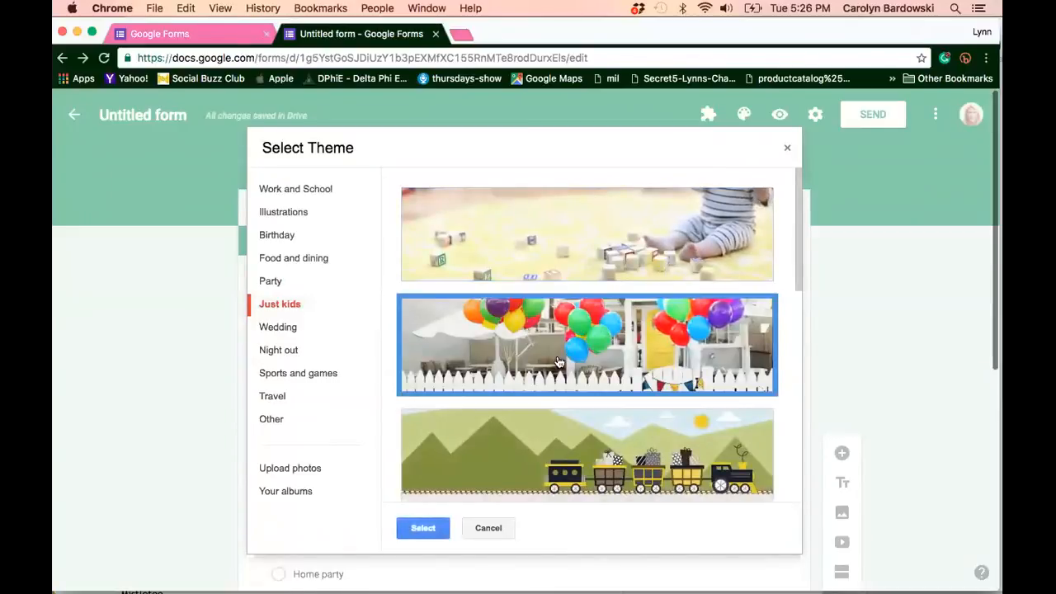
click(422, 528)
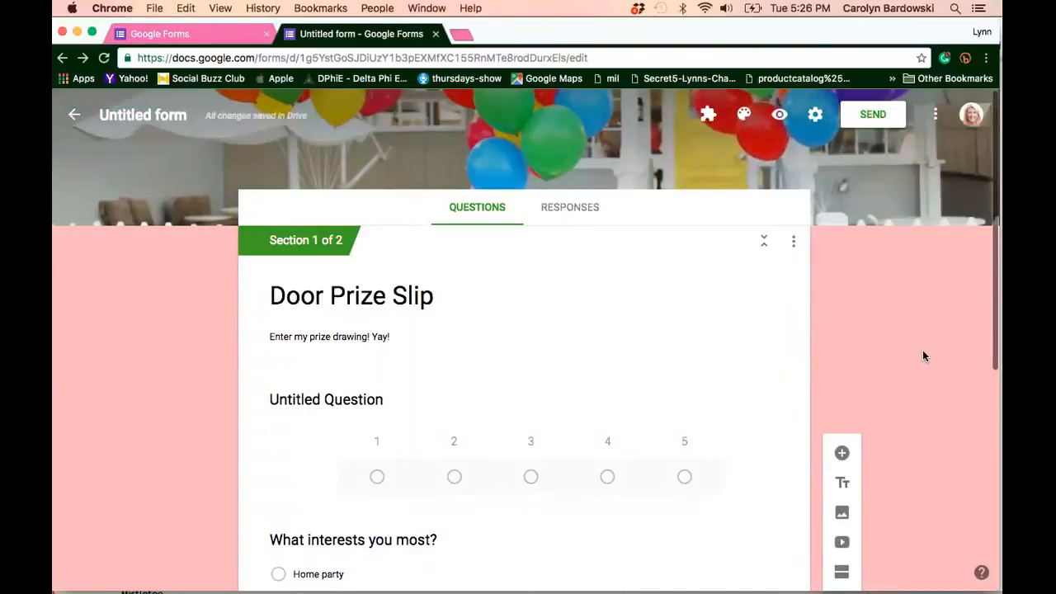
mouse_move(868, 330)
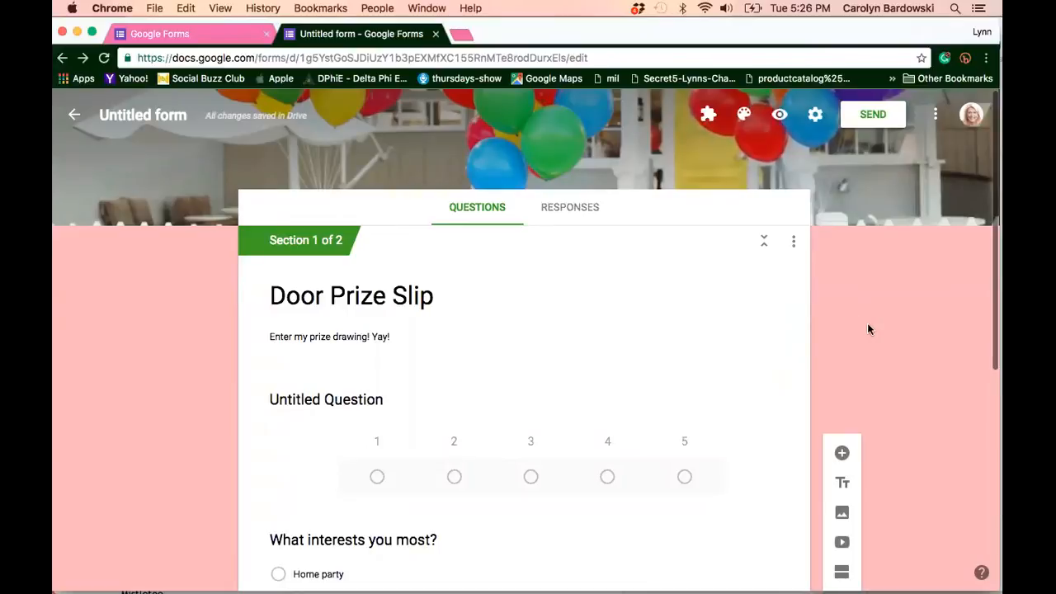
mouse_move(874, 323)
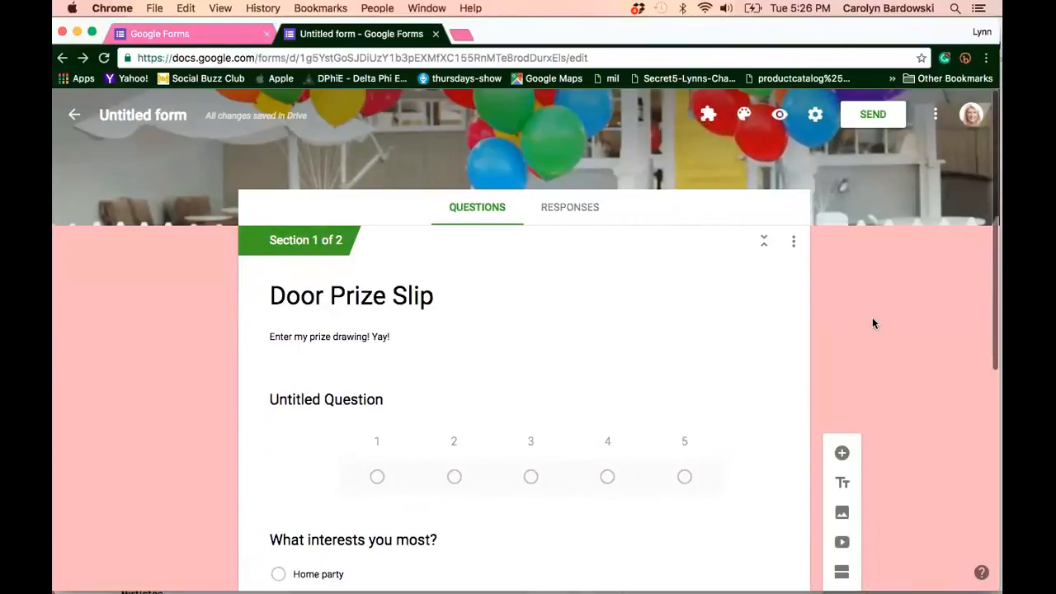
mouse_move(742, 114)
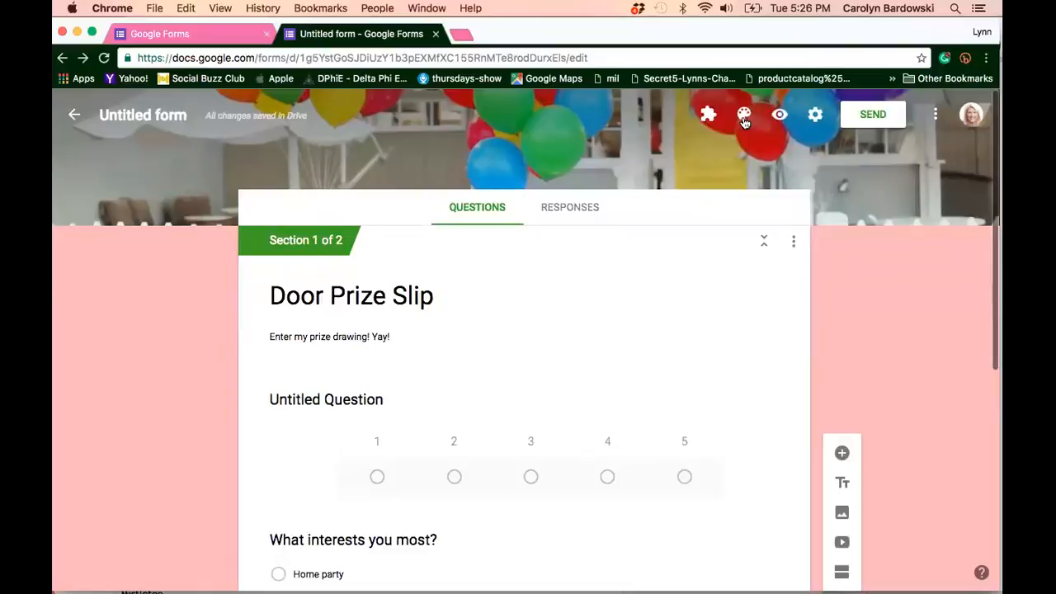
mouse_move(778, 116)
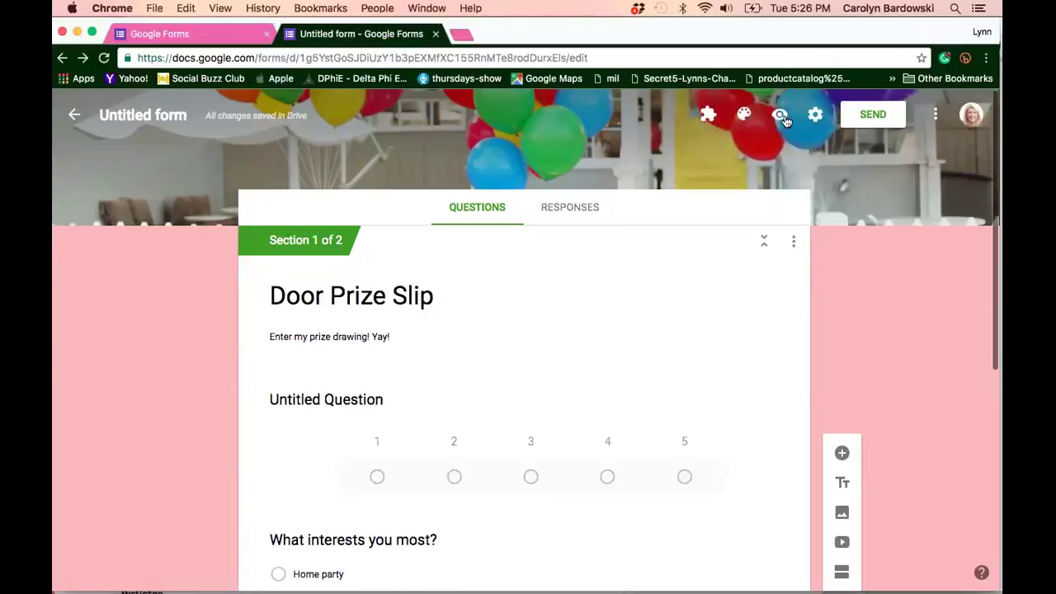
mouse_move(934, 115)
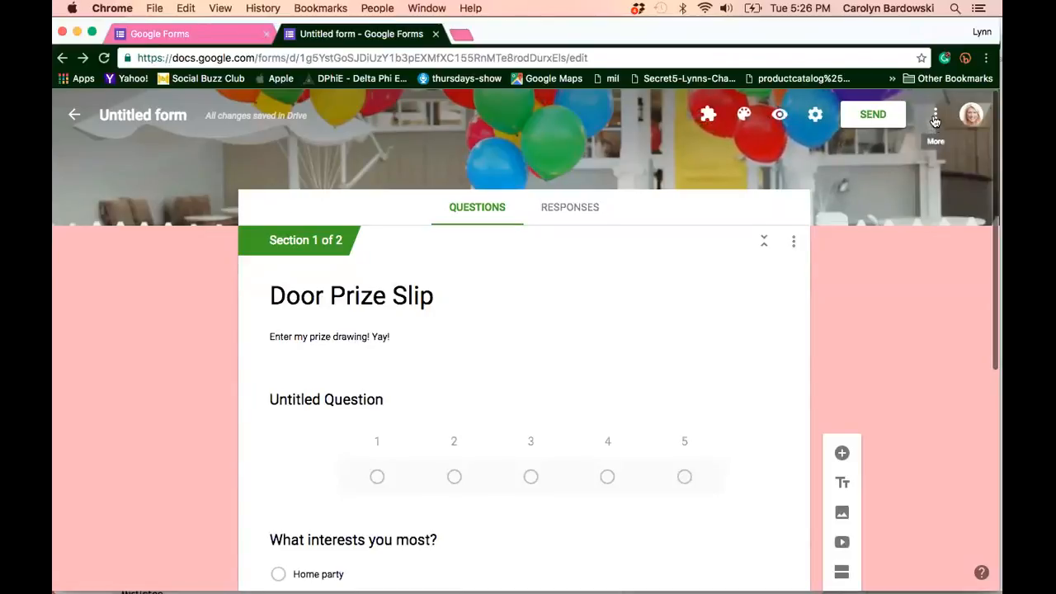
- Browse and close the add-ons store, then list the form's installed add-ons including Form Notifications
click(934, 114)
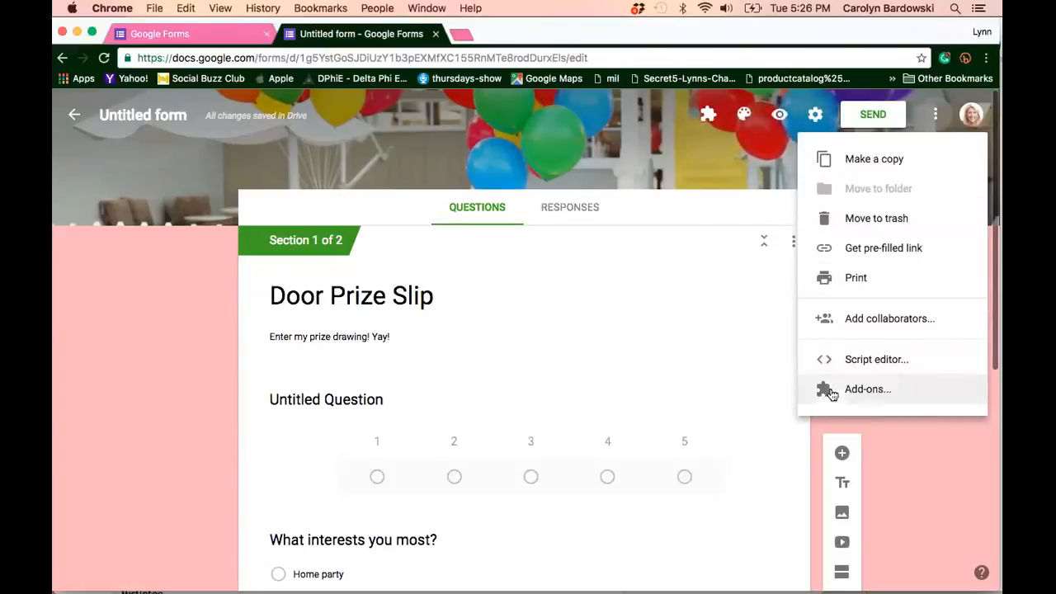
click(868, 389)
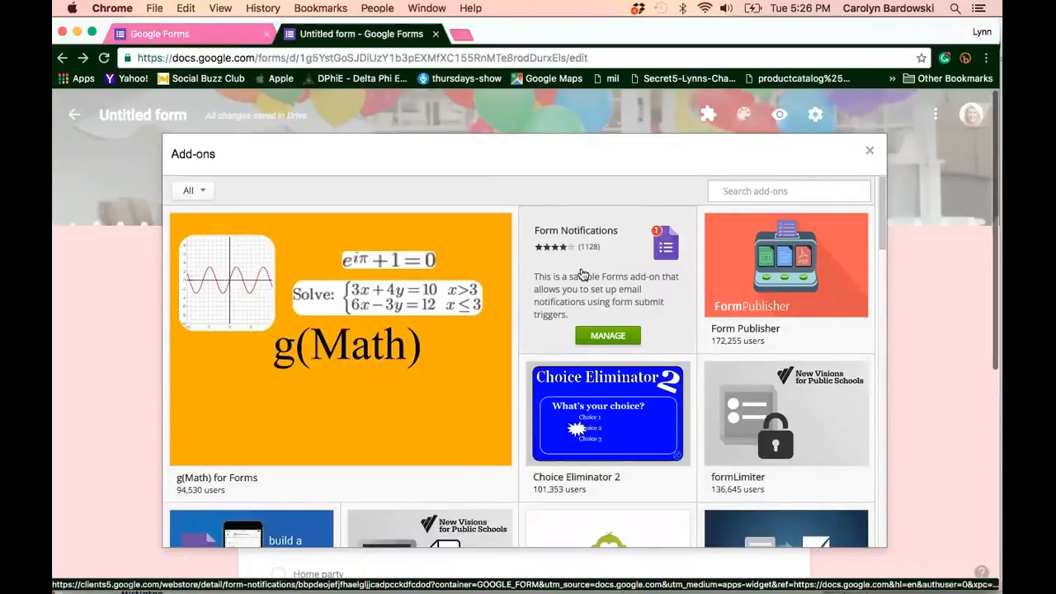
click(869, 150)
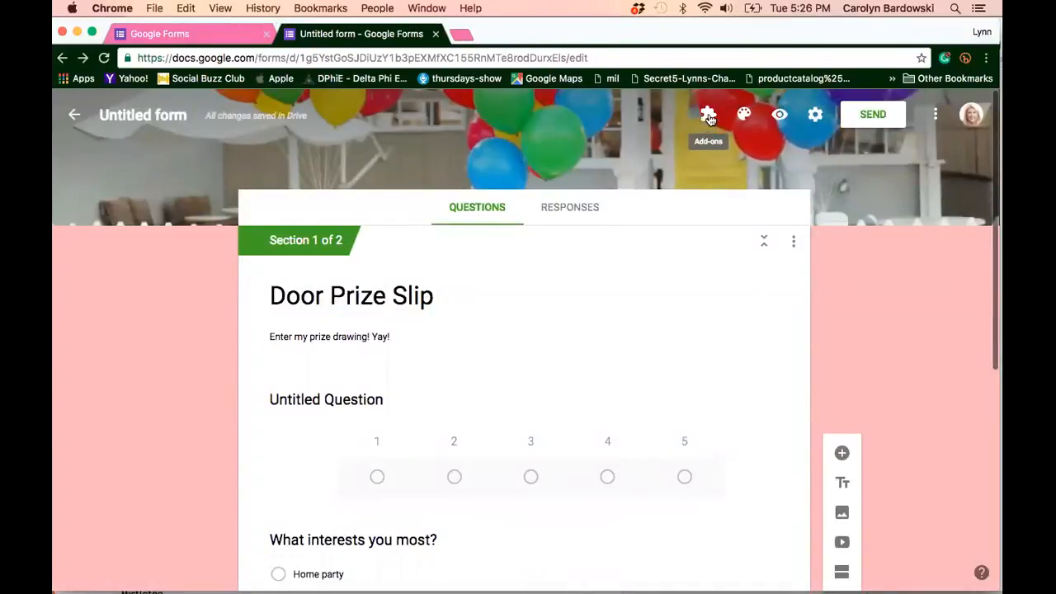
click(708, 114)
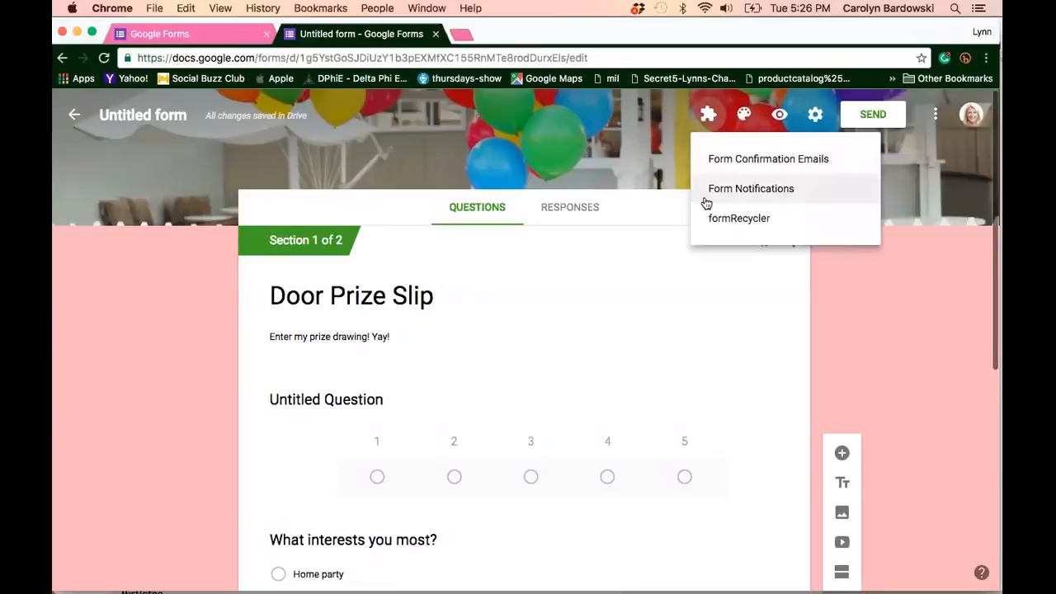
- Set Form Notifications to notify me after every 1 response and dismiss the settings
click(750, 188)
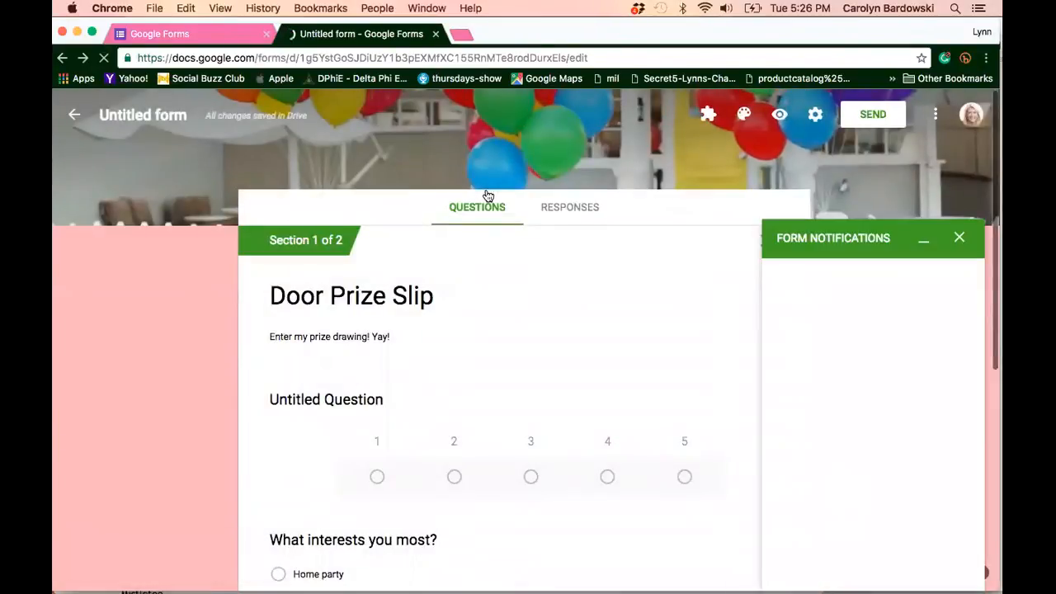
click(776, 273)
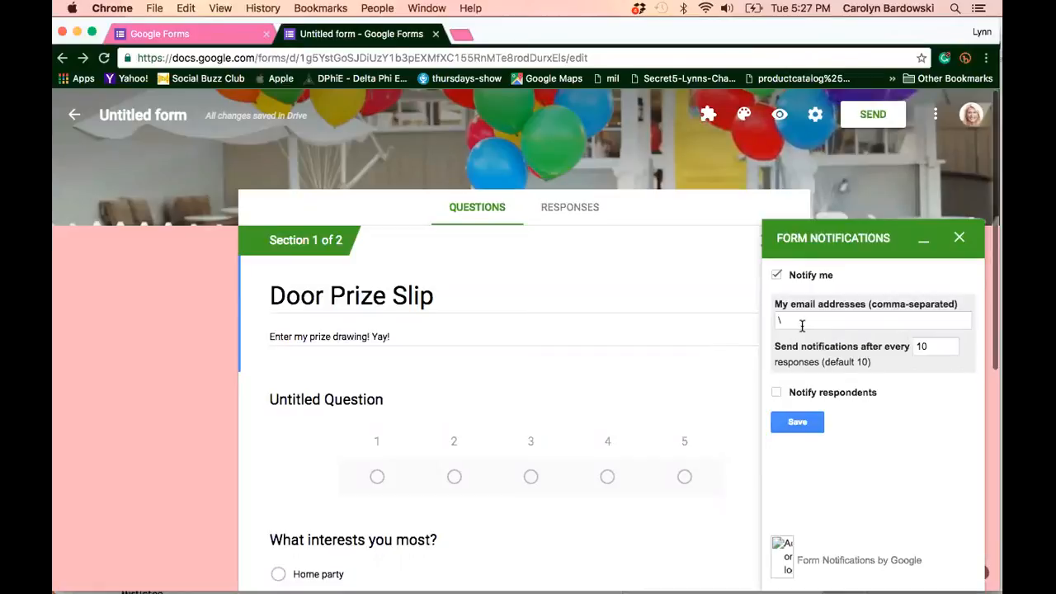
click(871, 320)
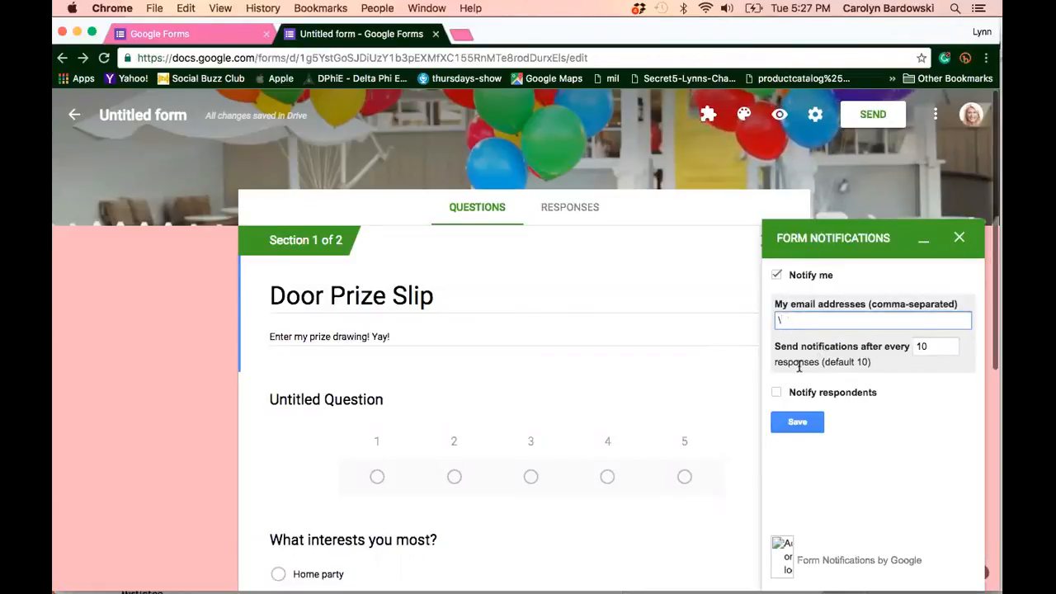
click(934, 347)
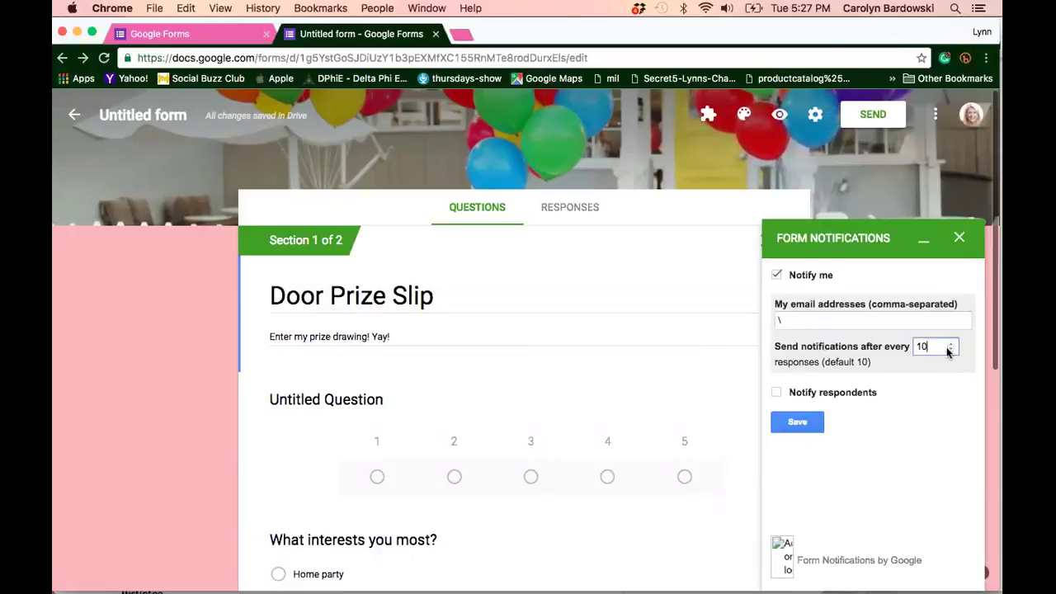
click(950, 342)
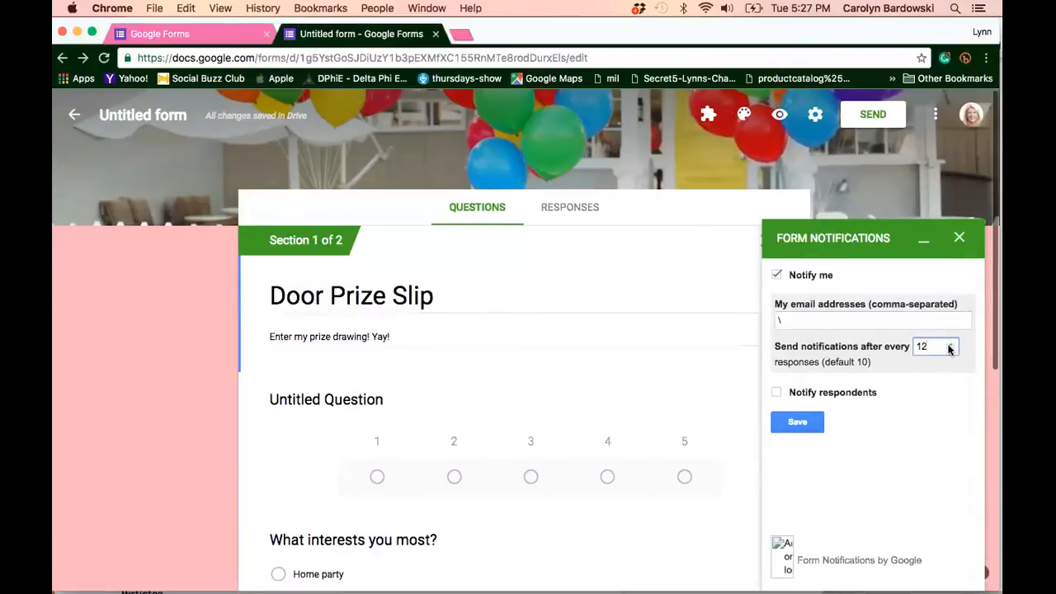
click(951, 349)
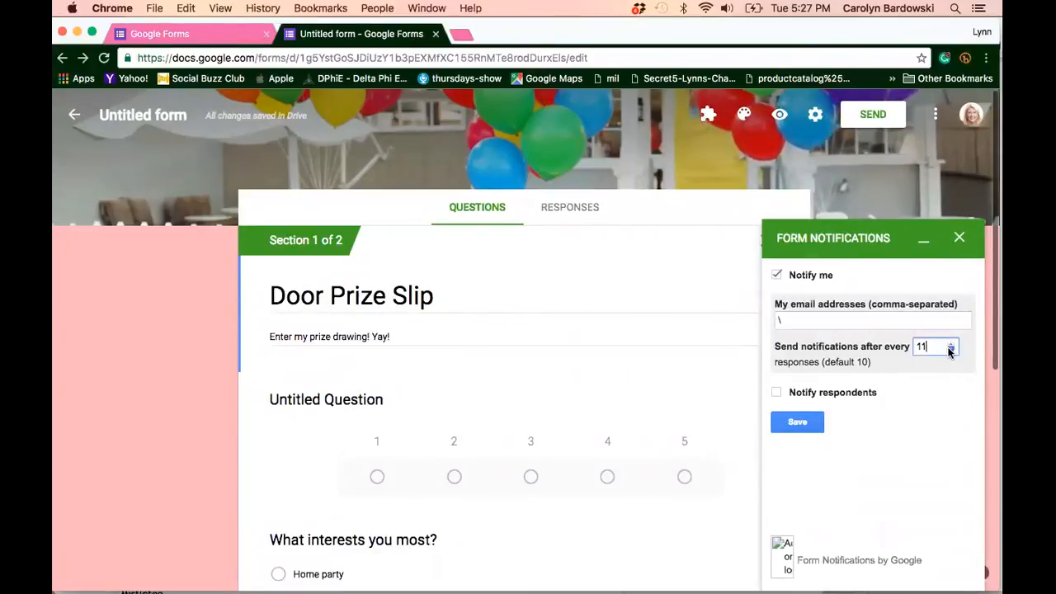
click(951, 346)
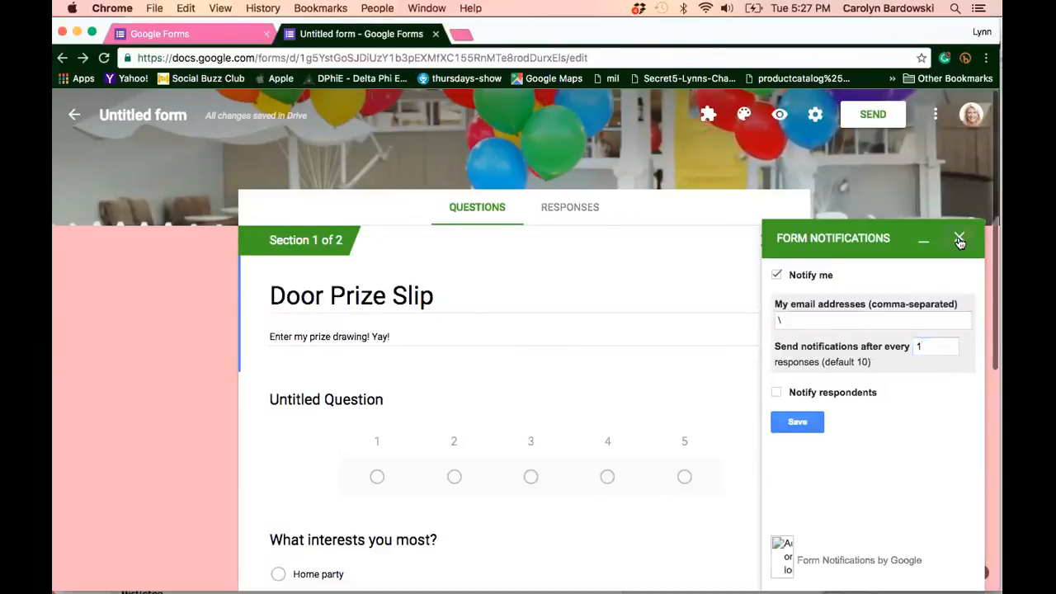
click(961, 238)
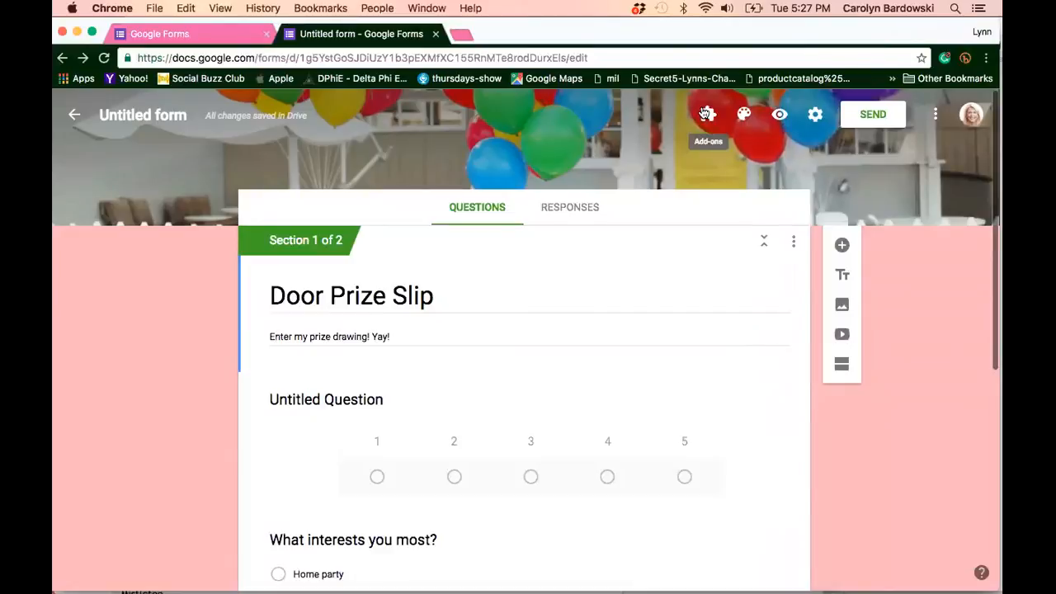
scroll(down, 3)
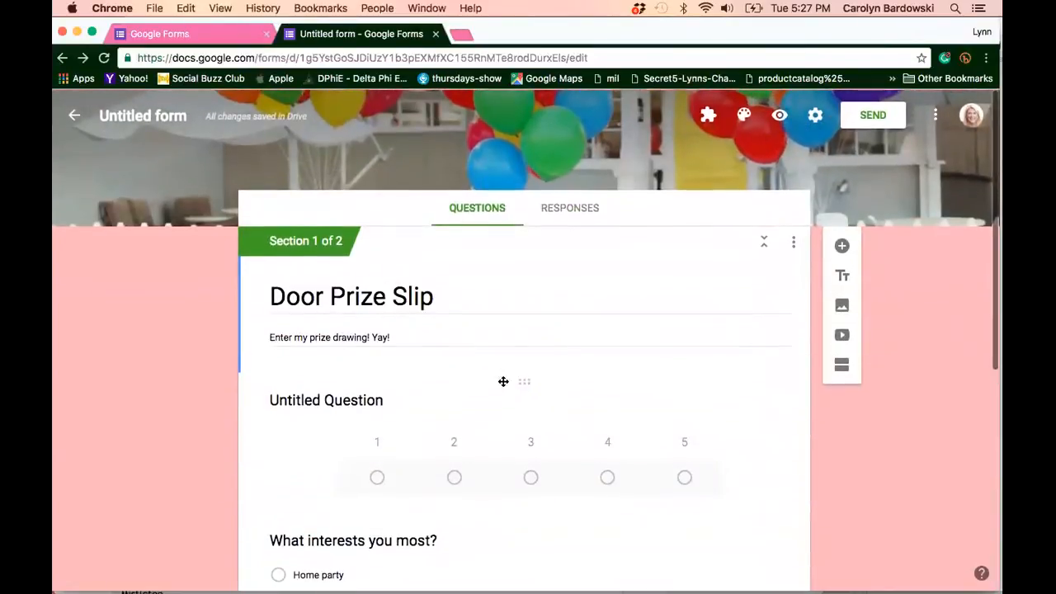
scroll(down, 3)
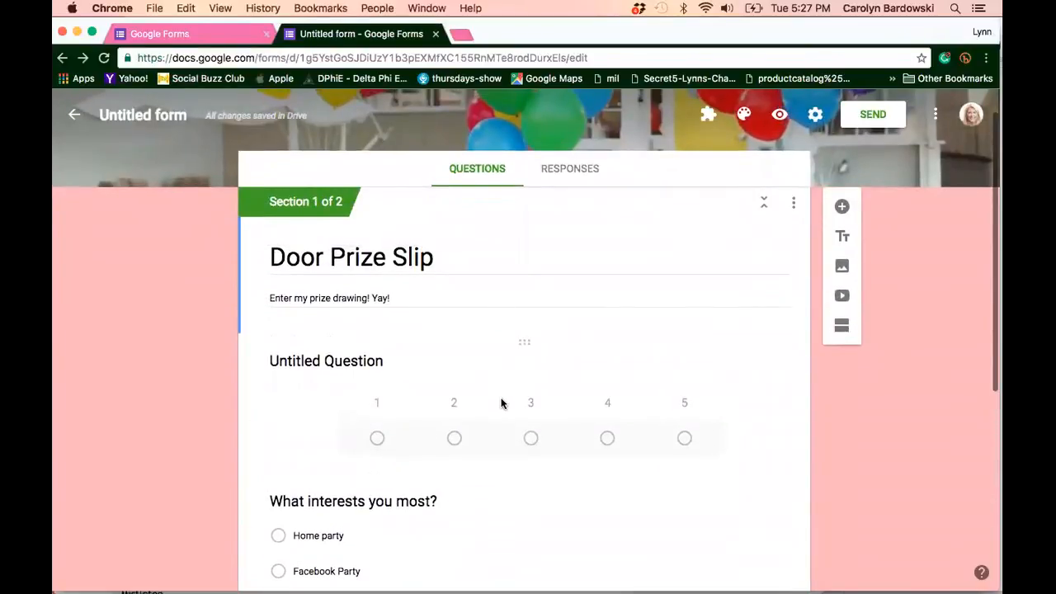
scroll(down, 3)
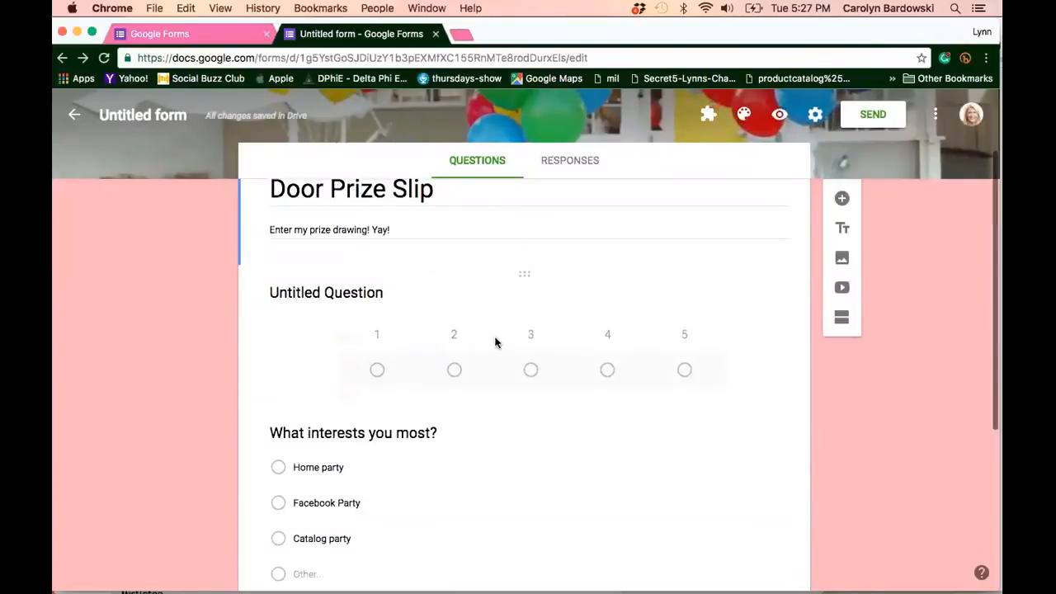
mouse_move(448, 277)
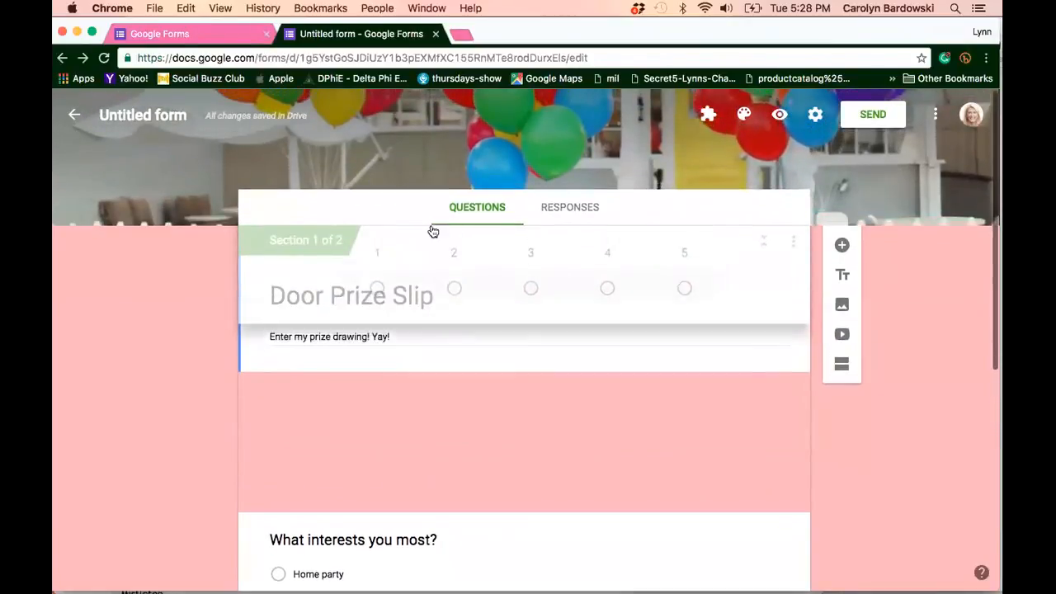
scroll(down, 3)
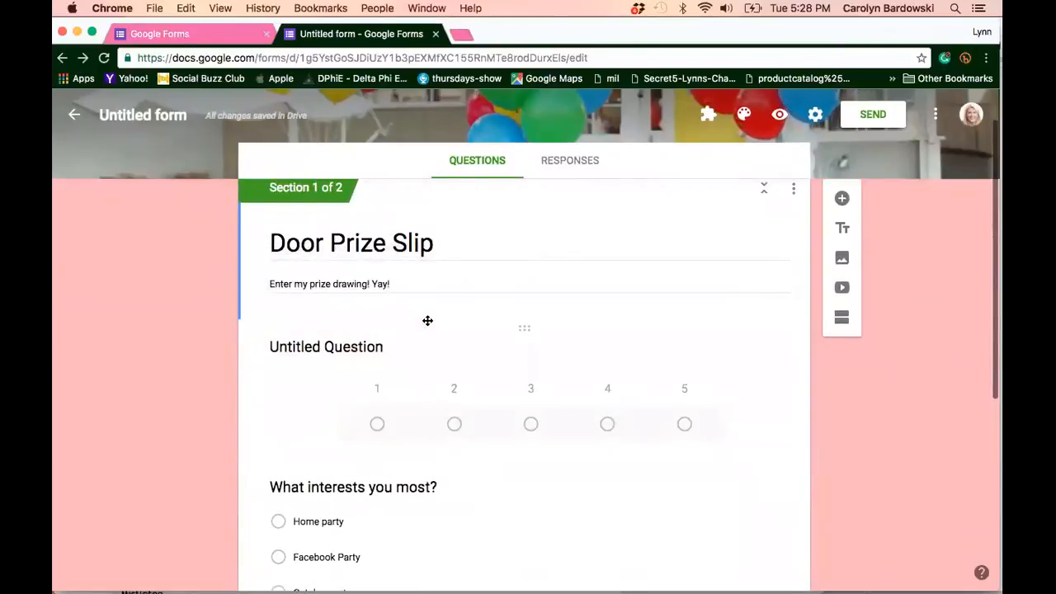
- View the Responses summary showing 0 responses while accepting responses
click(571, 160)
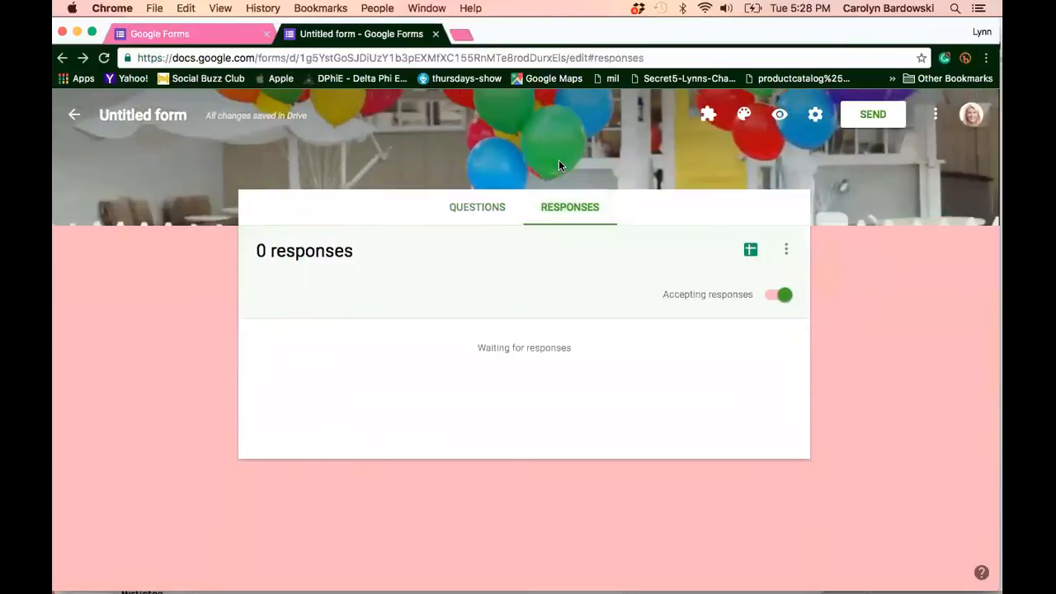
mouse_move(531, 201)
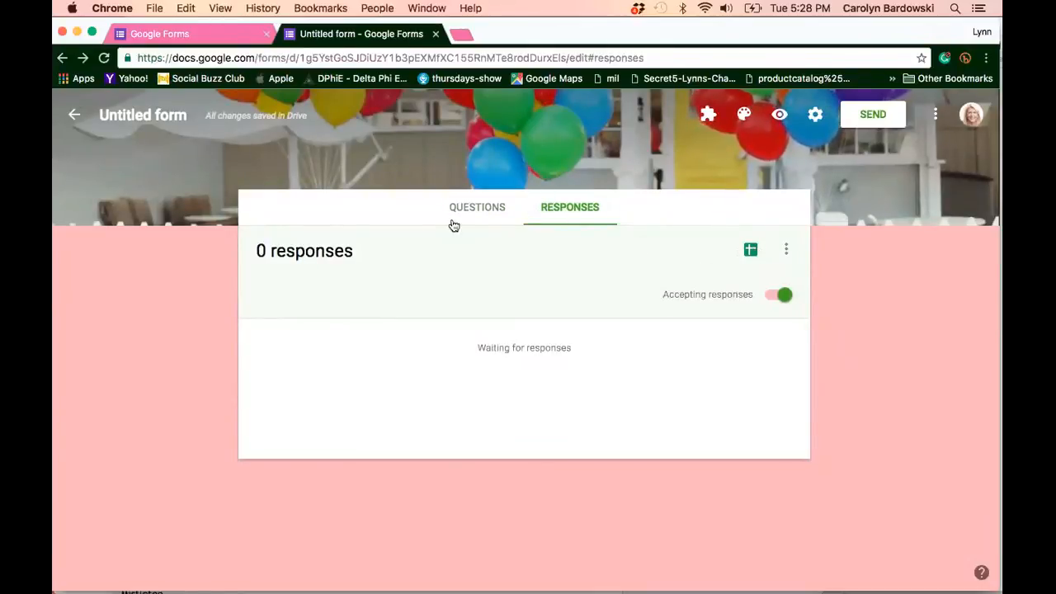
mouse_move(574, 397)
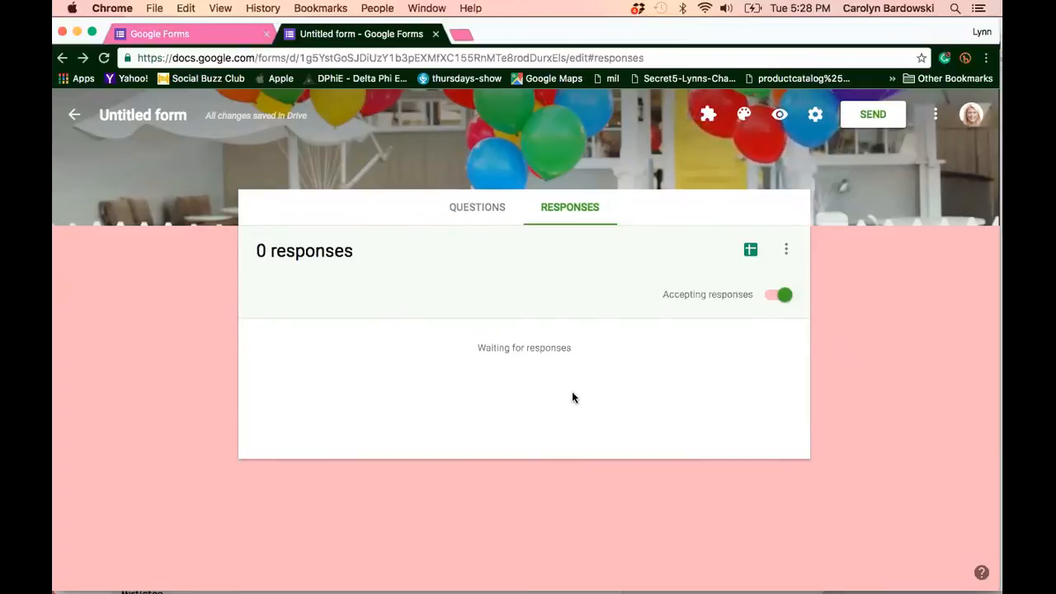
mouse_move(749, 249)
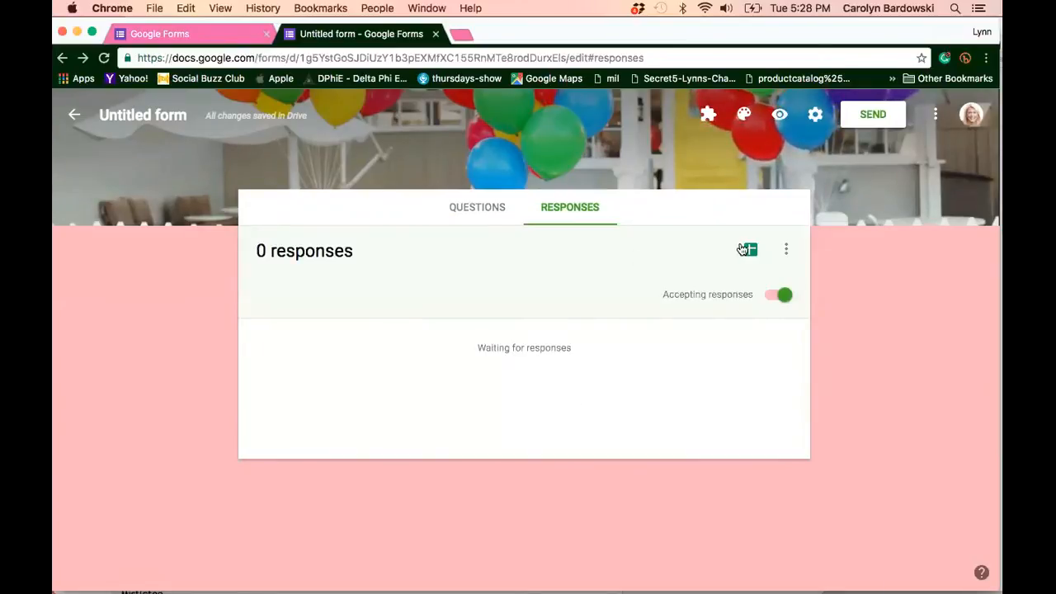
mouse_move(747, 250)
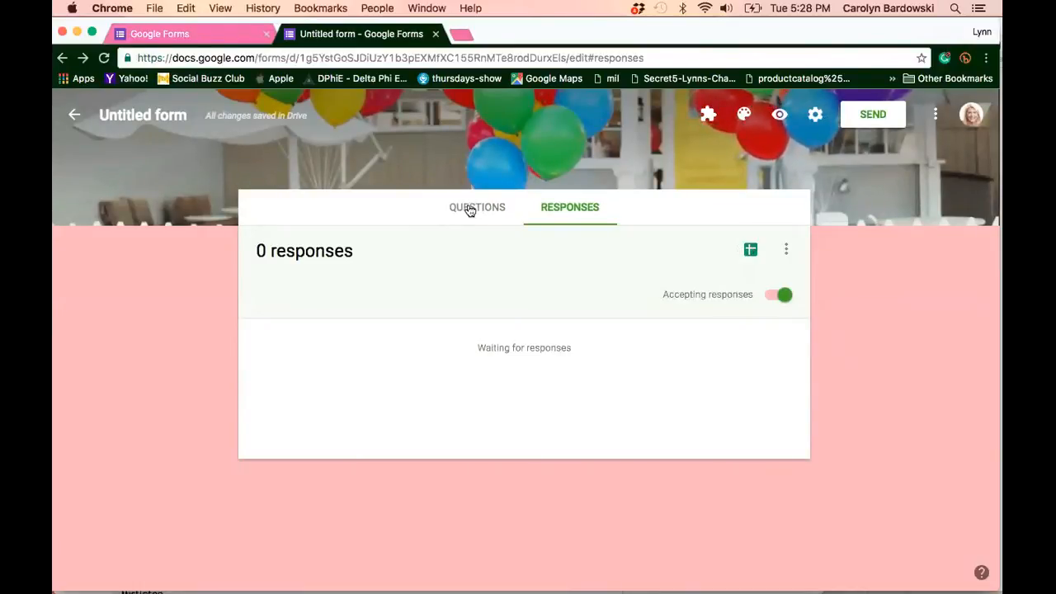
- Mark the 'What interests you most?' question as required in the questions editor
click(477, 208)
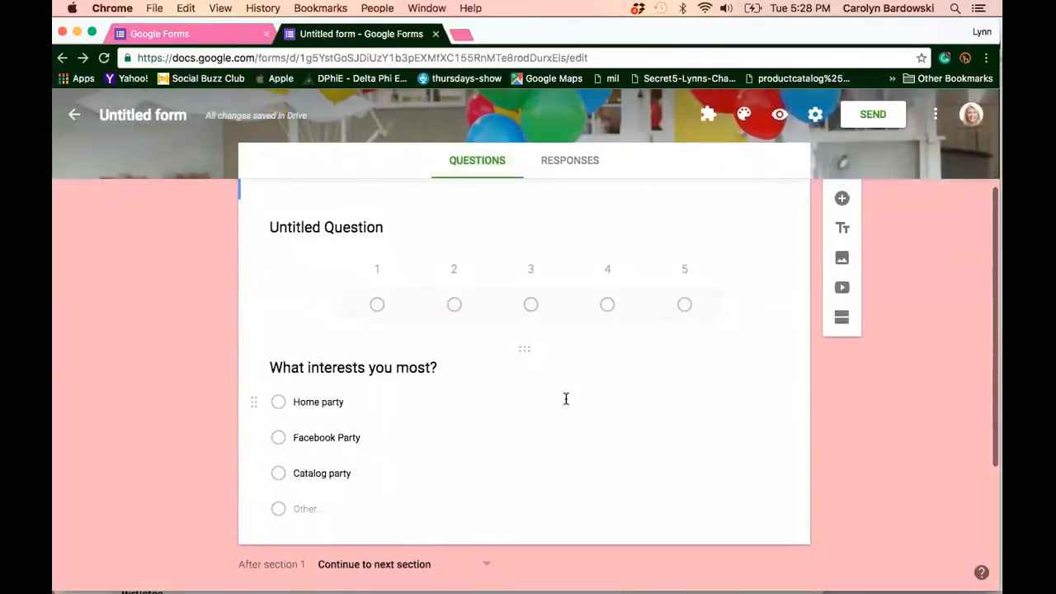
scroll(up, 3)
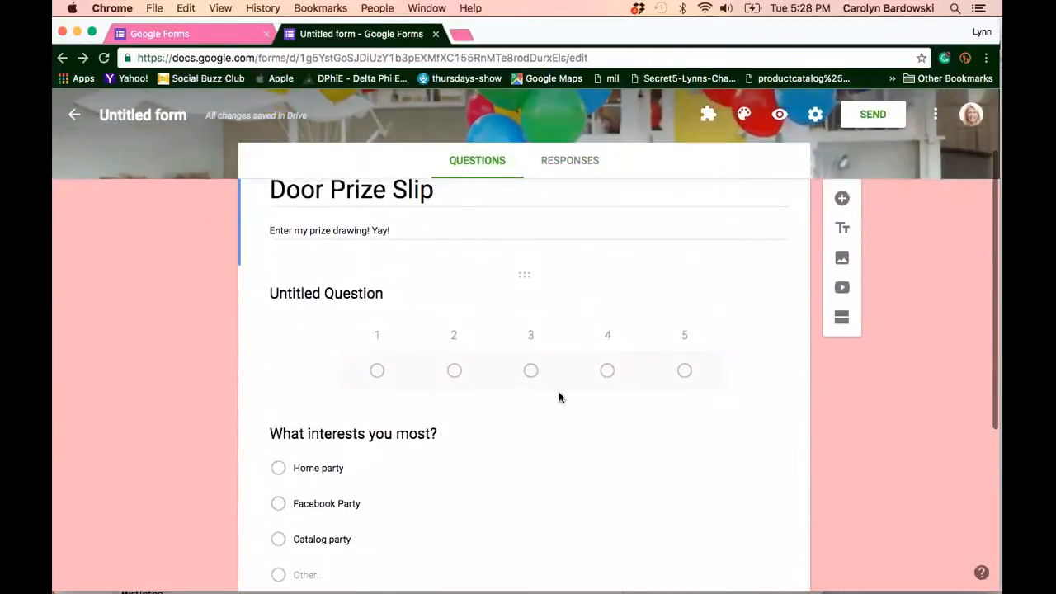
scroll(down, 3)
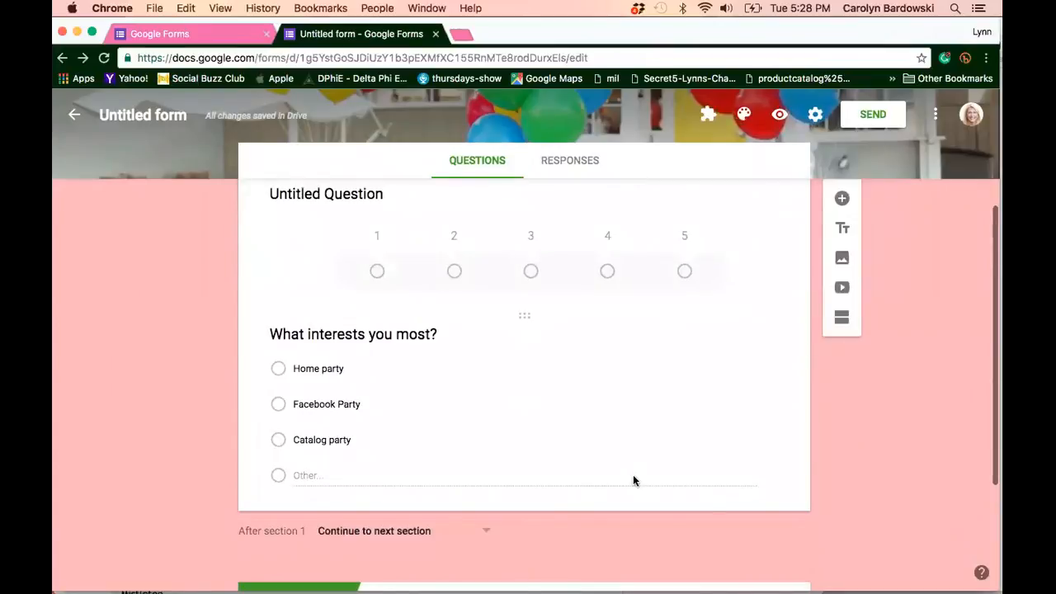
click(353, 333)
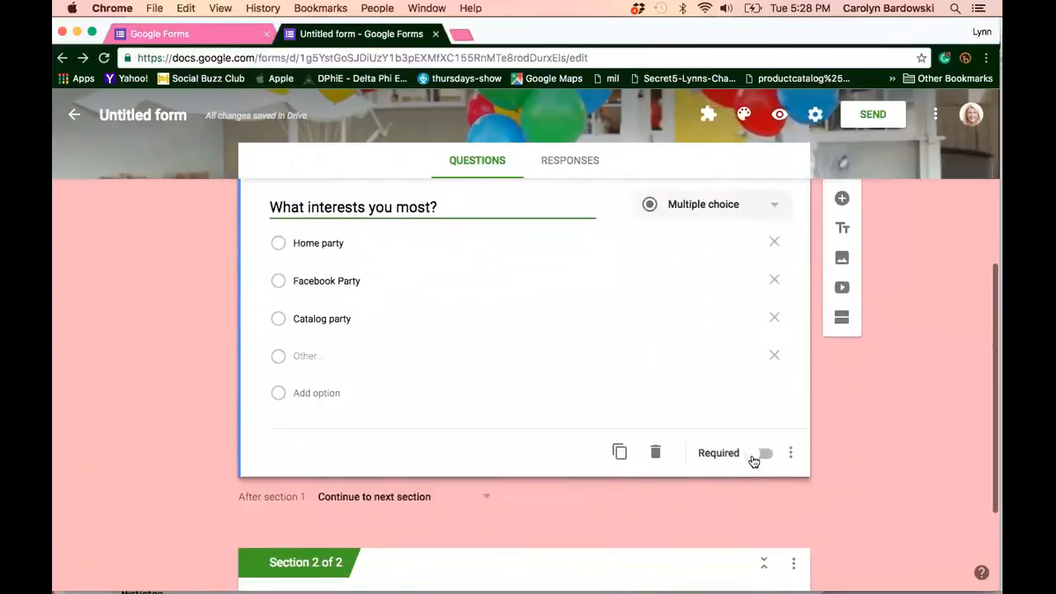
click(760, 452)
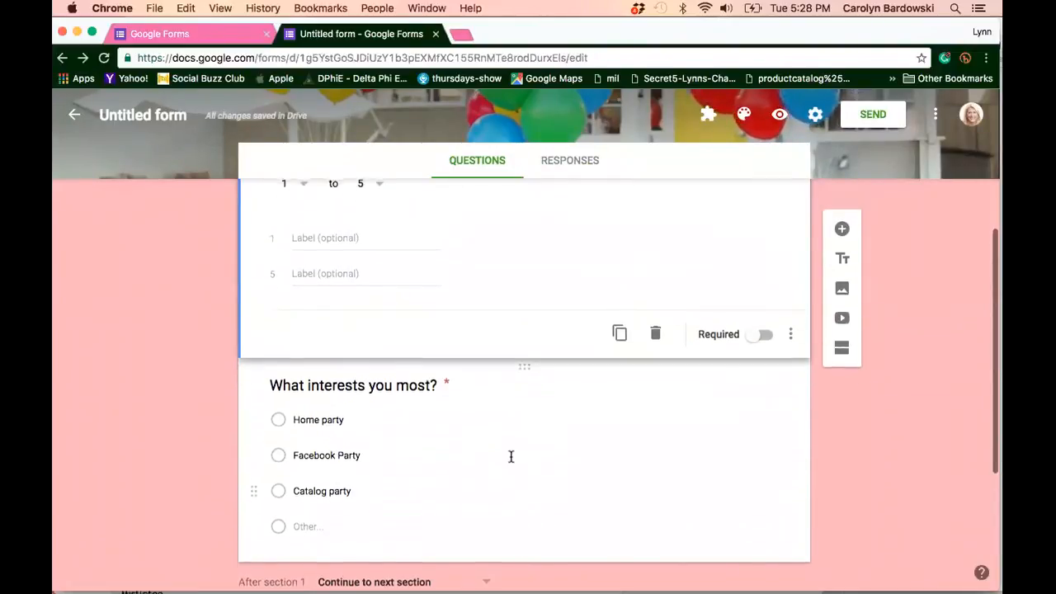
scroll(up, 3)
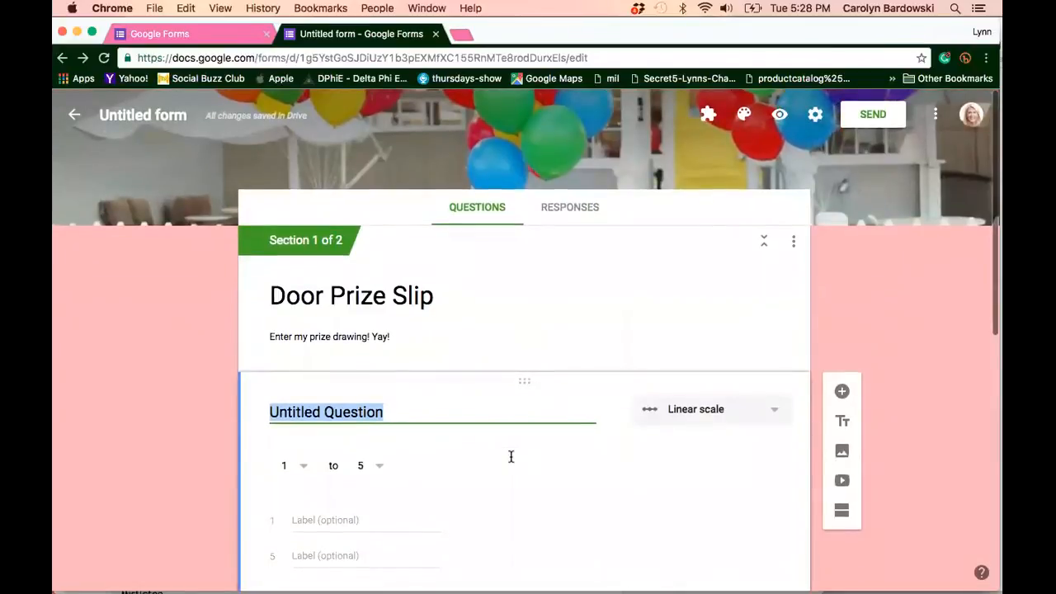
scroll(down, 3)
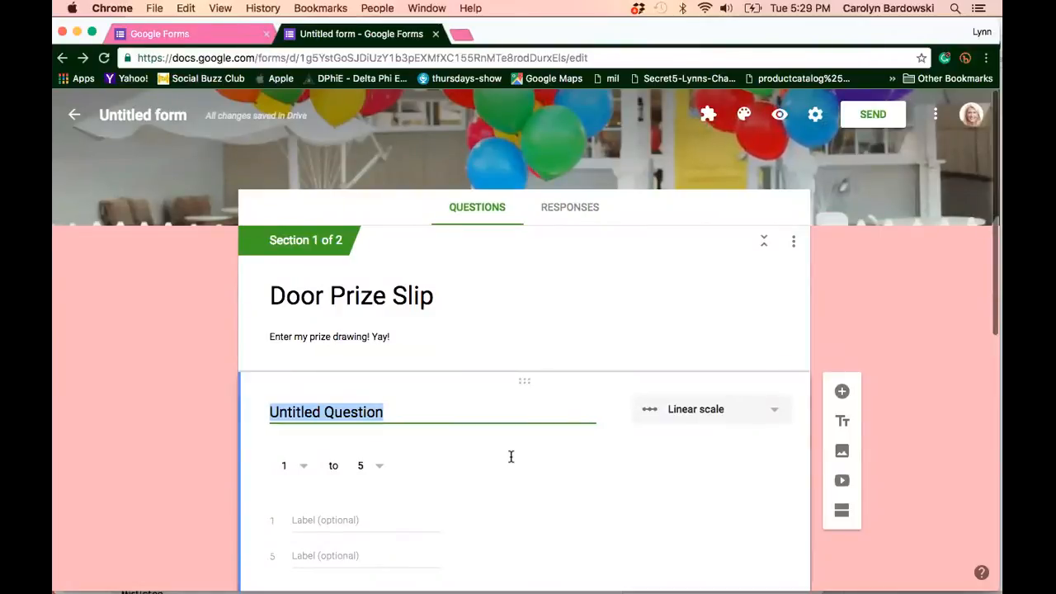
mouse_move(623, 280)
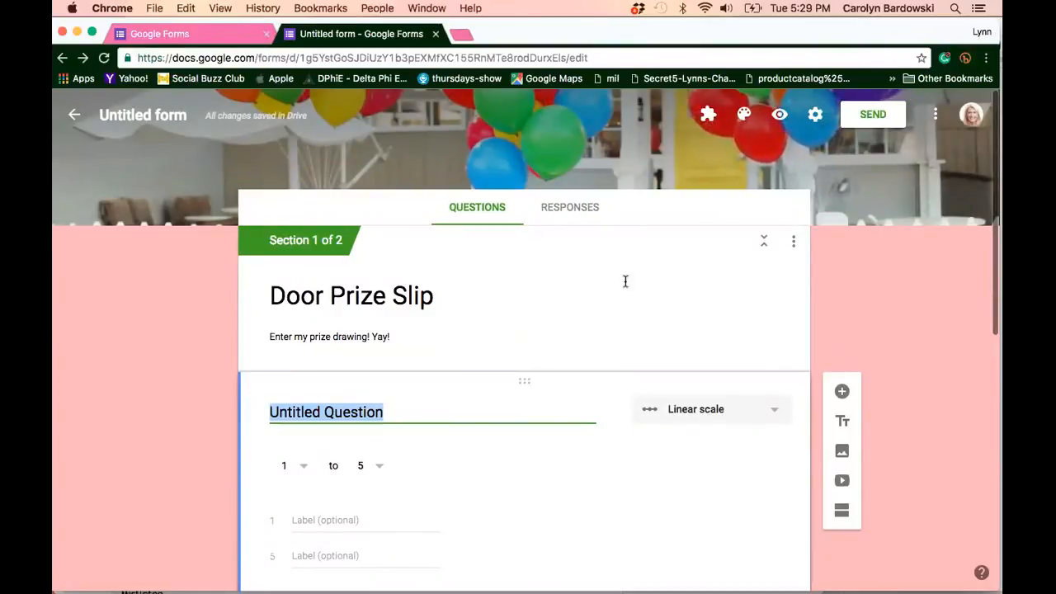
- Get a shortened goo.gl sharing link for the form from the Send options
click(872, 114)
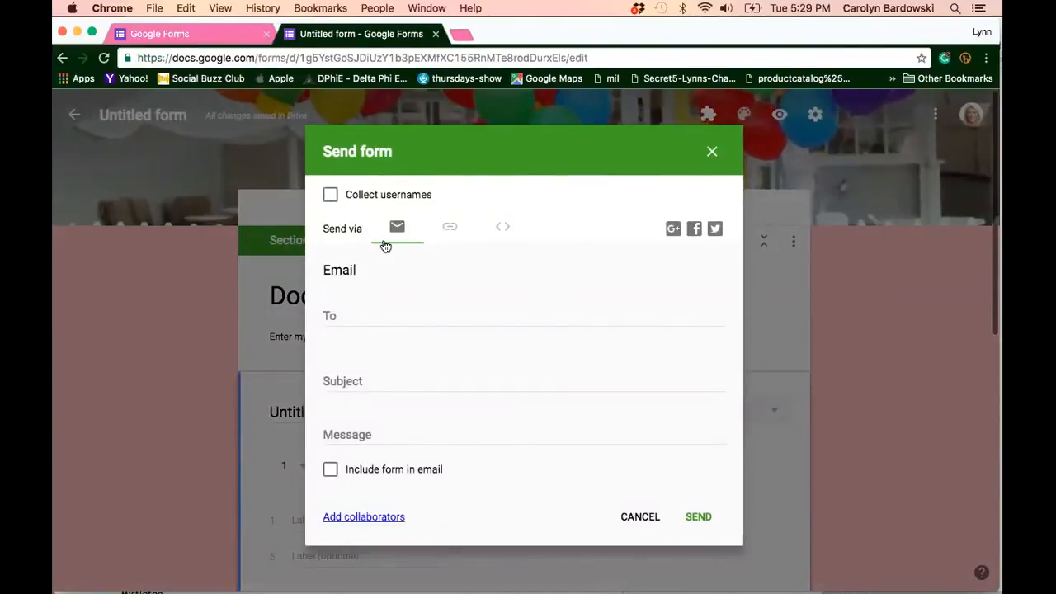
mouse_move(438, 182)
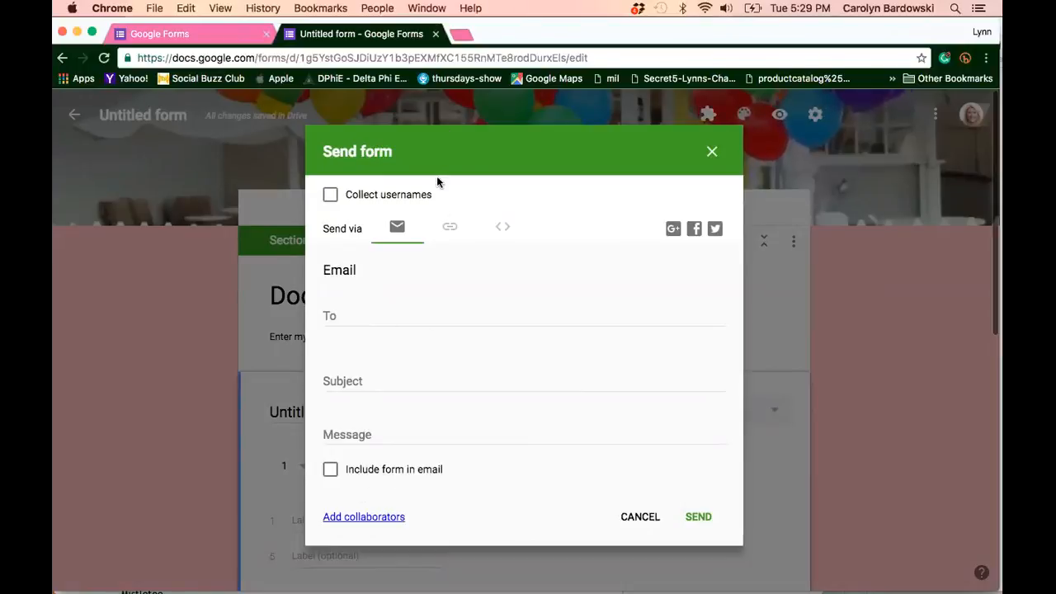
click(449, 228)
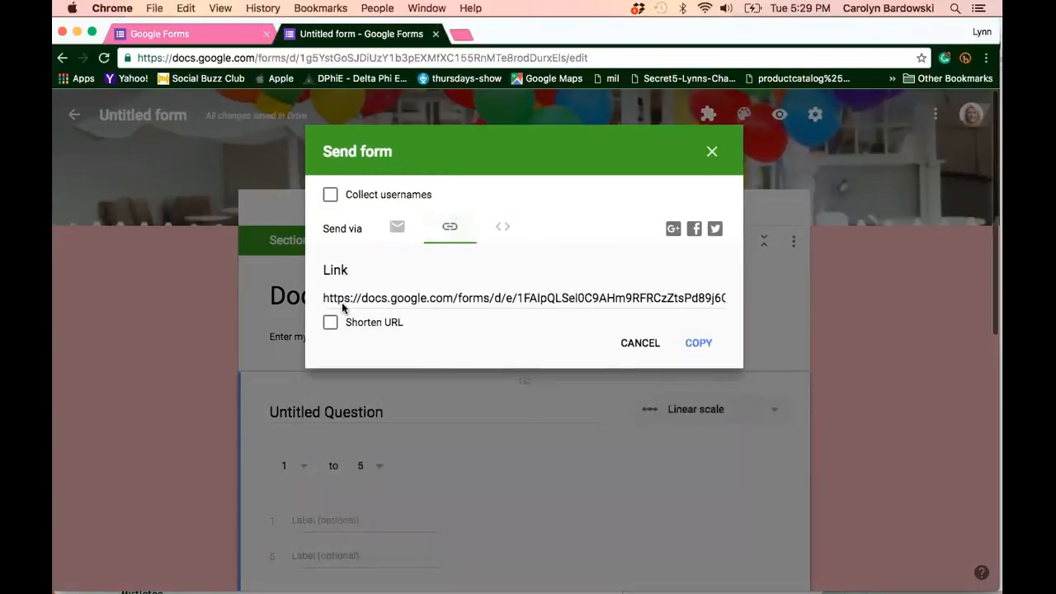
mouse_move(498, 313)
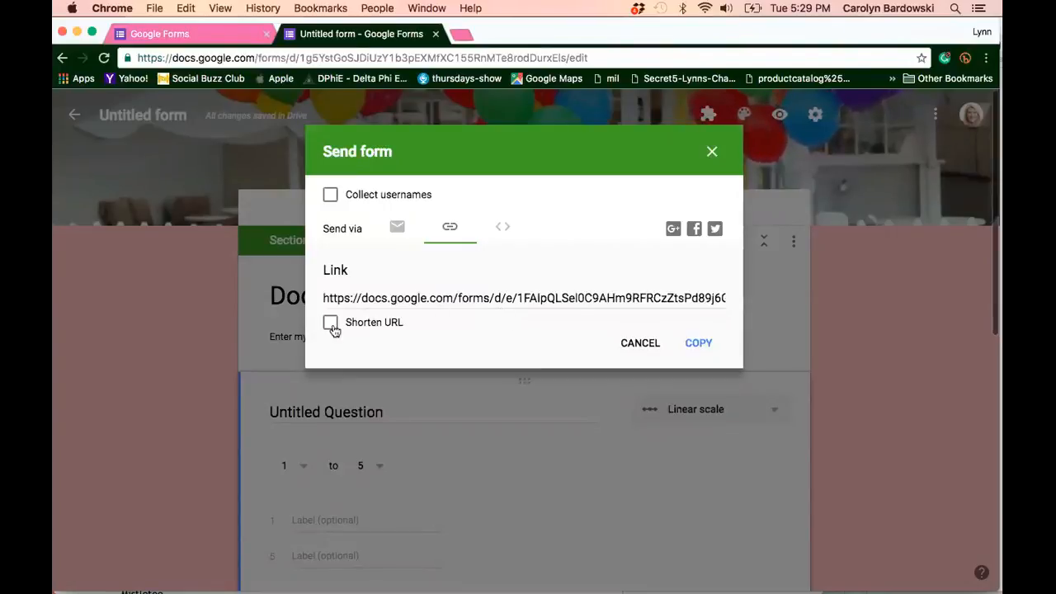
click(330, 322)
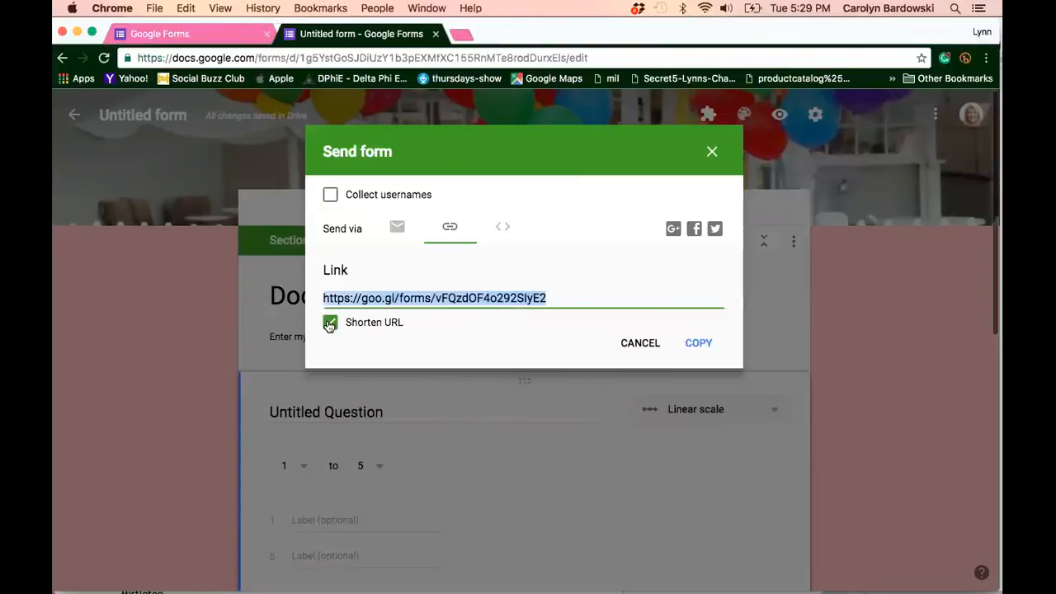
click(330, 321)
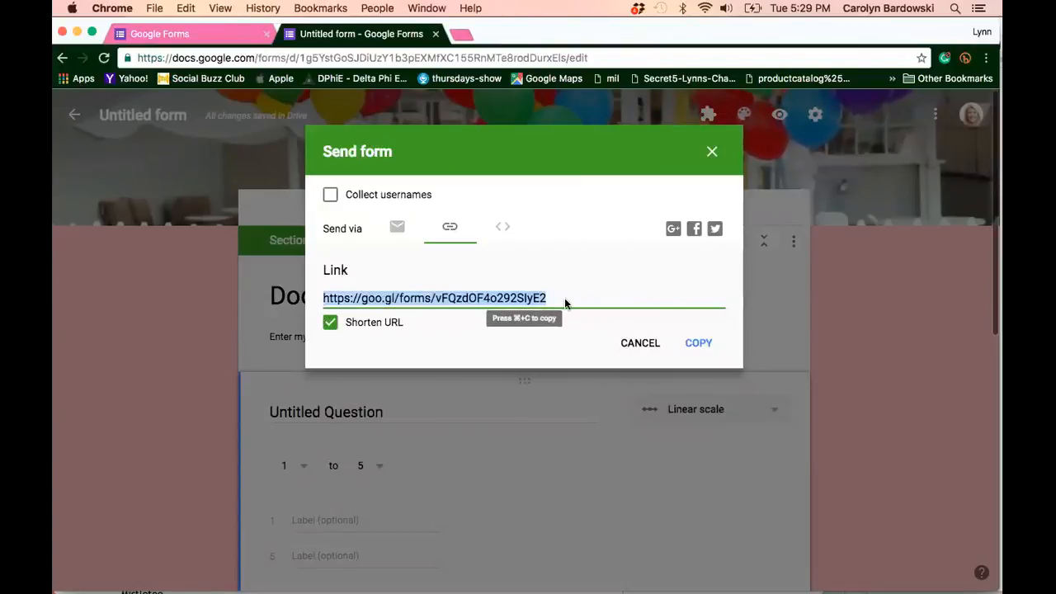
mouse_move(587, 302)
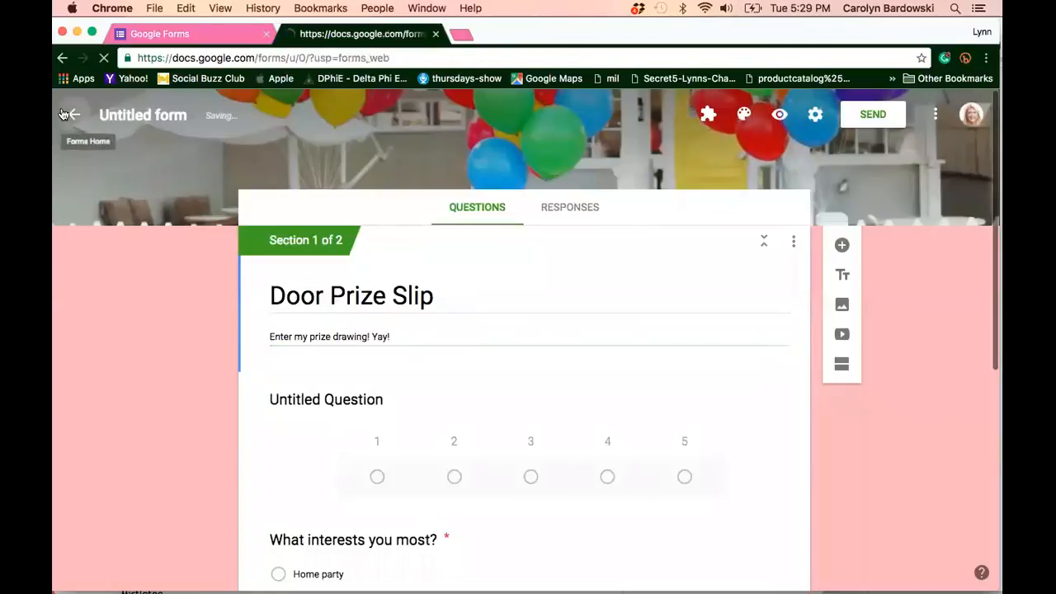
- Open the existing Door Prize Drawing form from Forms home and view its 150 responses
click(71, 114)
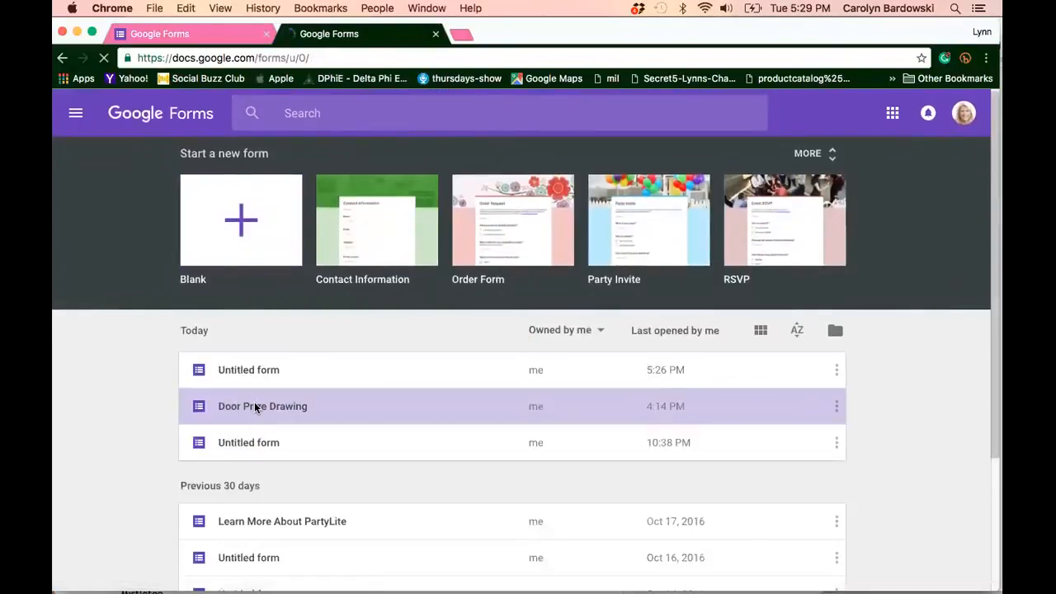
click(262, 406)
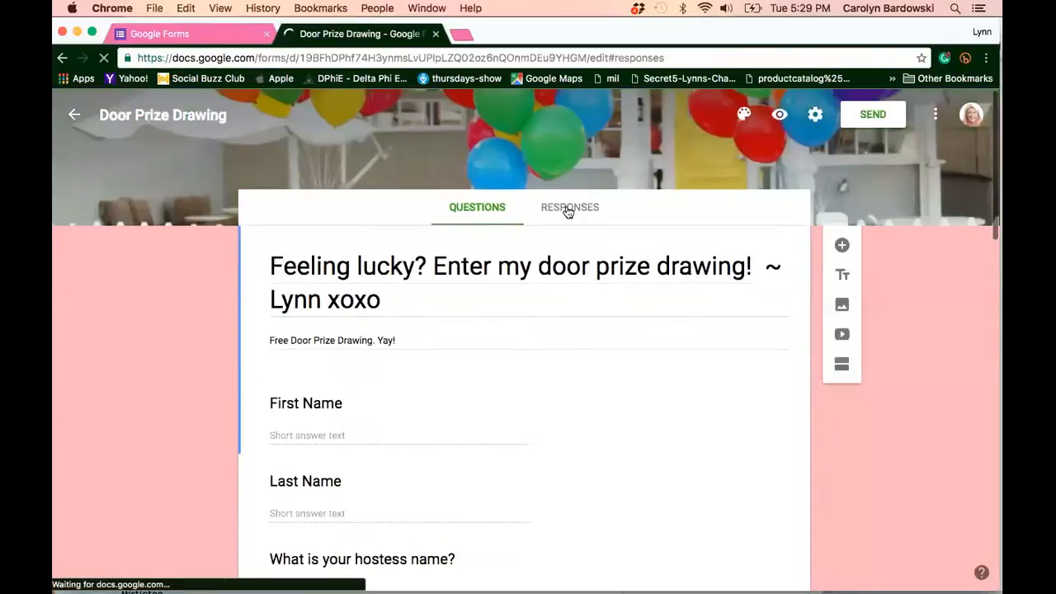
click(569, 208)
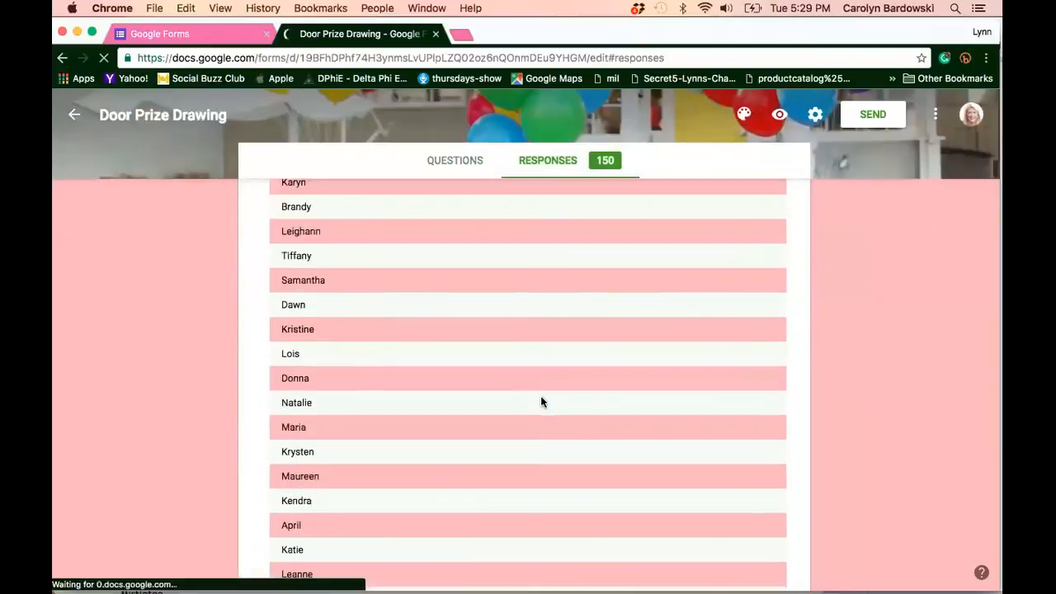
- Scroll down through the response summary to the multiple-choice pie charts
scroll(down, 3)
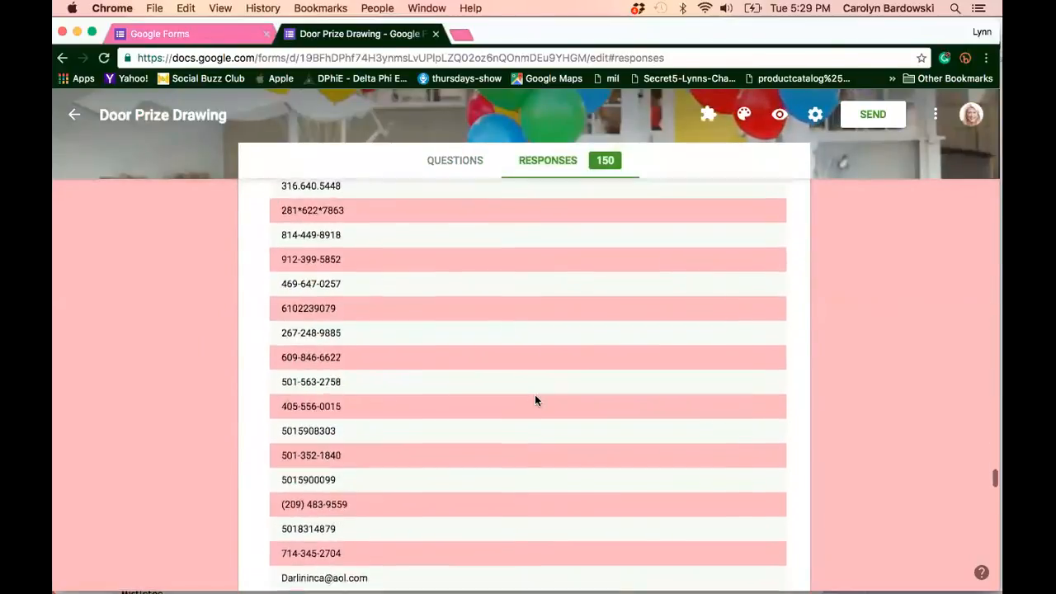
scroll(down, 3)
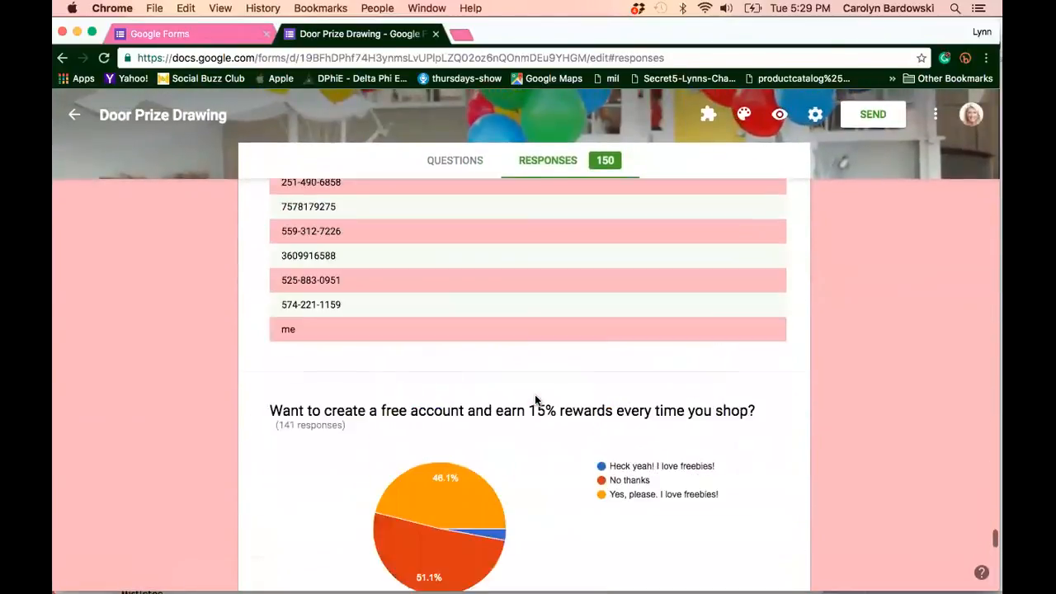
scroll(down, 3)
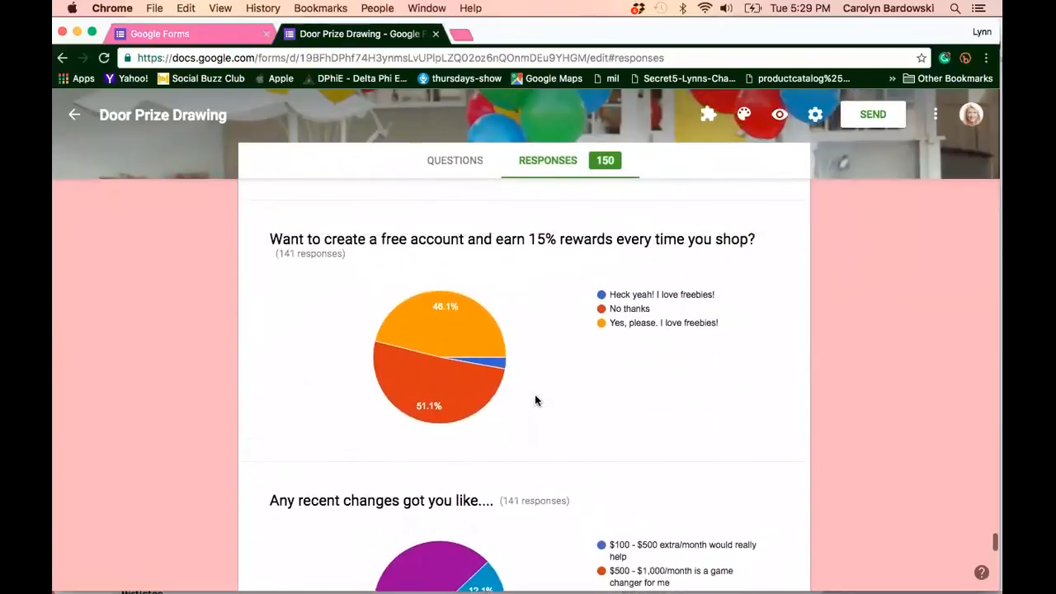
scroll(down, 3)
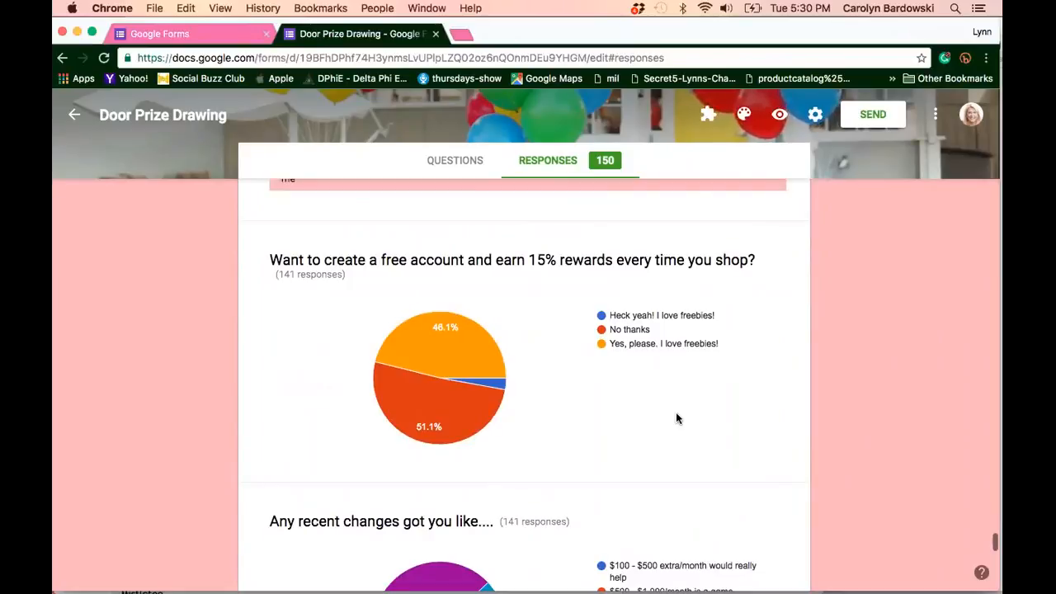
scroll(down, 3)
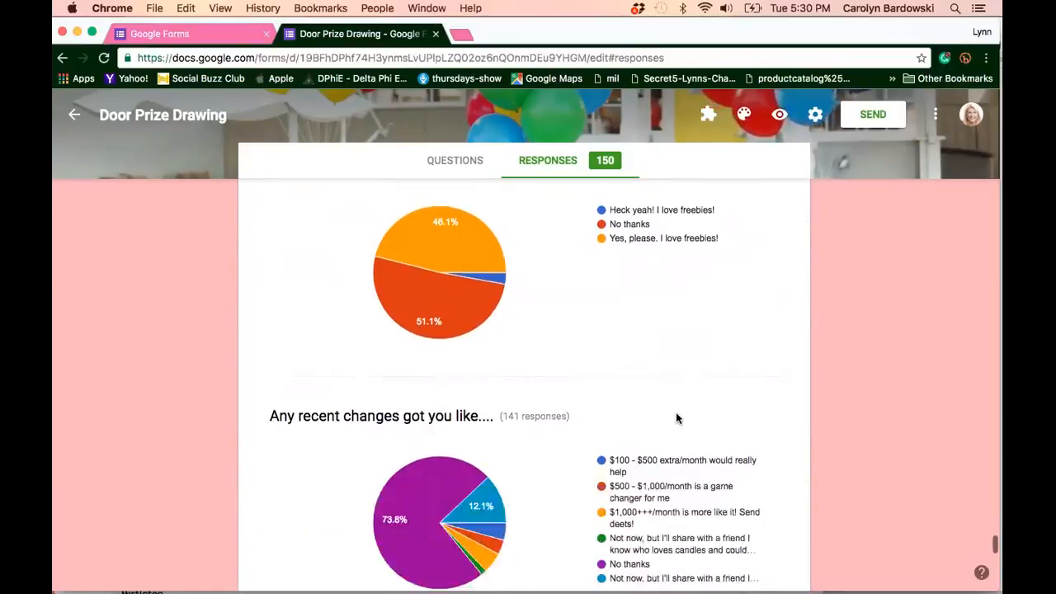
scroll(down, 3)
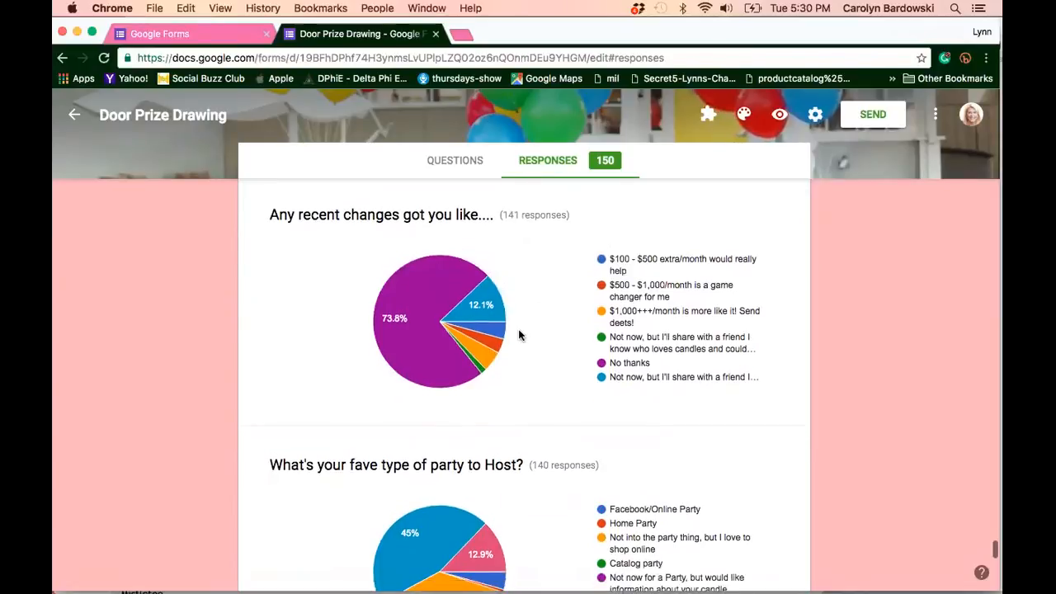
mouse_move(478, 363)
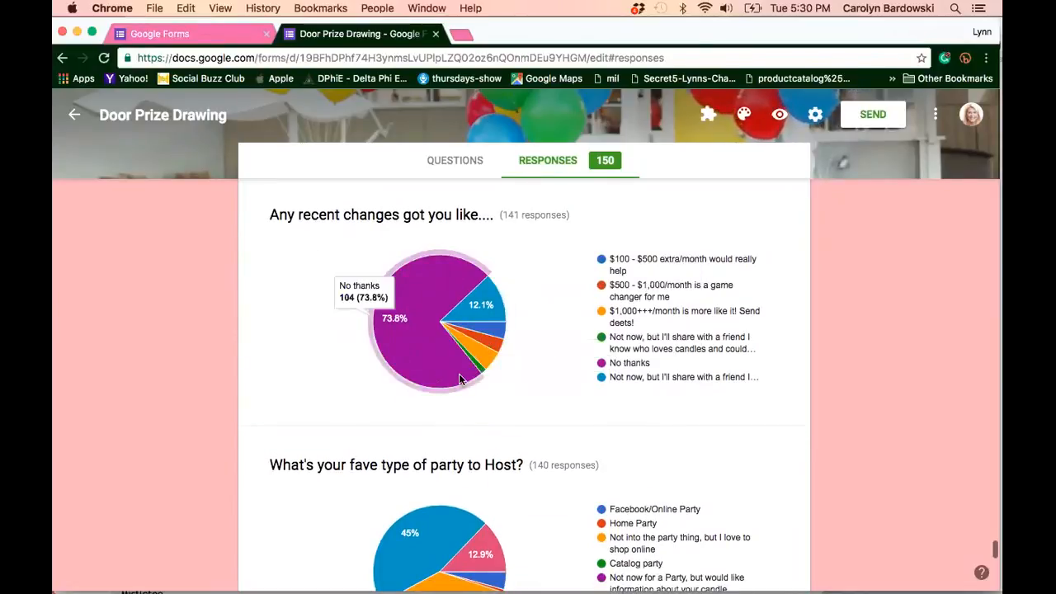
mouse_move(478, 360)
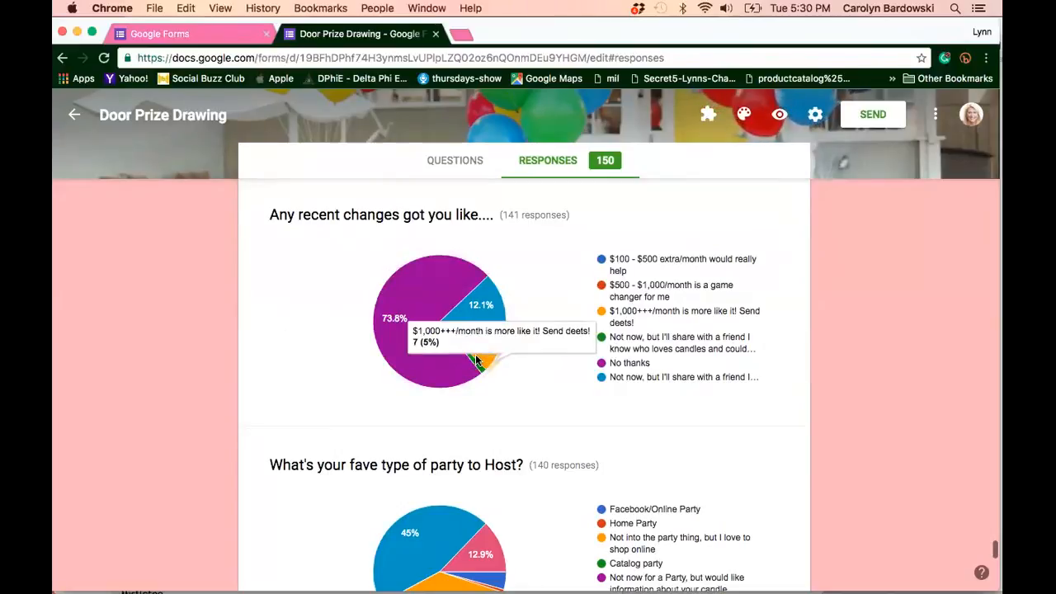
mouse_move(498, 333)
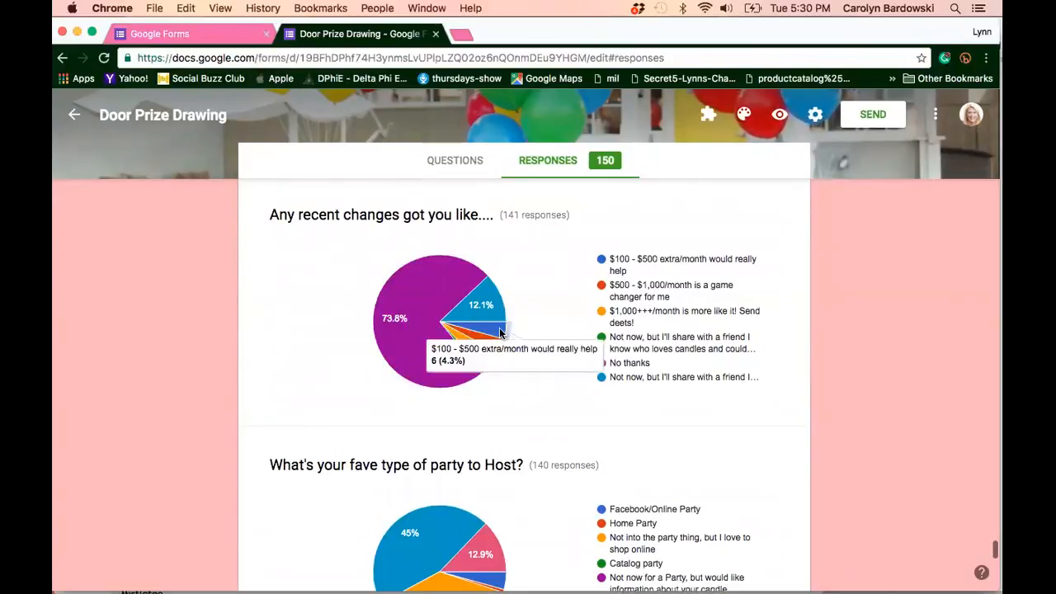
mouse_move(482, 359)
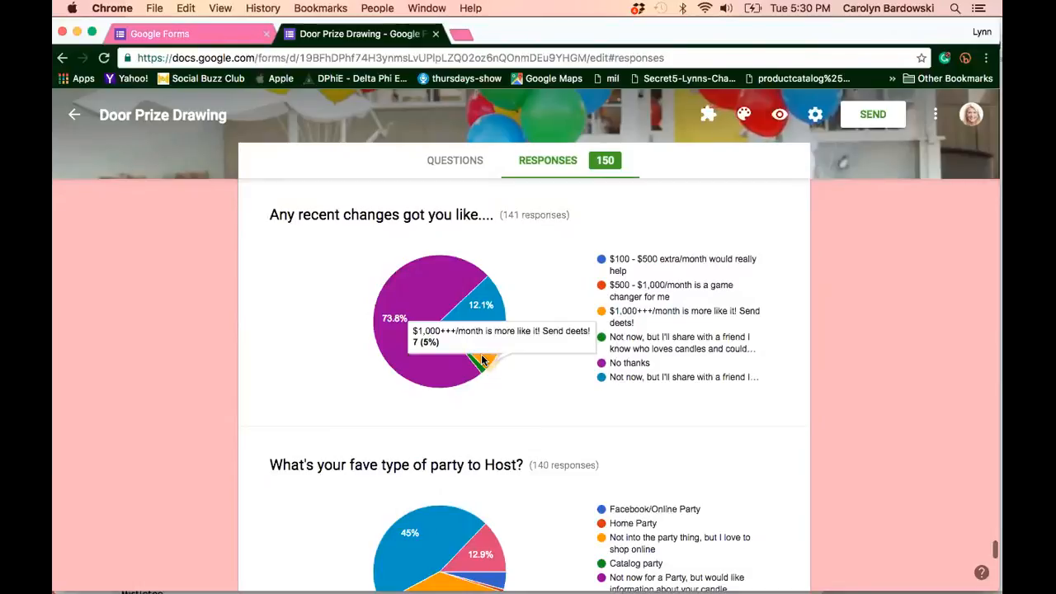
mouse_move(482, 347)
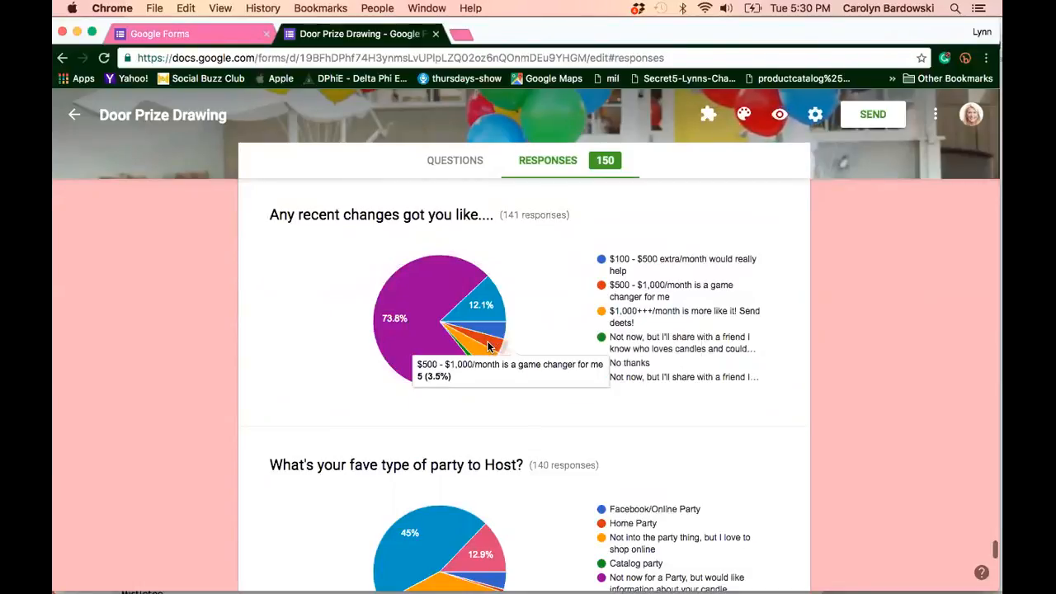
mouse_move(470, 322)
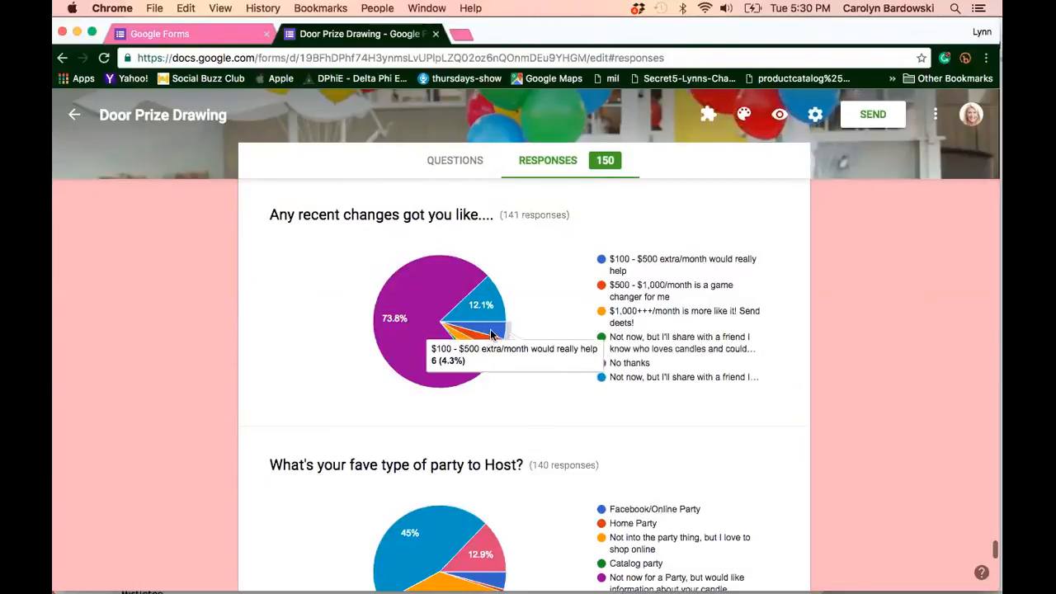
mouse_move(482, 350)
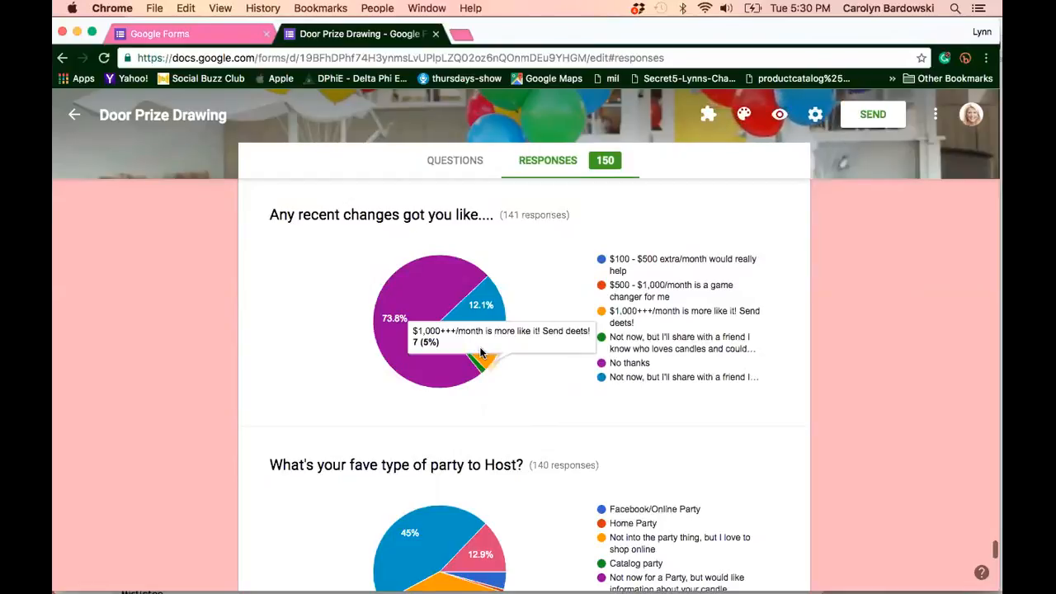
mouse_move(492, 337)
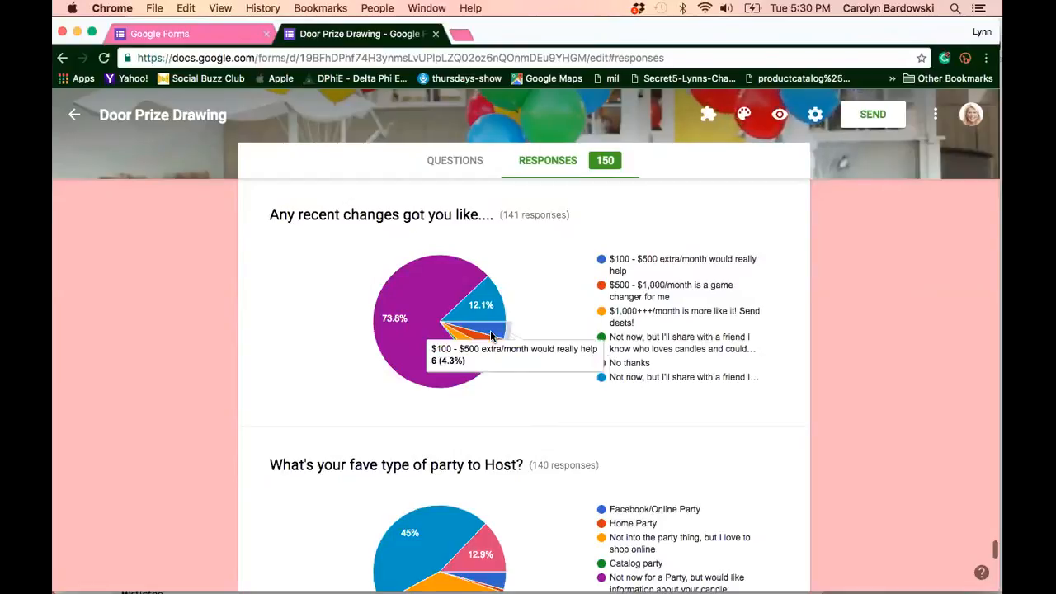
mouse_move(487, 341)
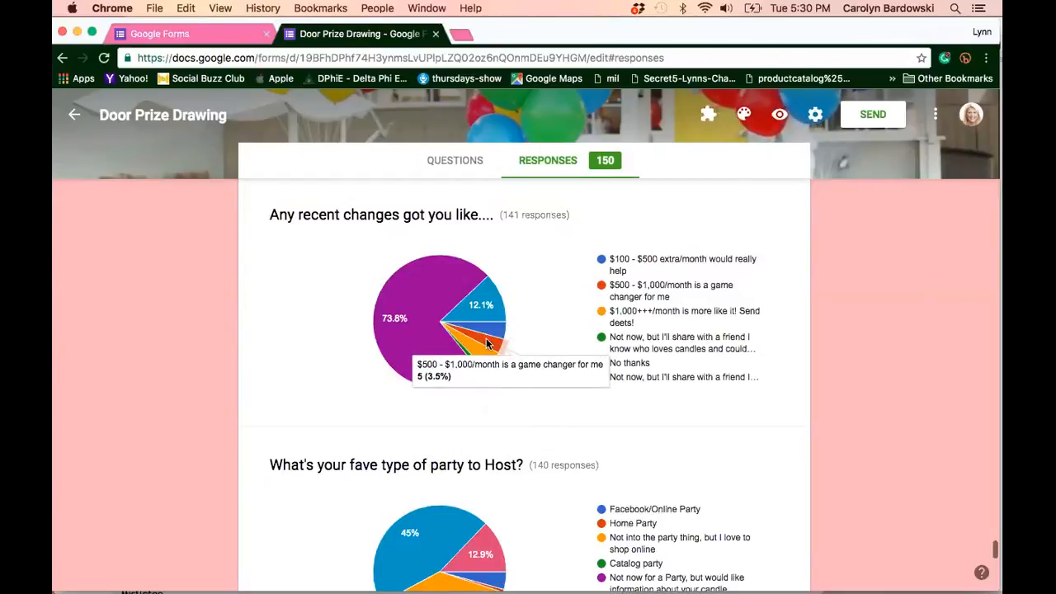
mouse_move(470, 346)
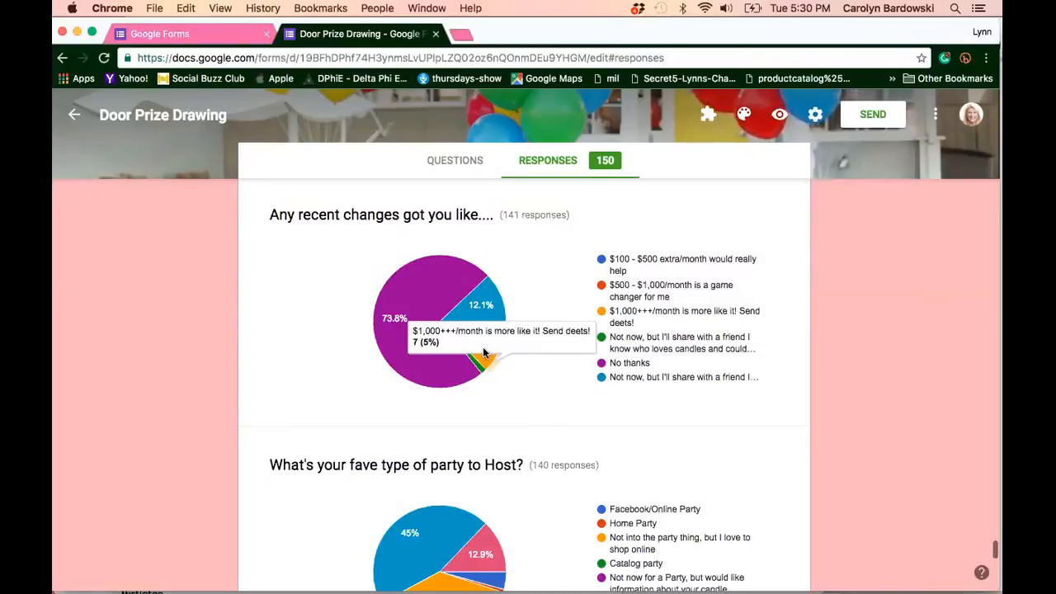
mouse_move(482, 353)
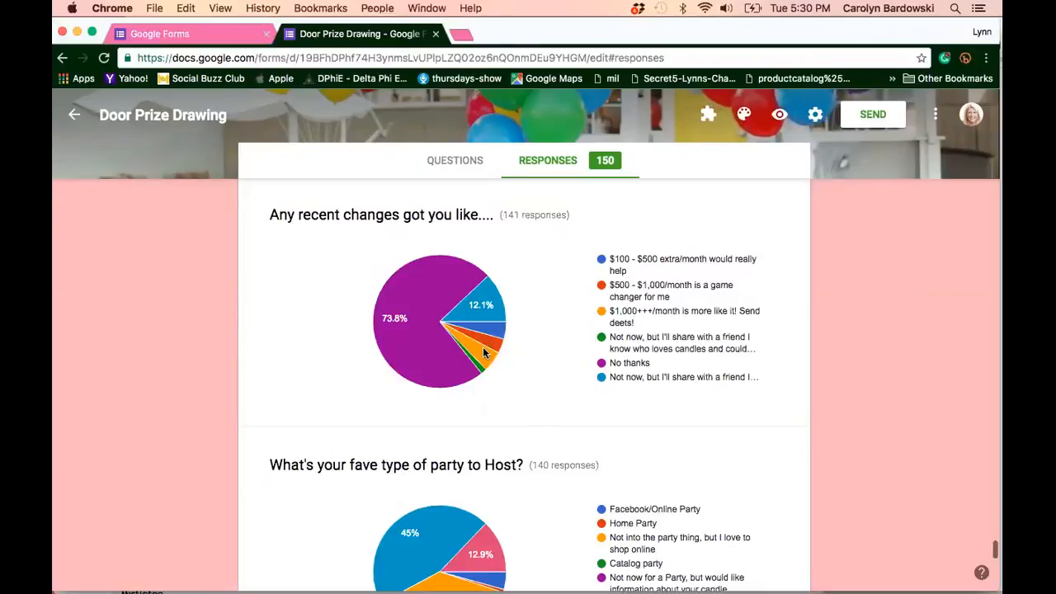
mouse_move(525, 376)
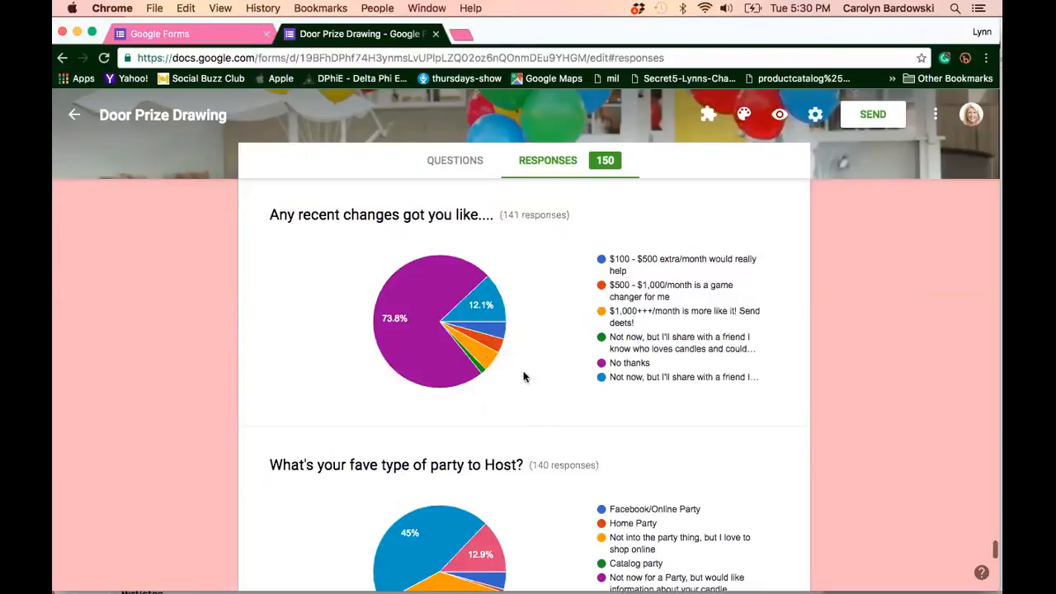
scroll(down, 3)
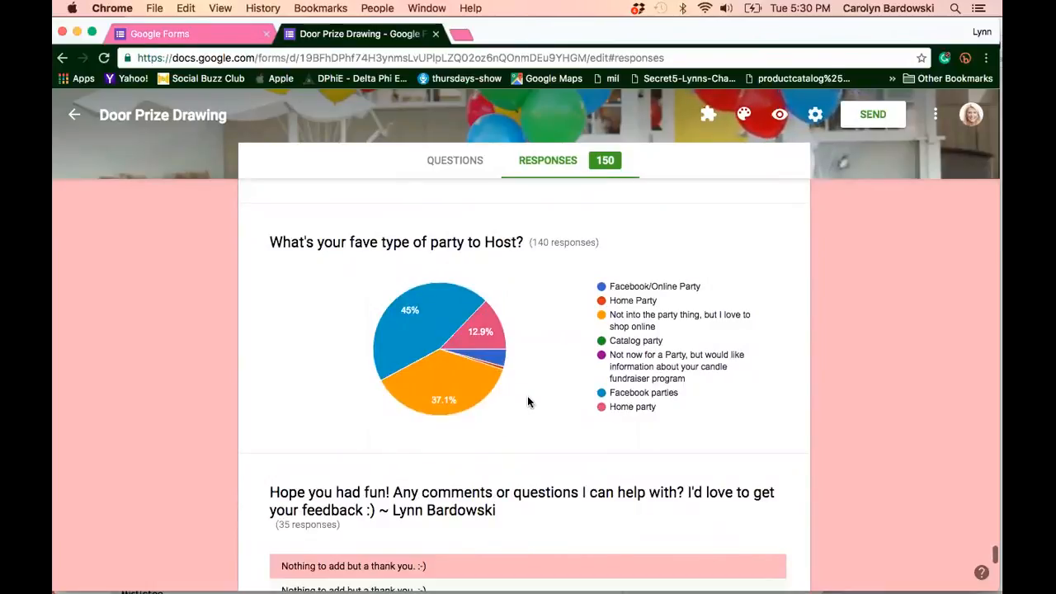
mouse_move(527, 333)
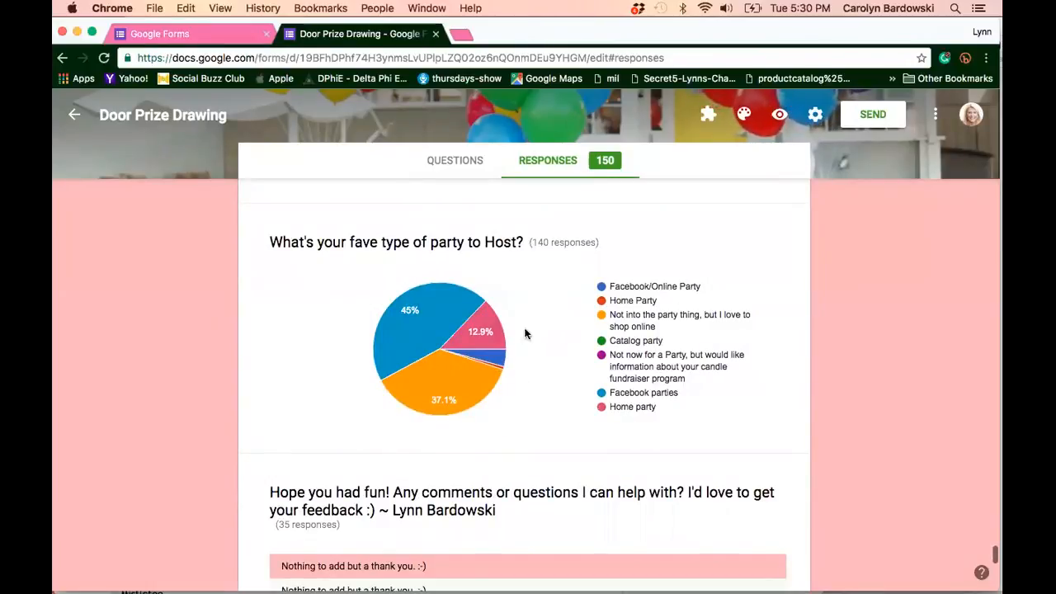
mouse_move(586, 284)
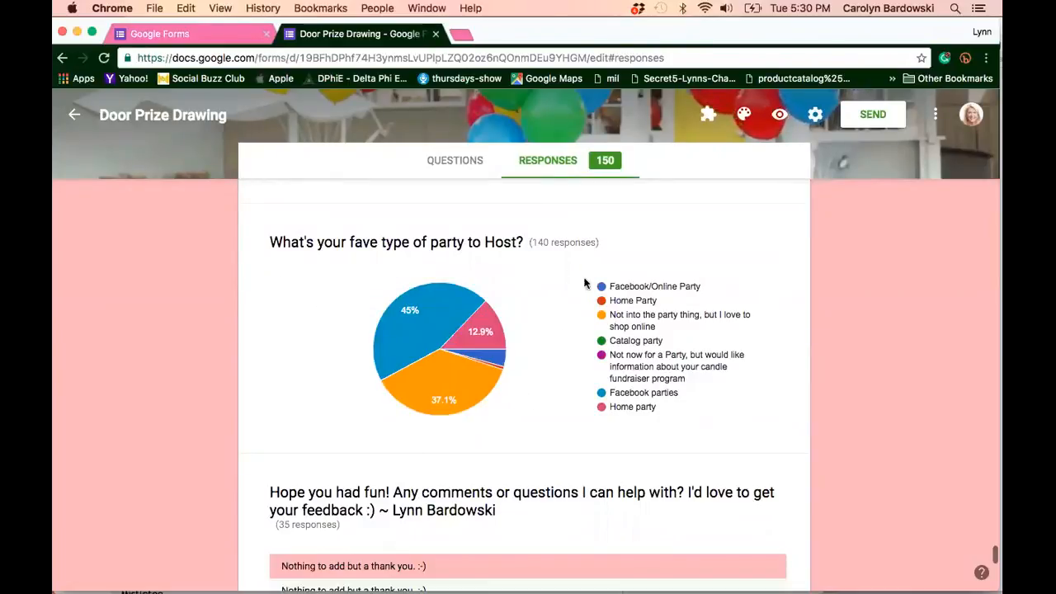
mouse_move(561, 241)
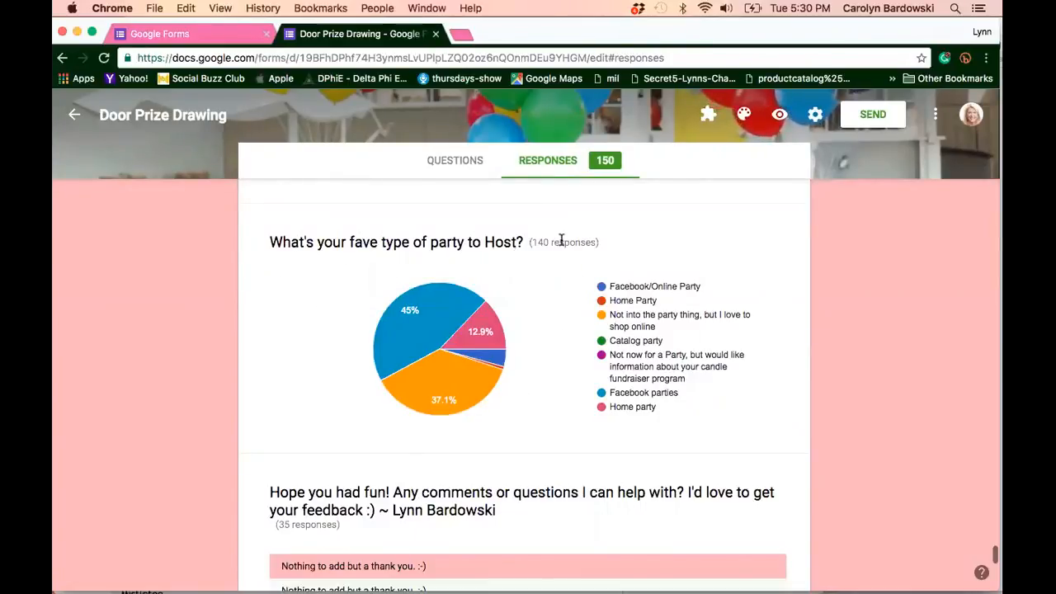
mouse_move(544, 259)
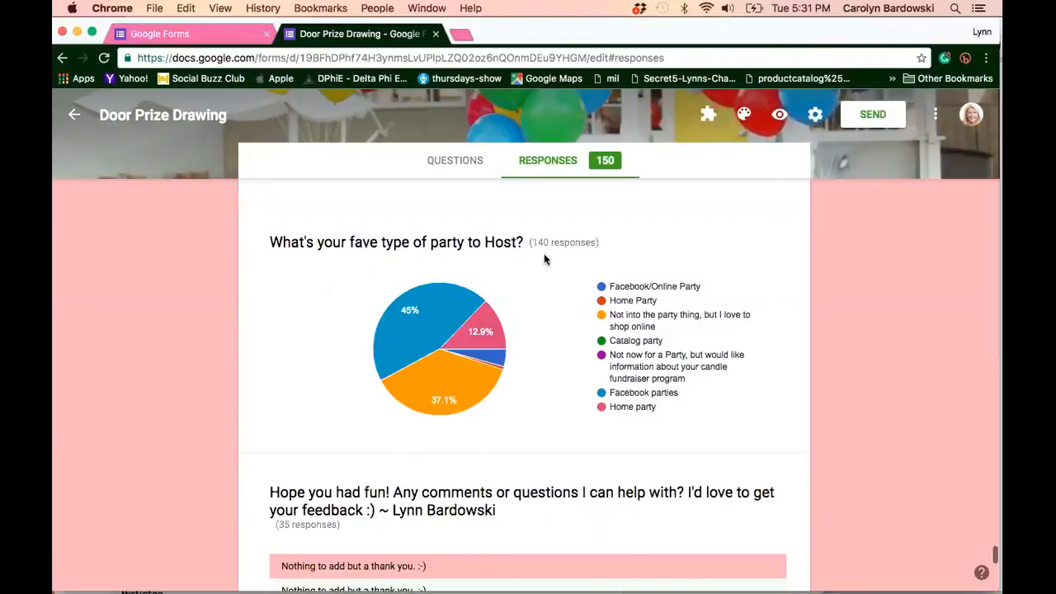
mouse_move(416, 339)
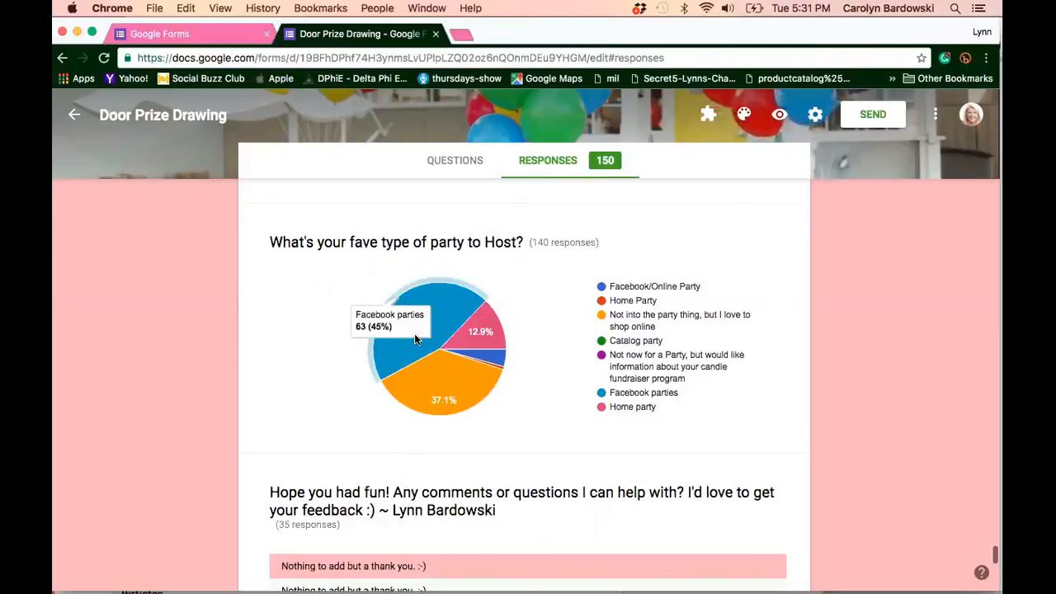
mouse_move(465, 326)
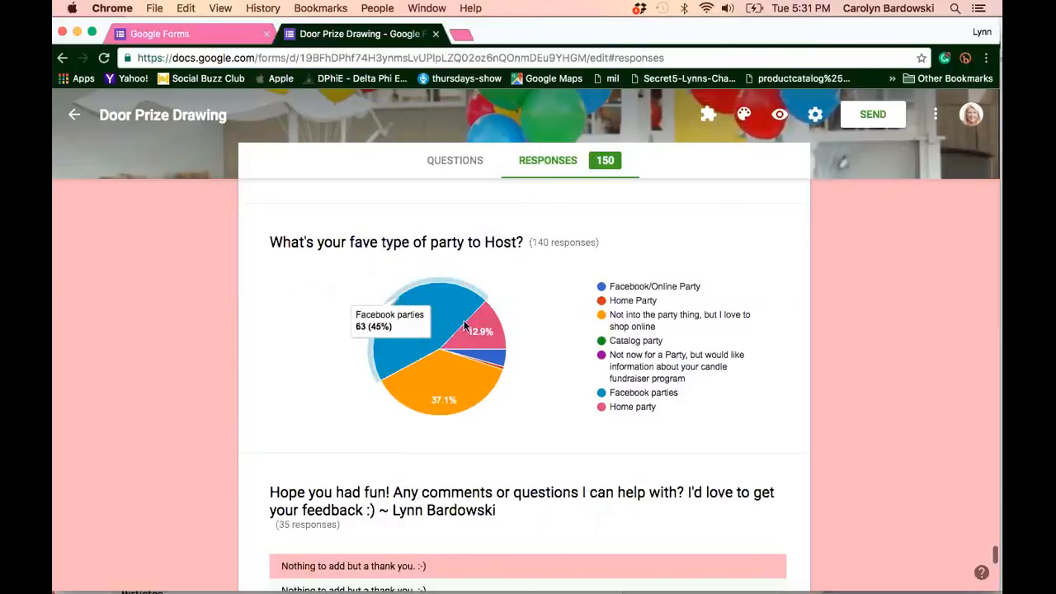
mouse_move(482, 322)
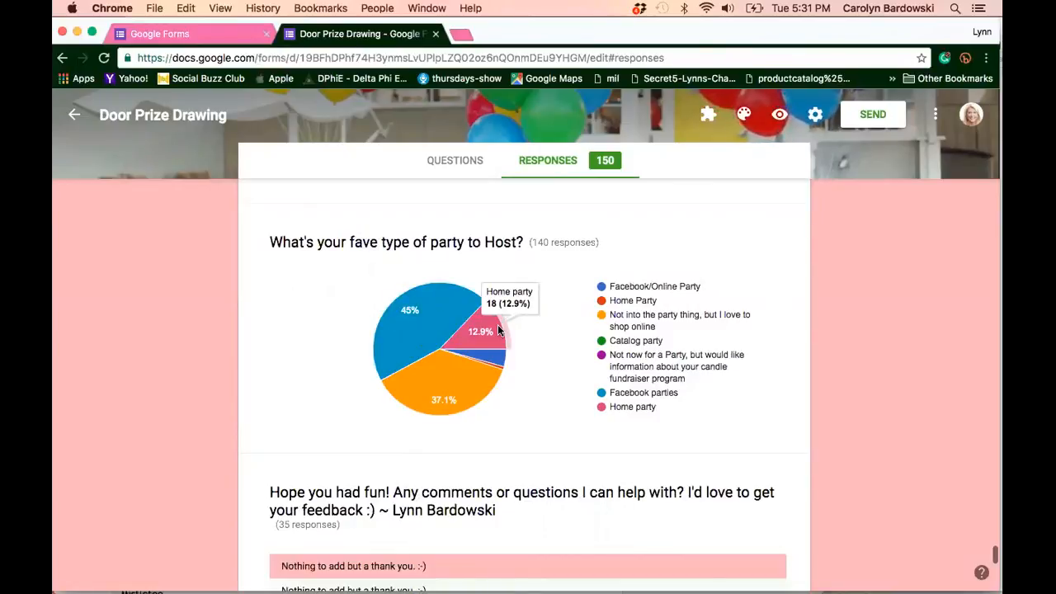
mouse_move(492, 360)
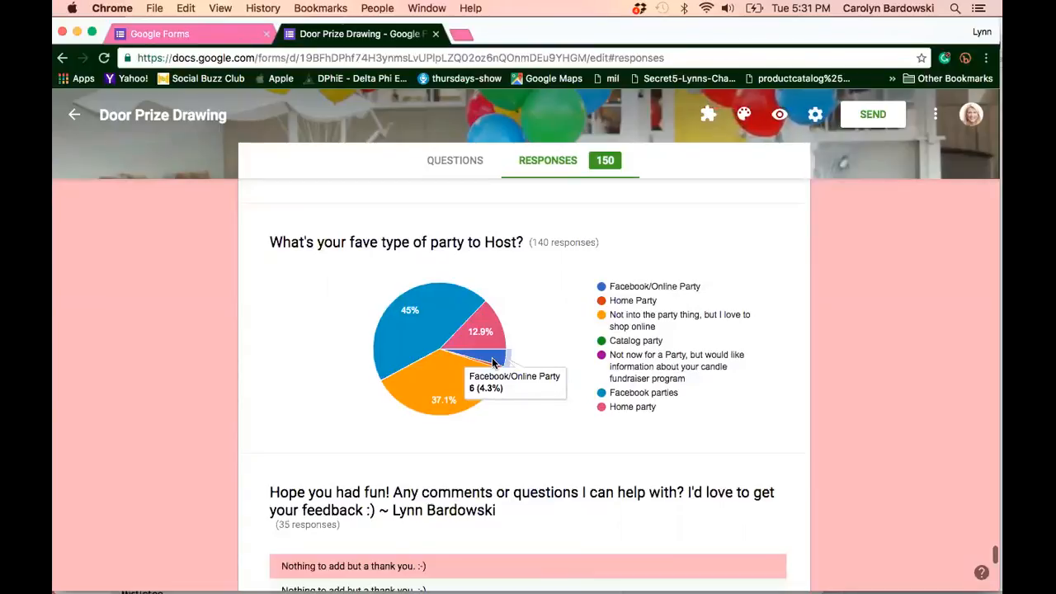
mouse_move(471, 350)
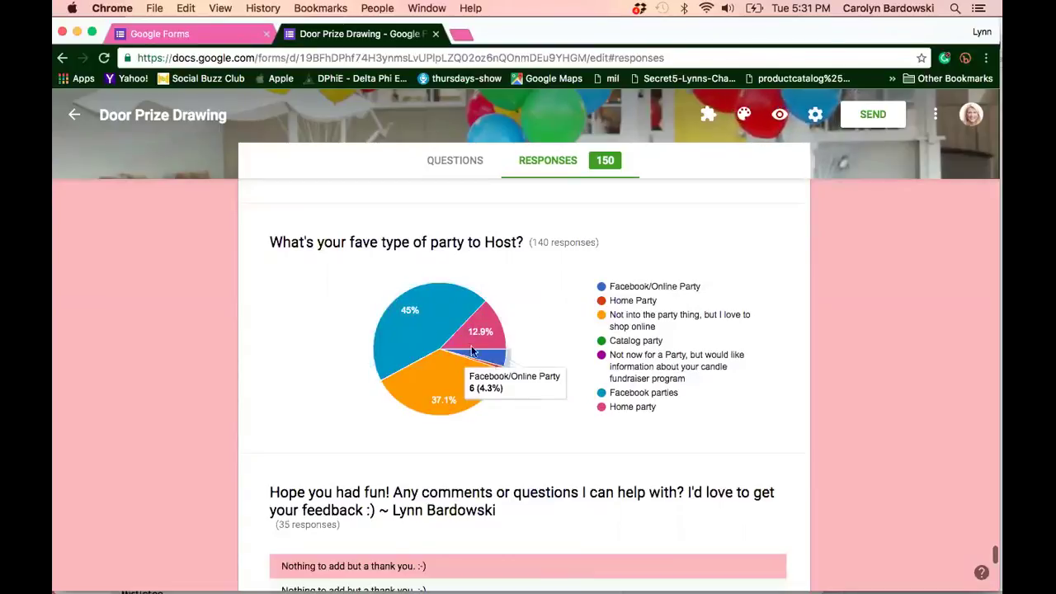
mouse_move(404, 333)
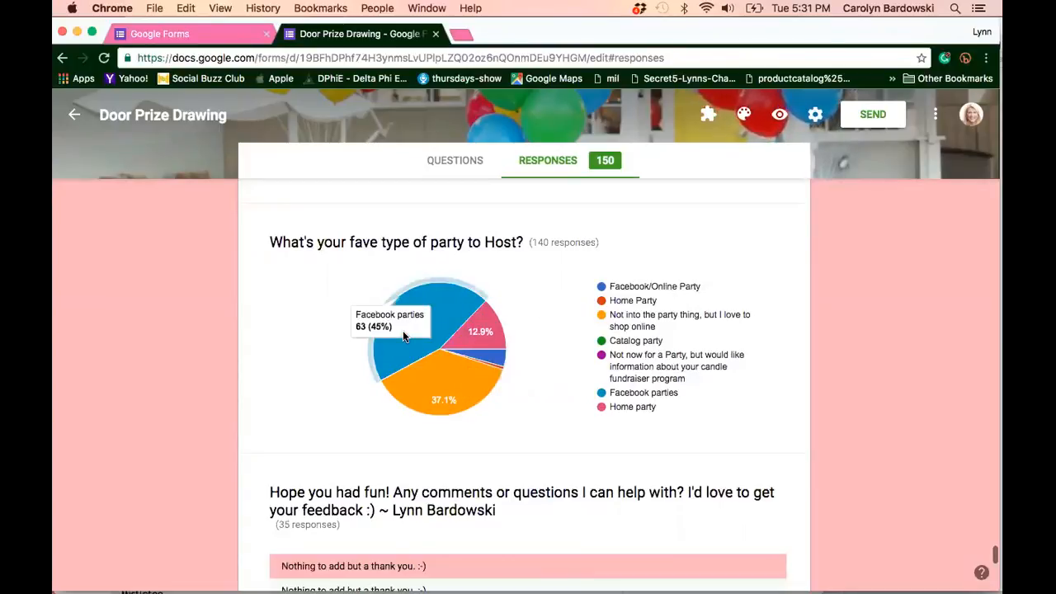
mouse_move(476, 328)
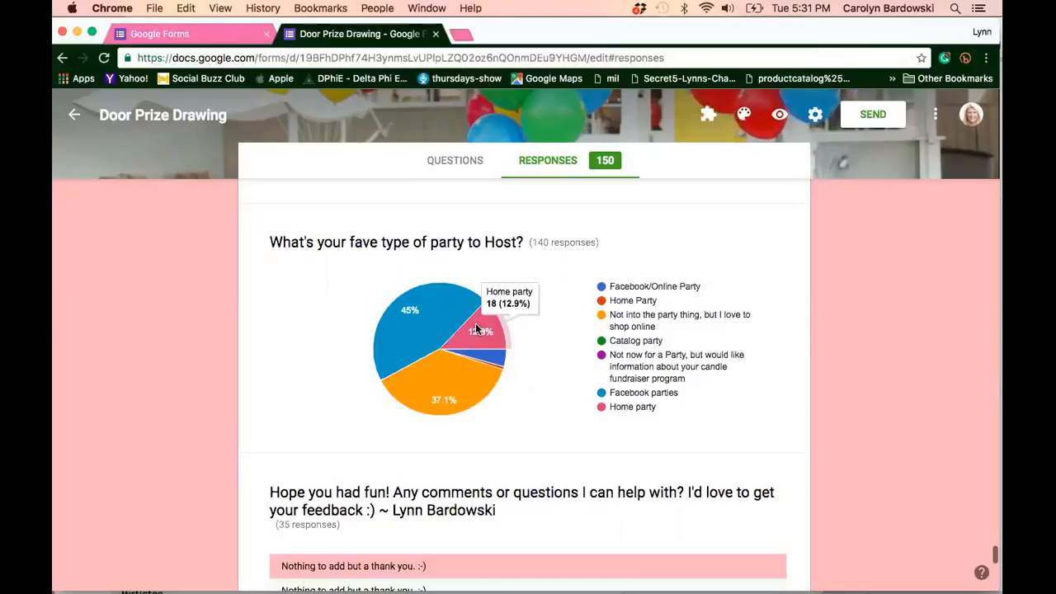
scroll(down, 3)
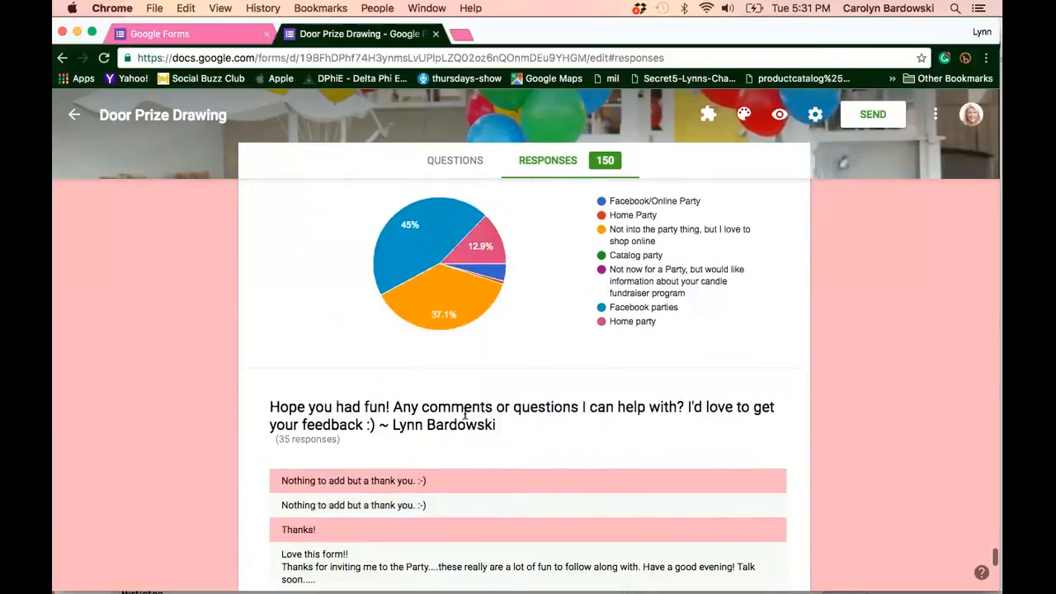
scroll(down, 3)
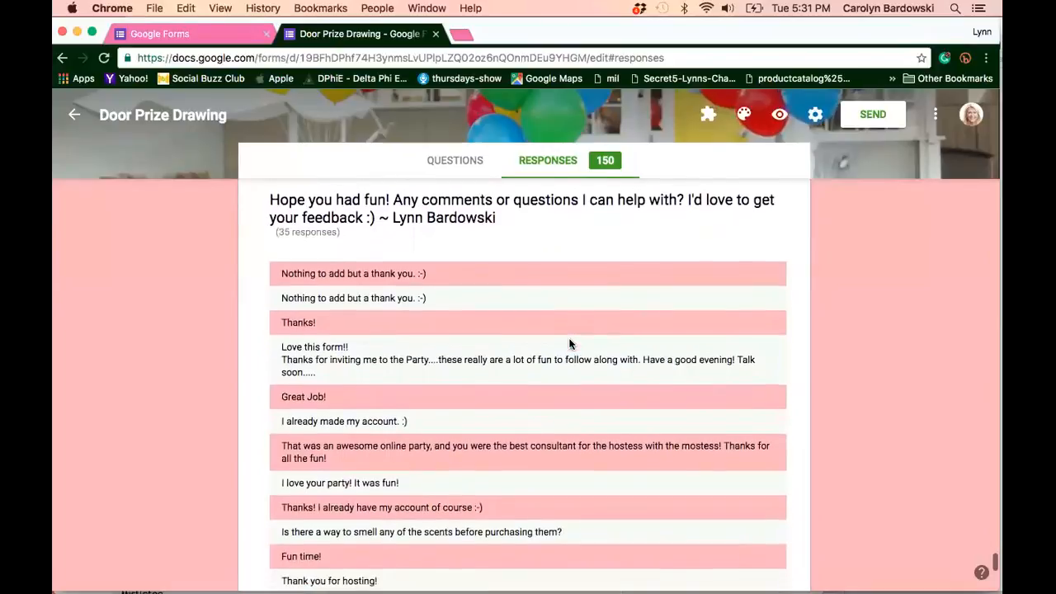
scroll(down, 3)
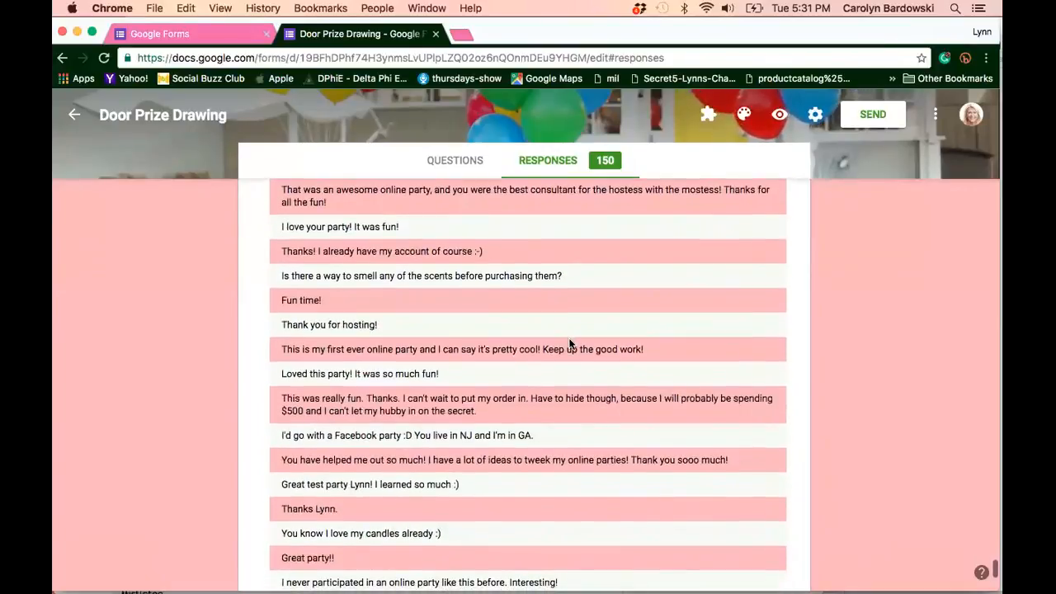
scroll(down, 3)
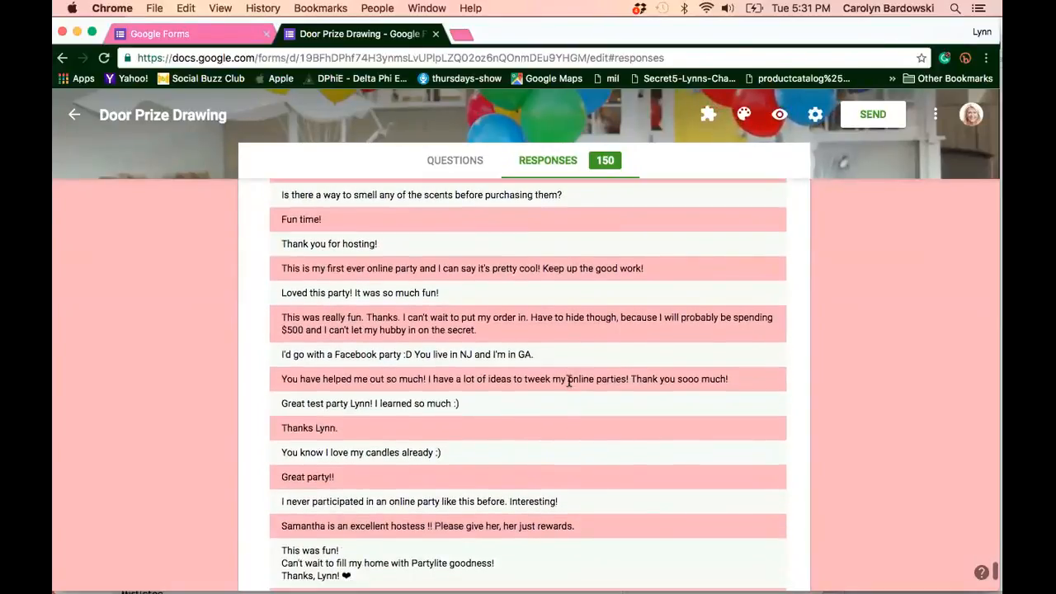
mouse_move(614, 409)
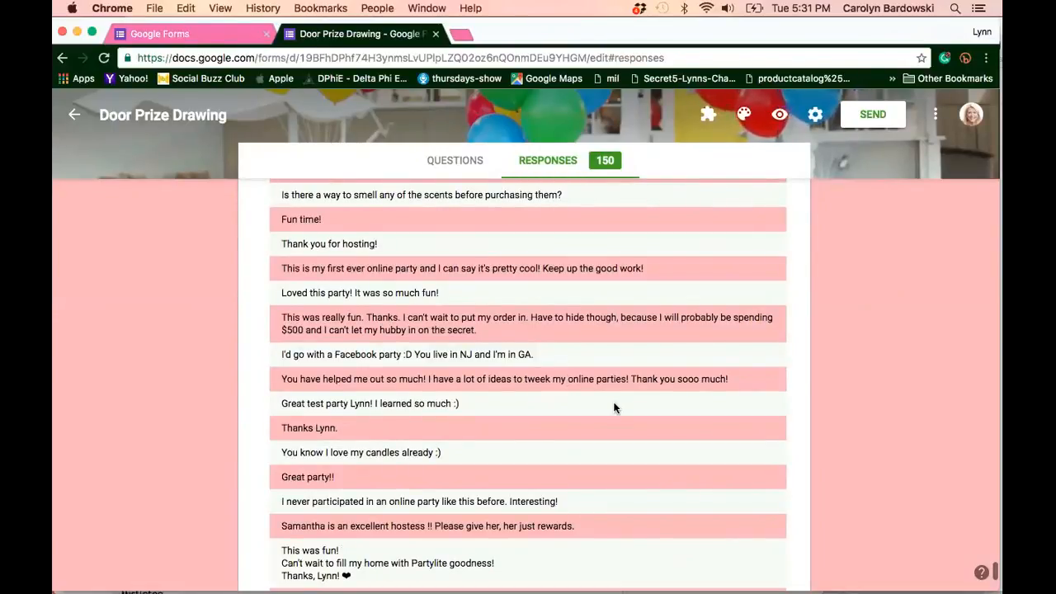
scroll(up, 3)
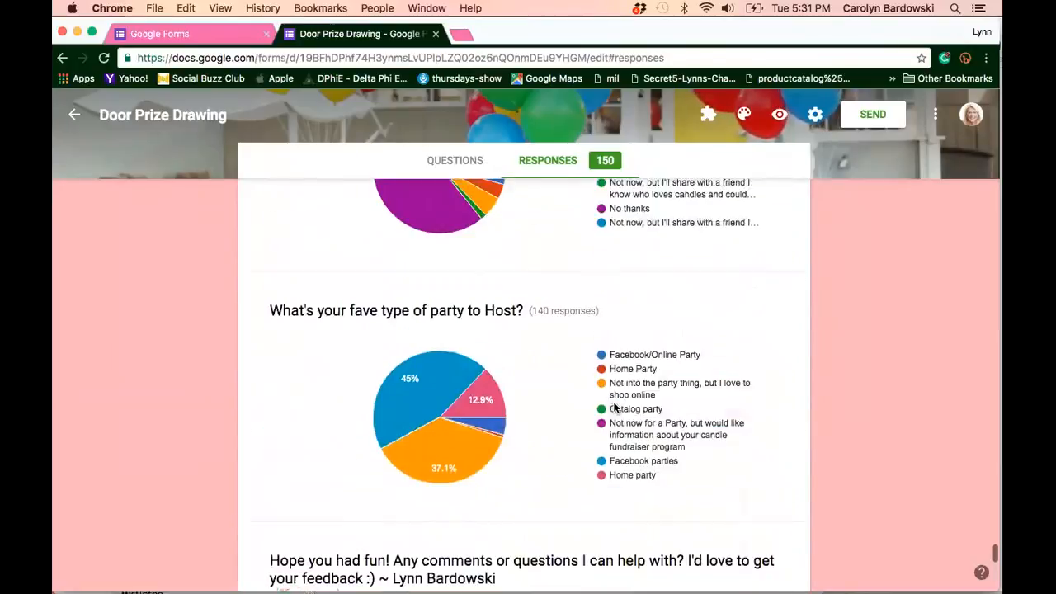
scroll(down, 3)
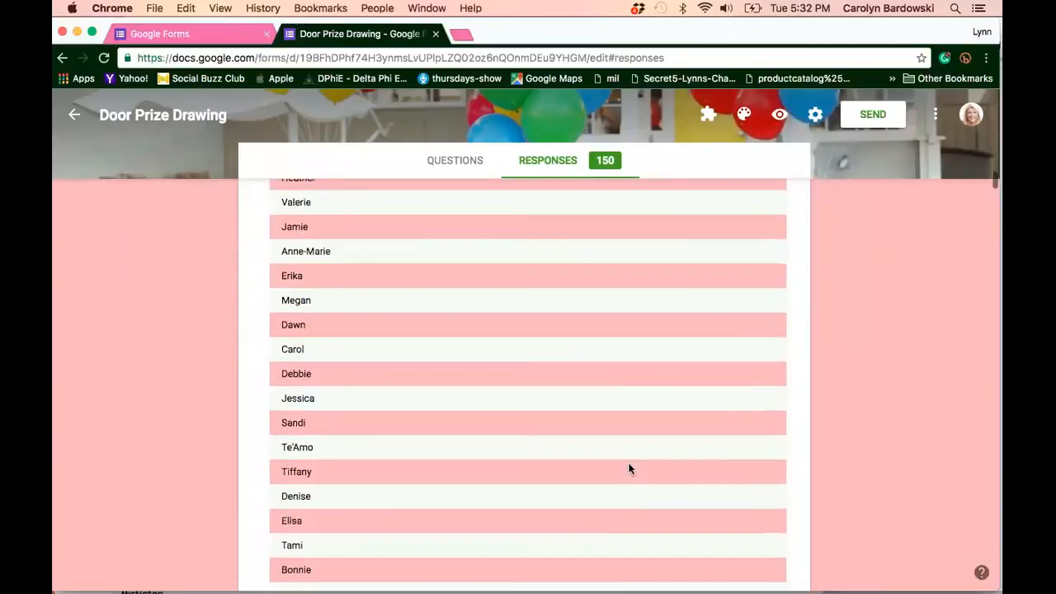
scroll(up, 3)
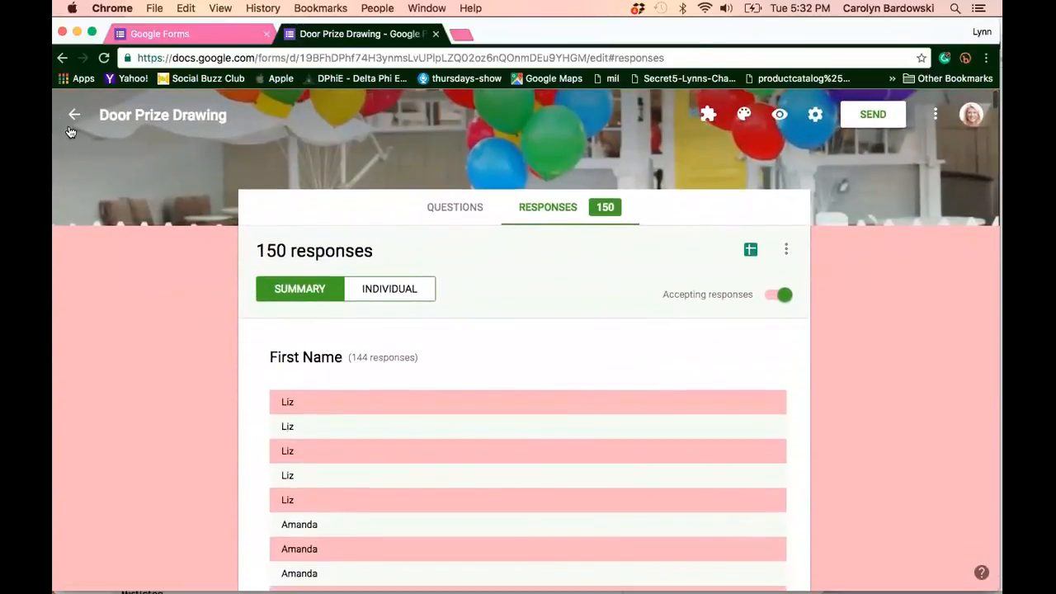
- Leave the form for Forms home and show the full template gallery
click(74, 113)
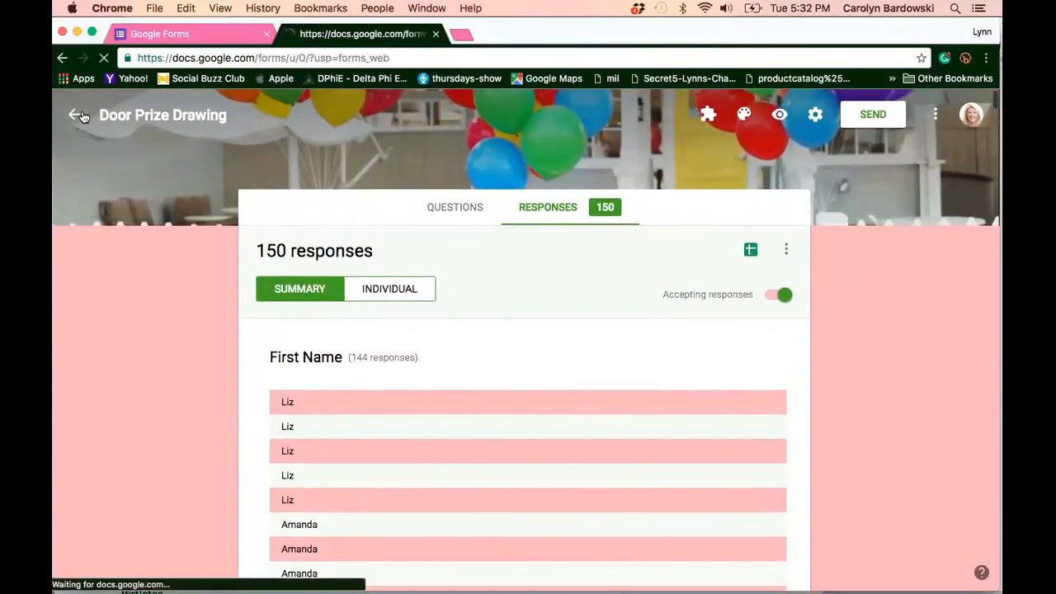
click(74, 116)
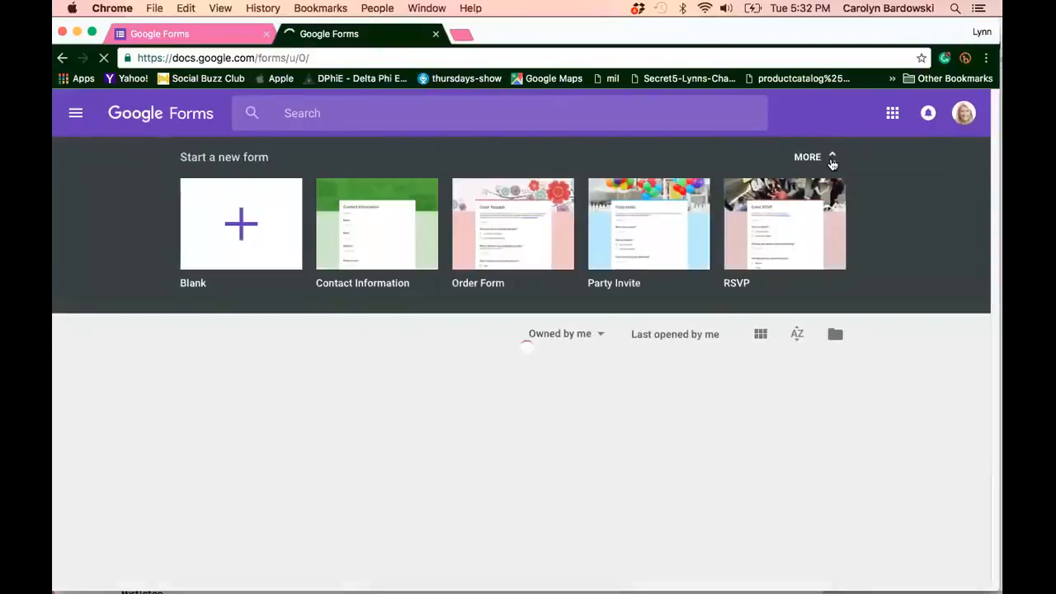
click(807, 157)
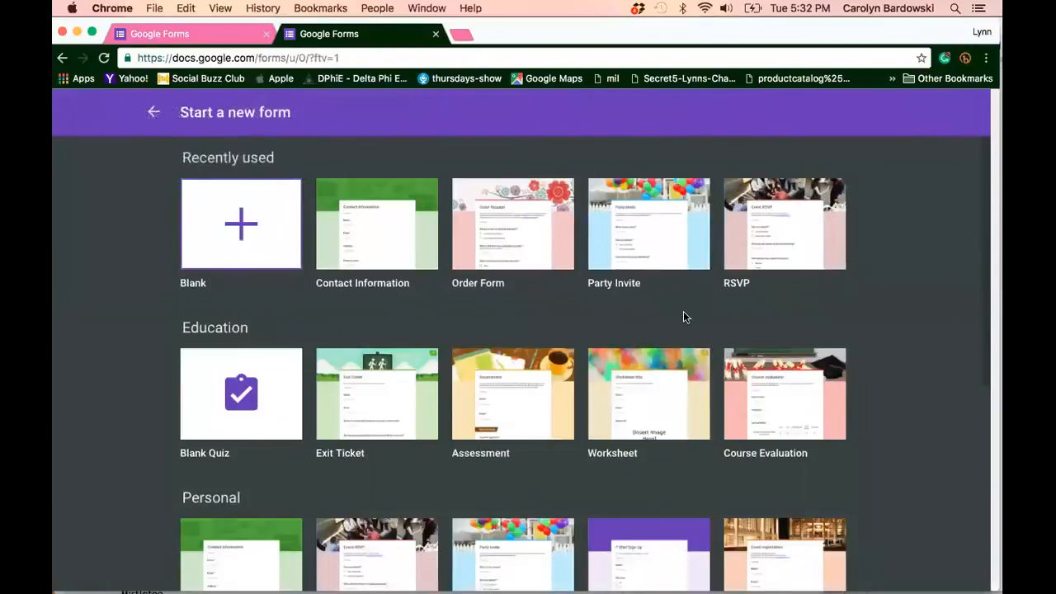